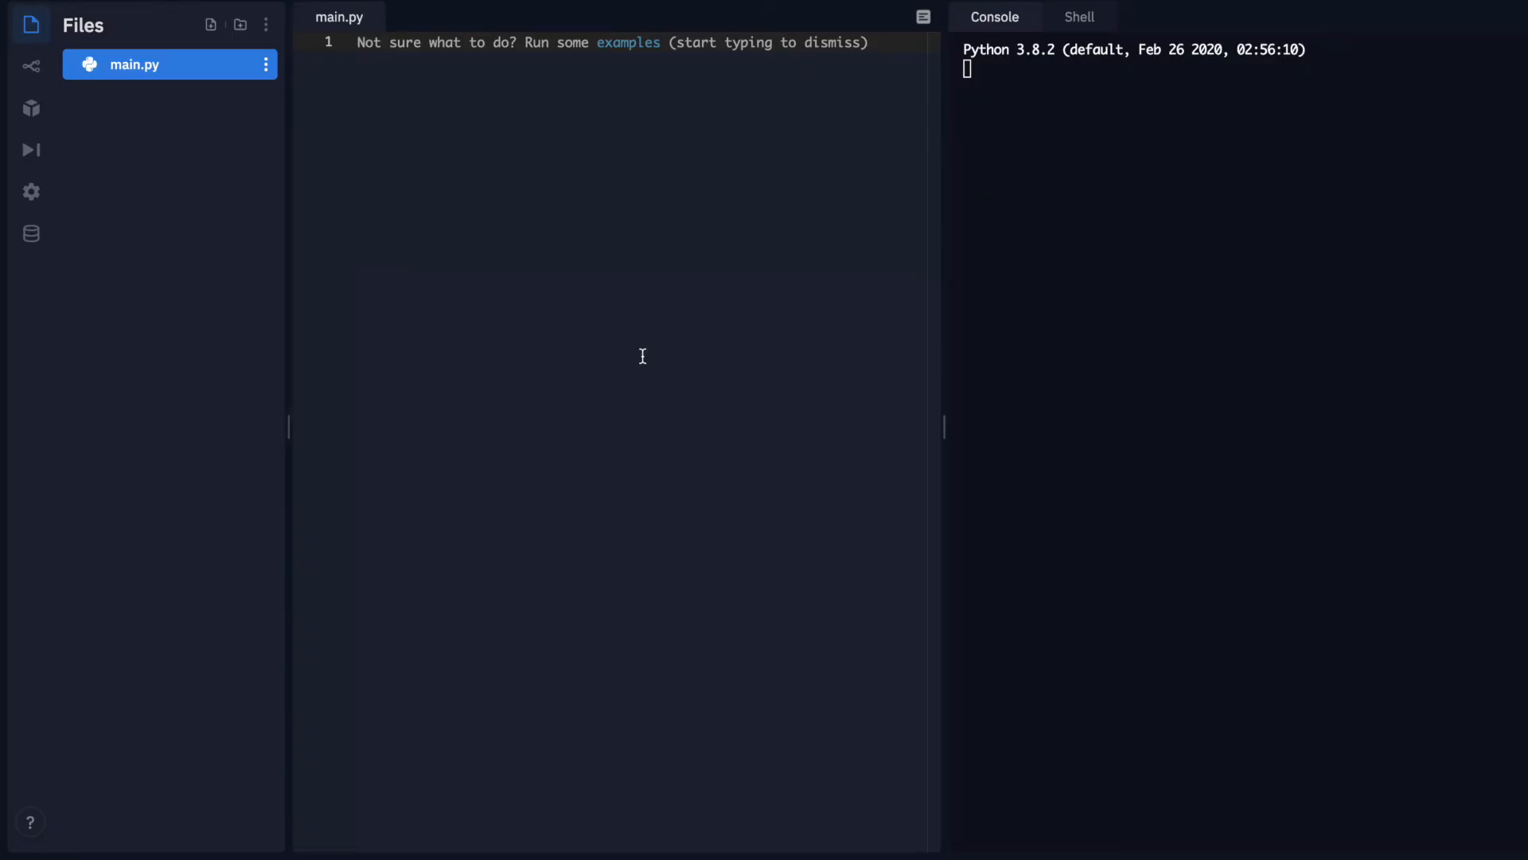
Type '# histogram' as the first line of main.py
type("#")
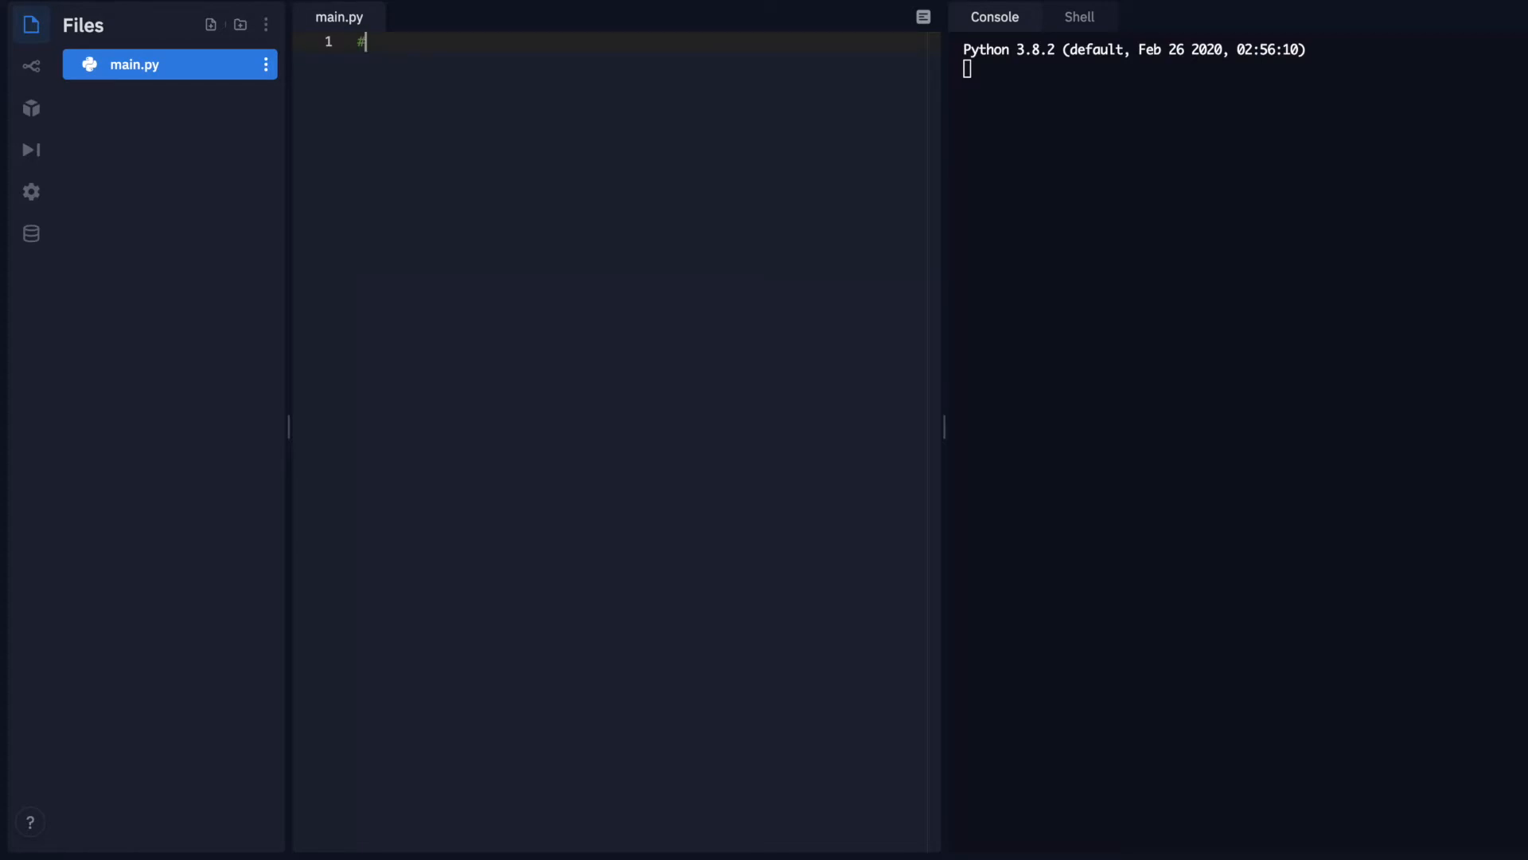
type("his")
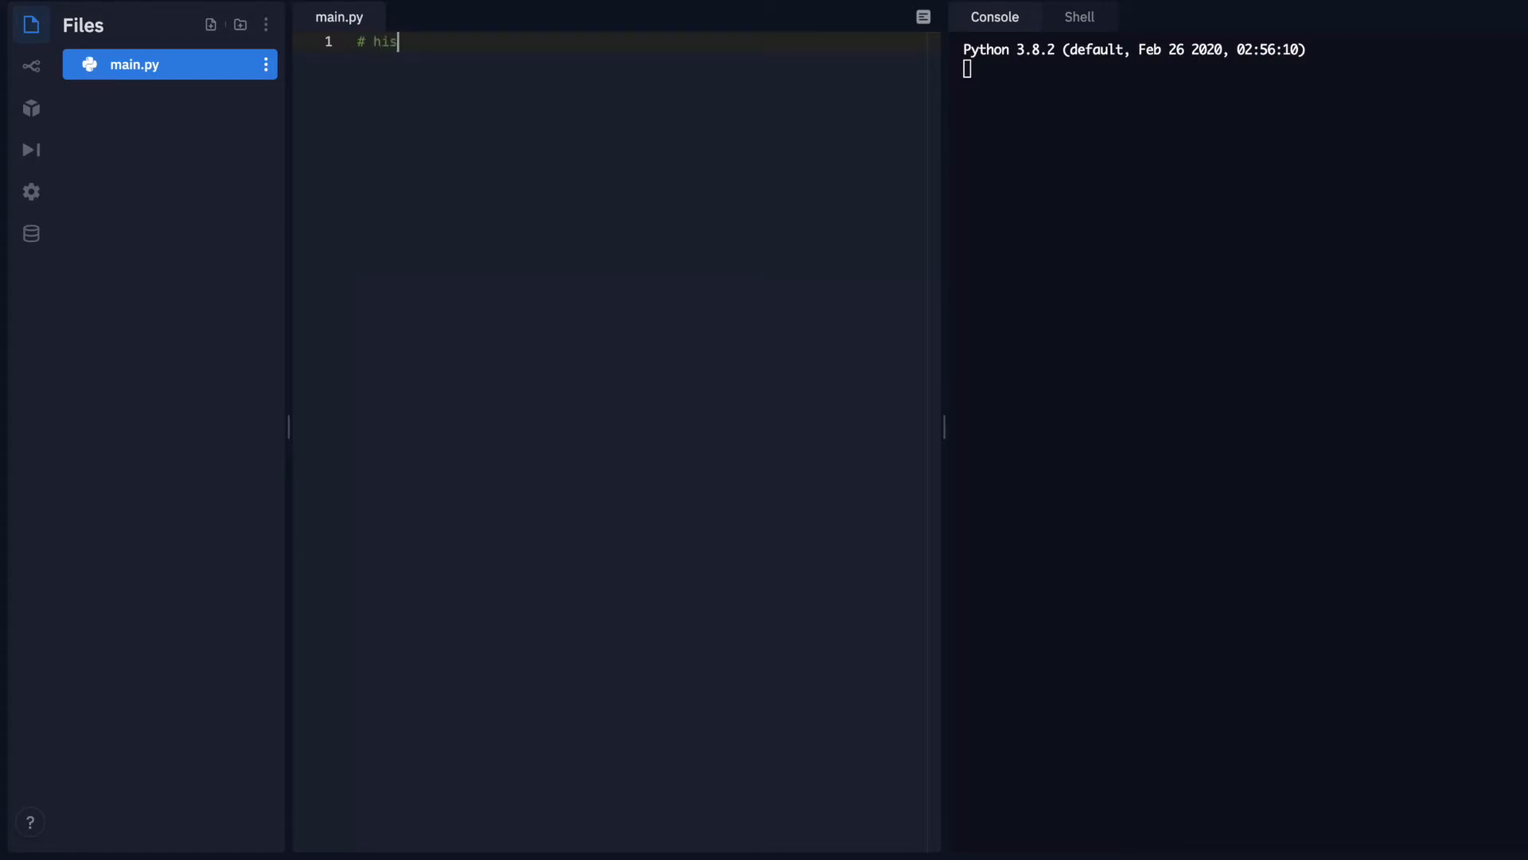
type("t")
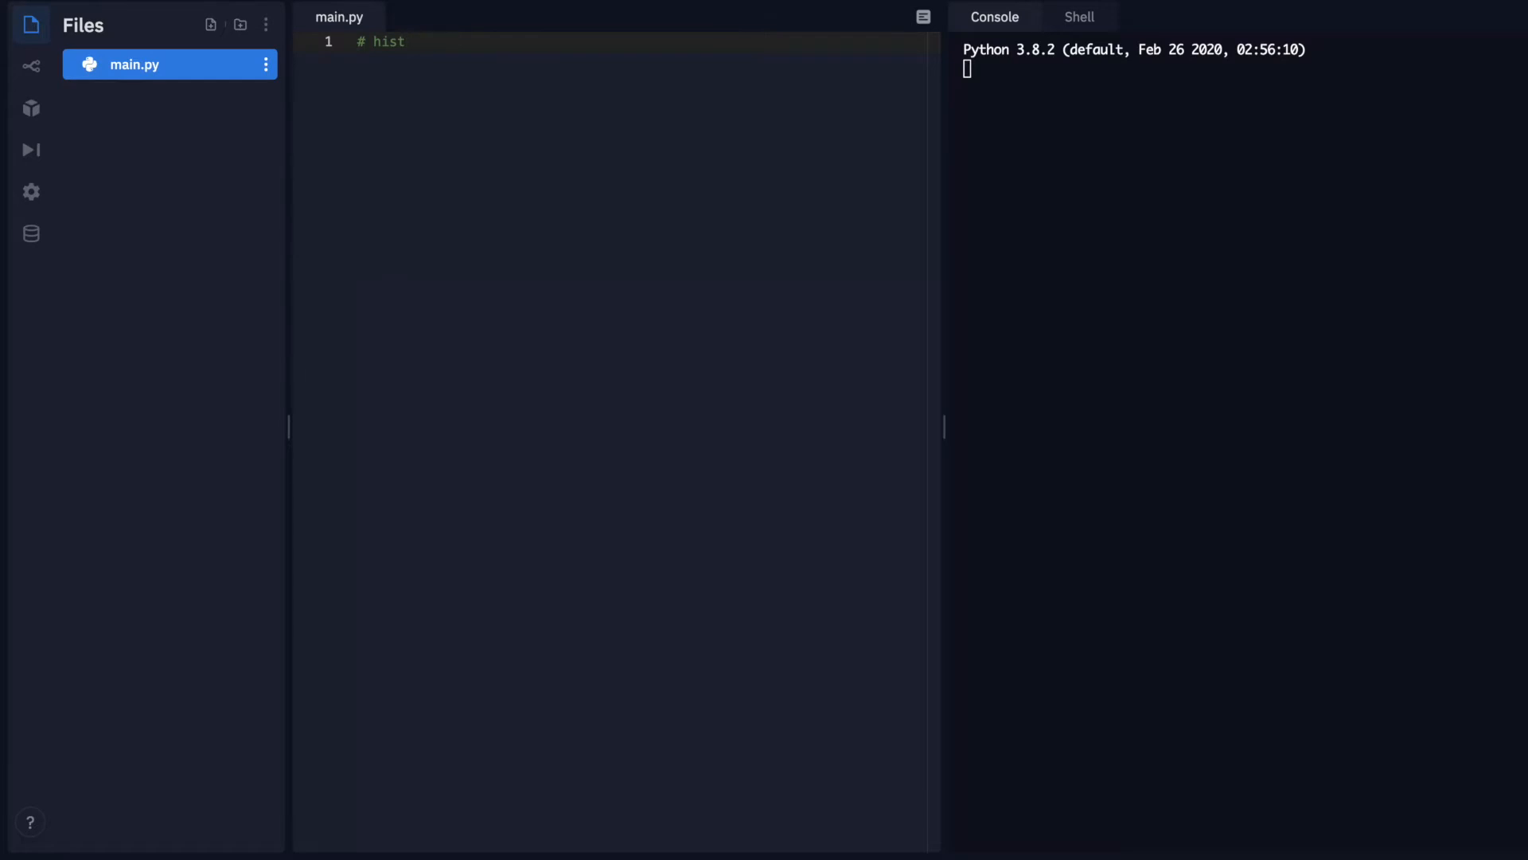
type("ogram")
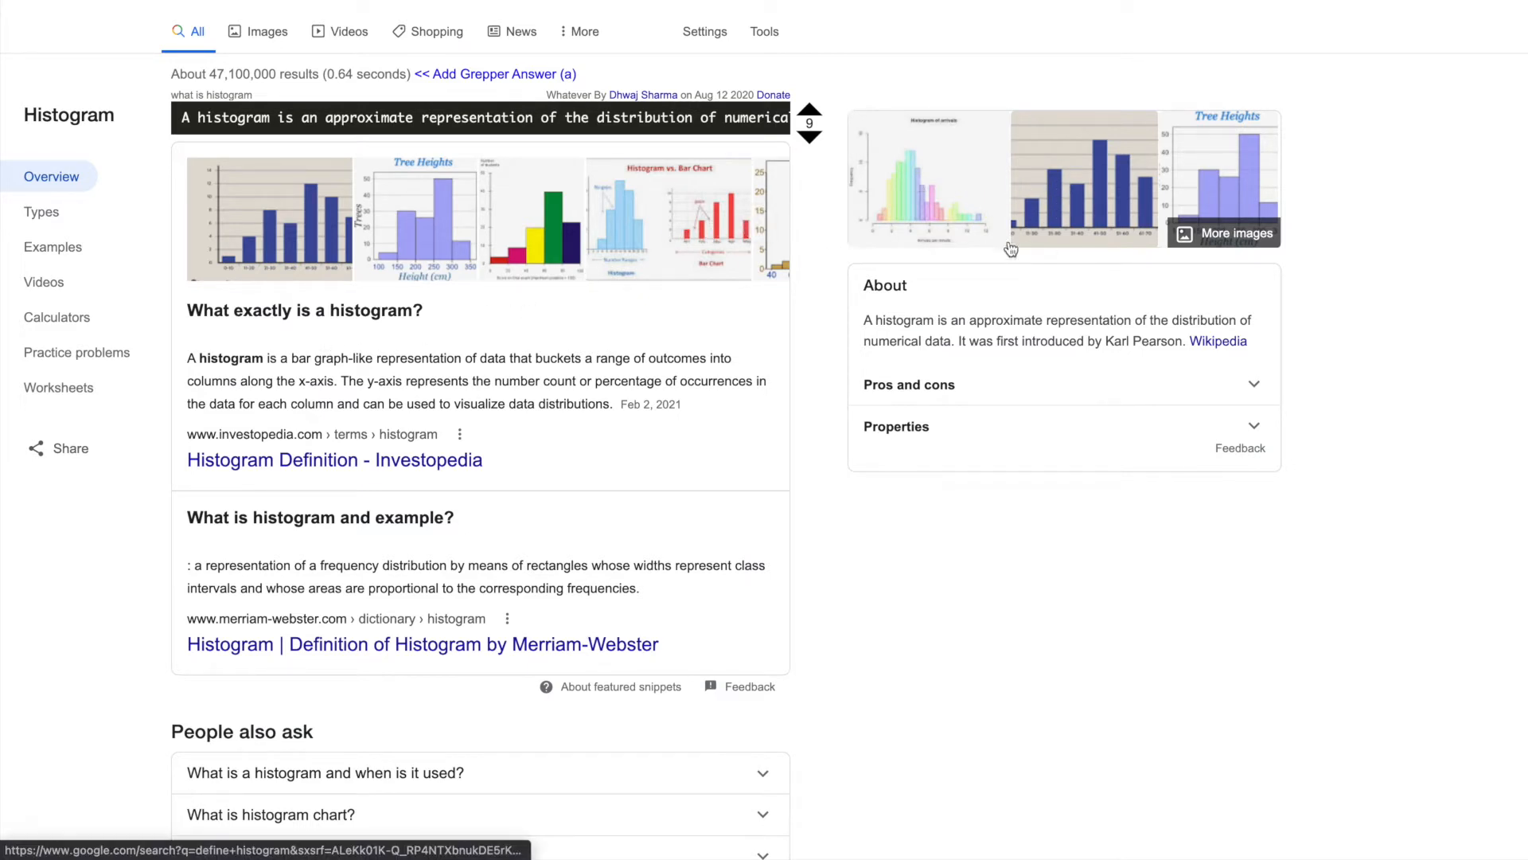
mouse_move(1042, 209)
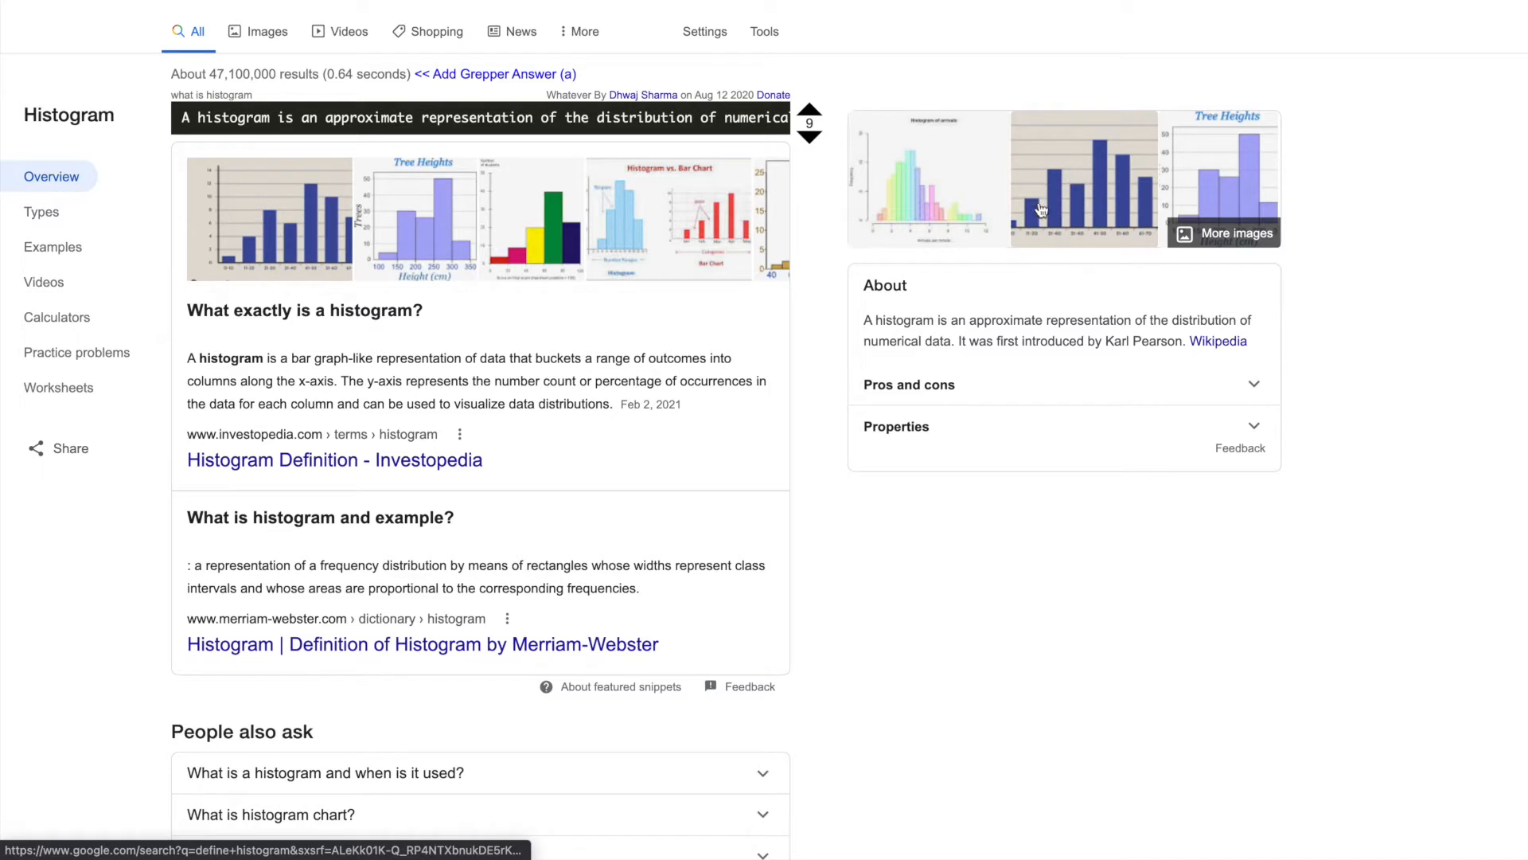
mouse_move(1114, 142)
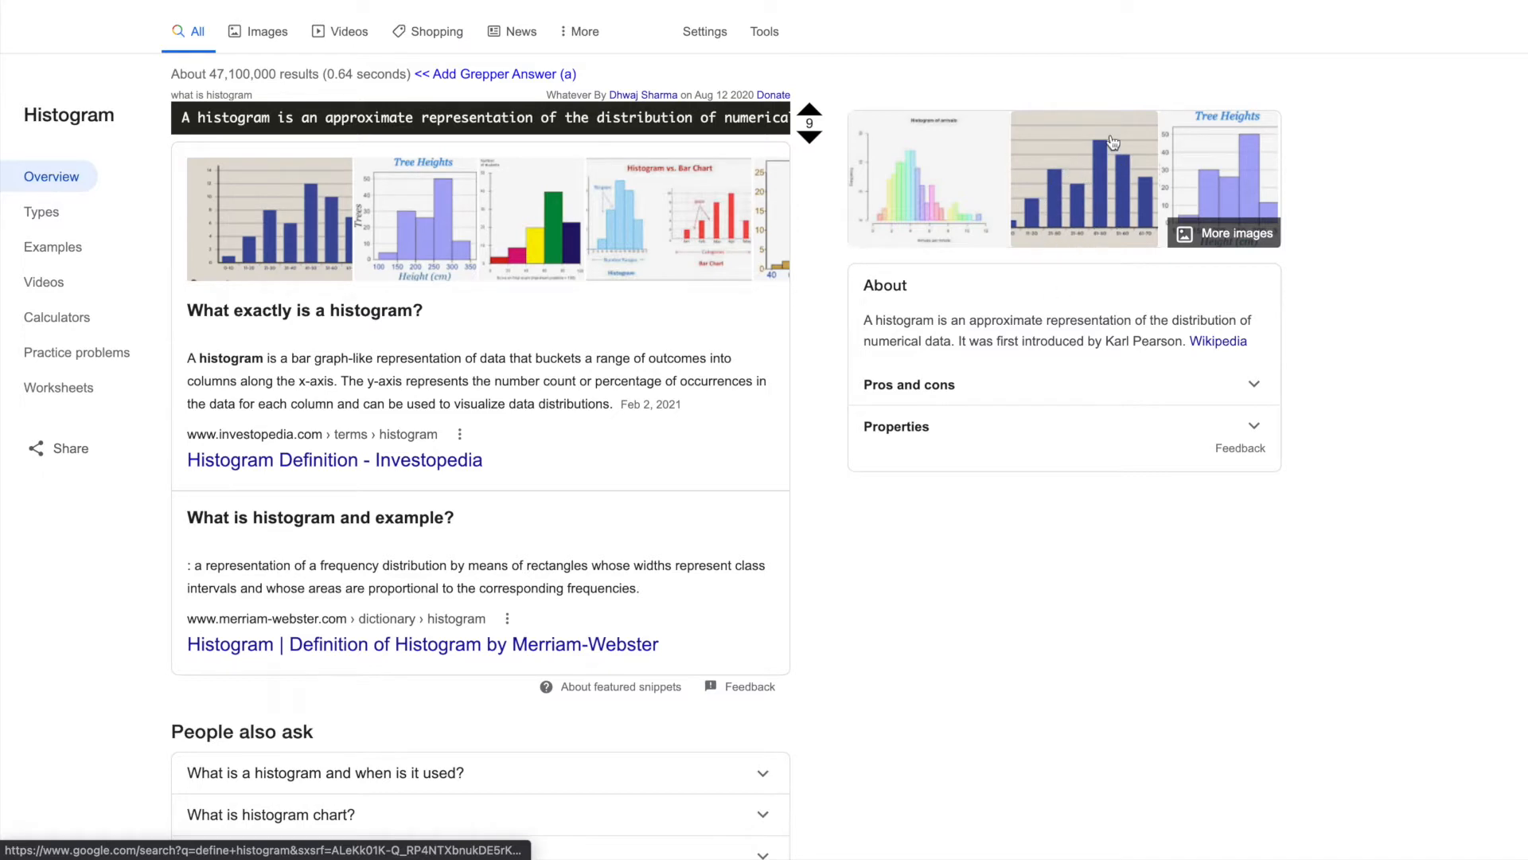
mouse_move(509, 177)
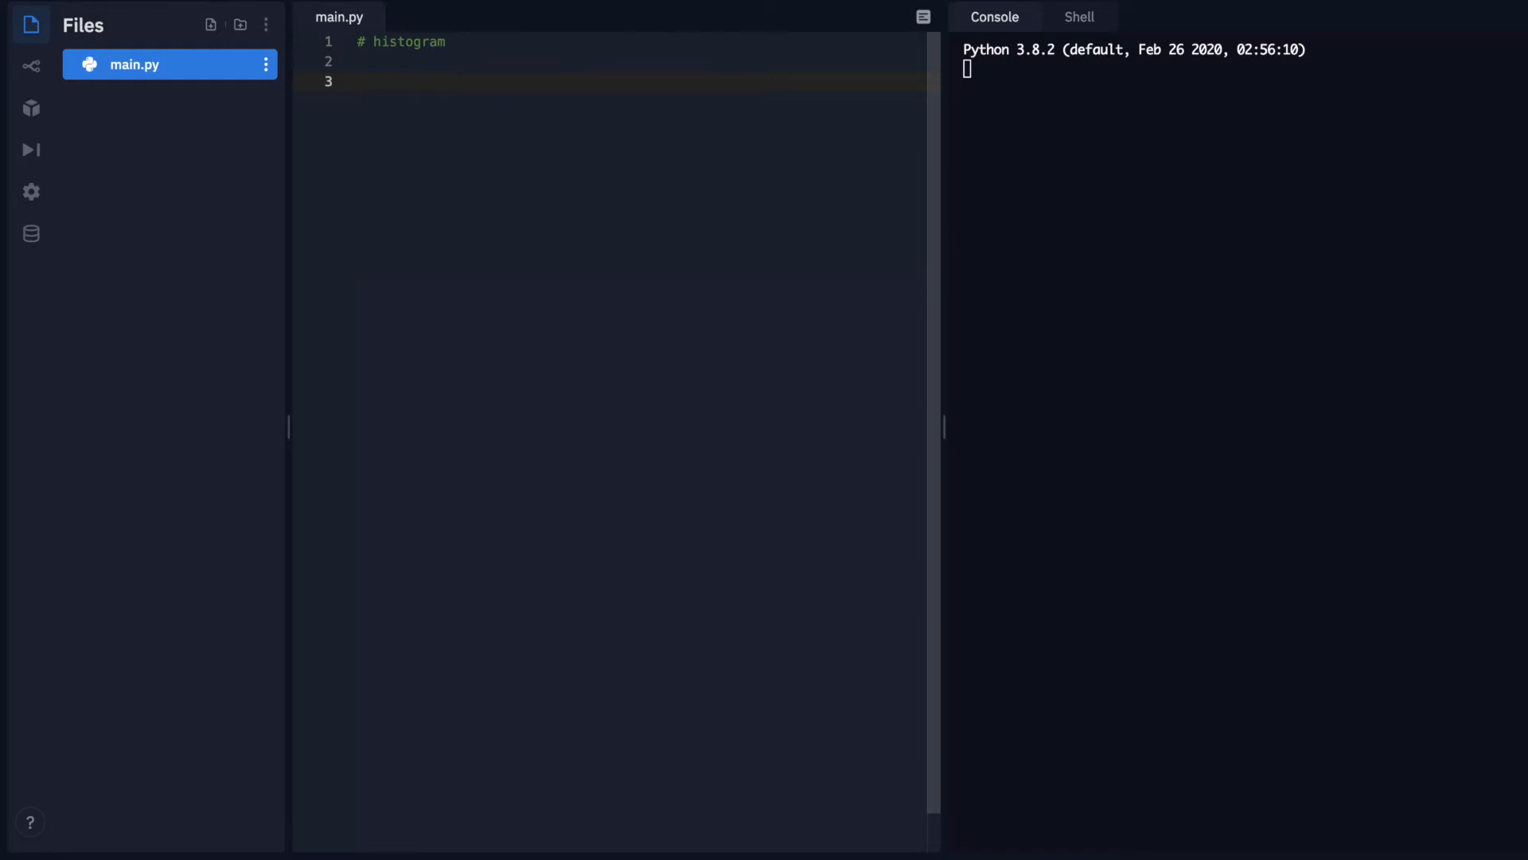
Start the dictionary below the comment with 'weight_loss = {'
type("w")
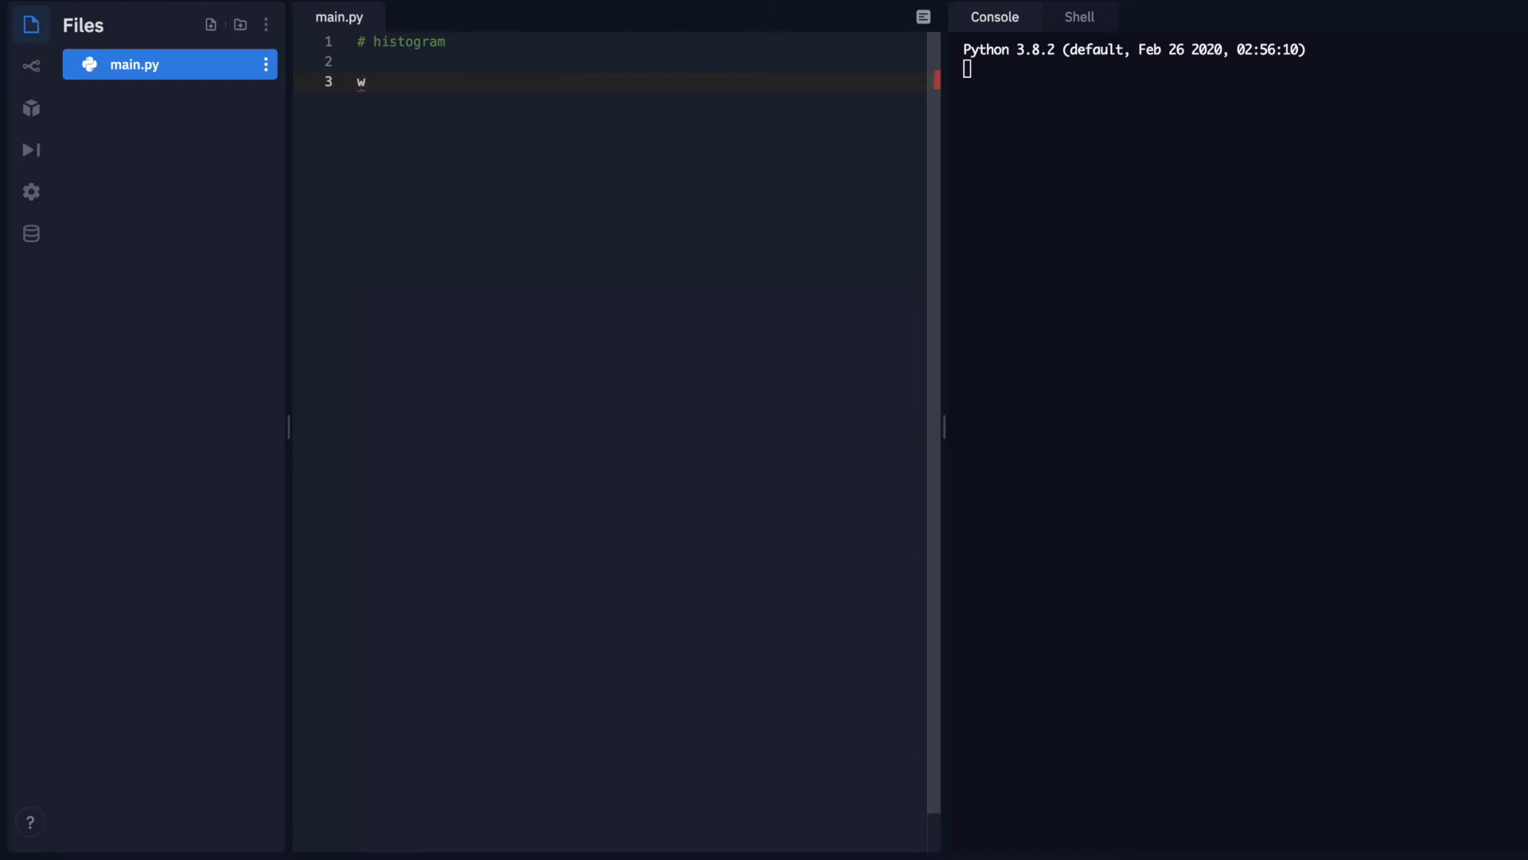
key("backspace")
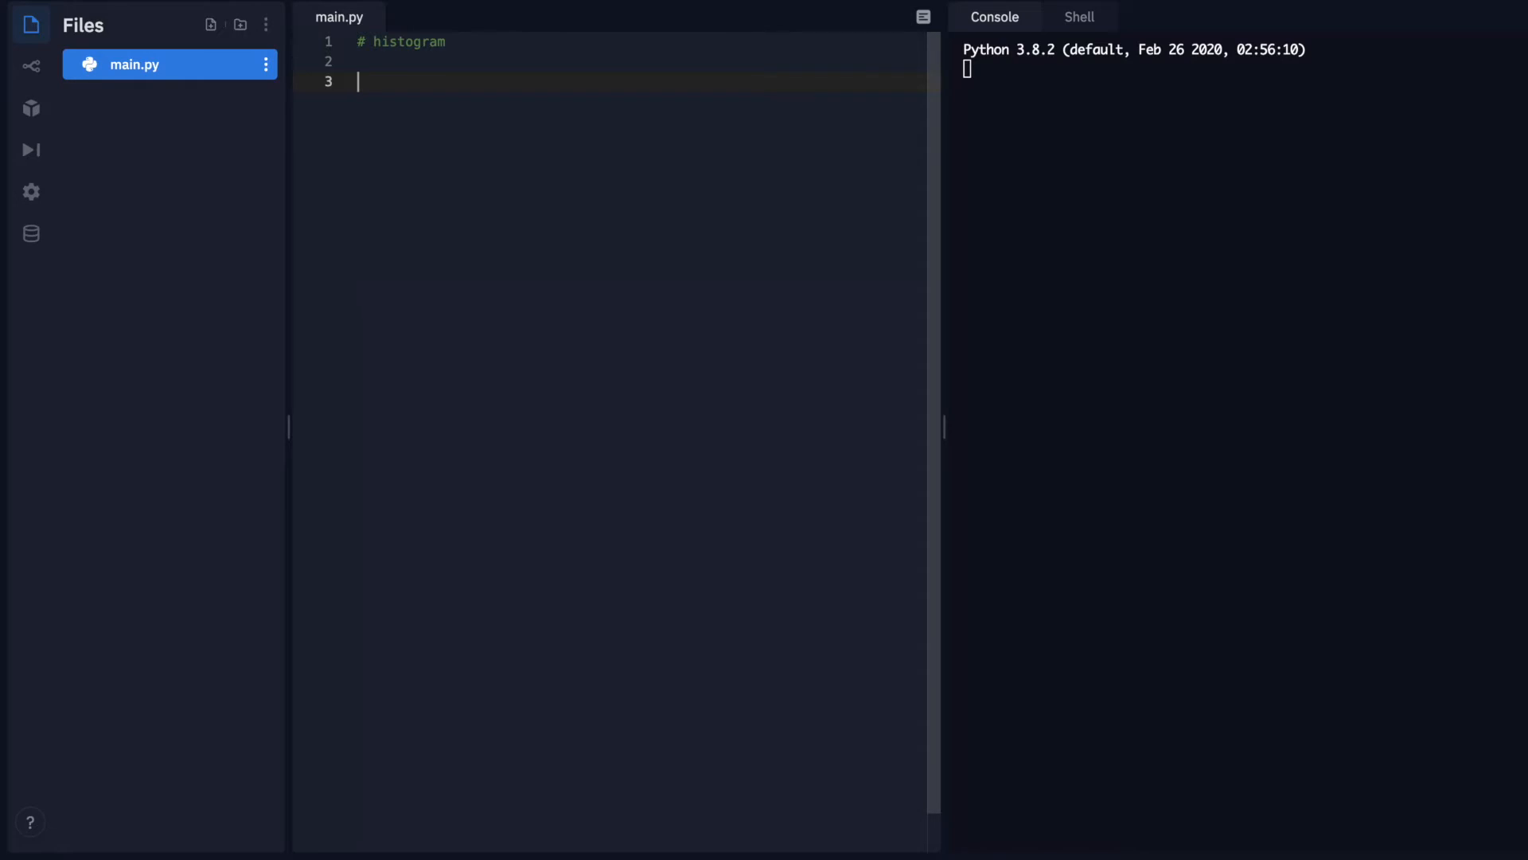
type("w")
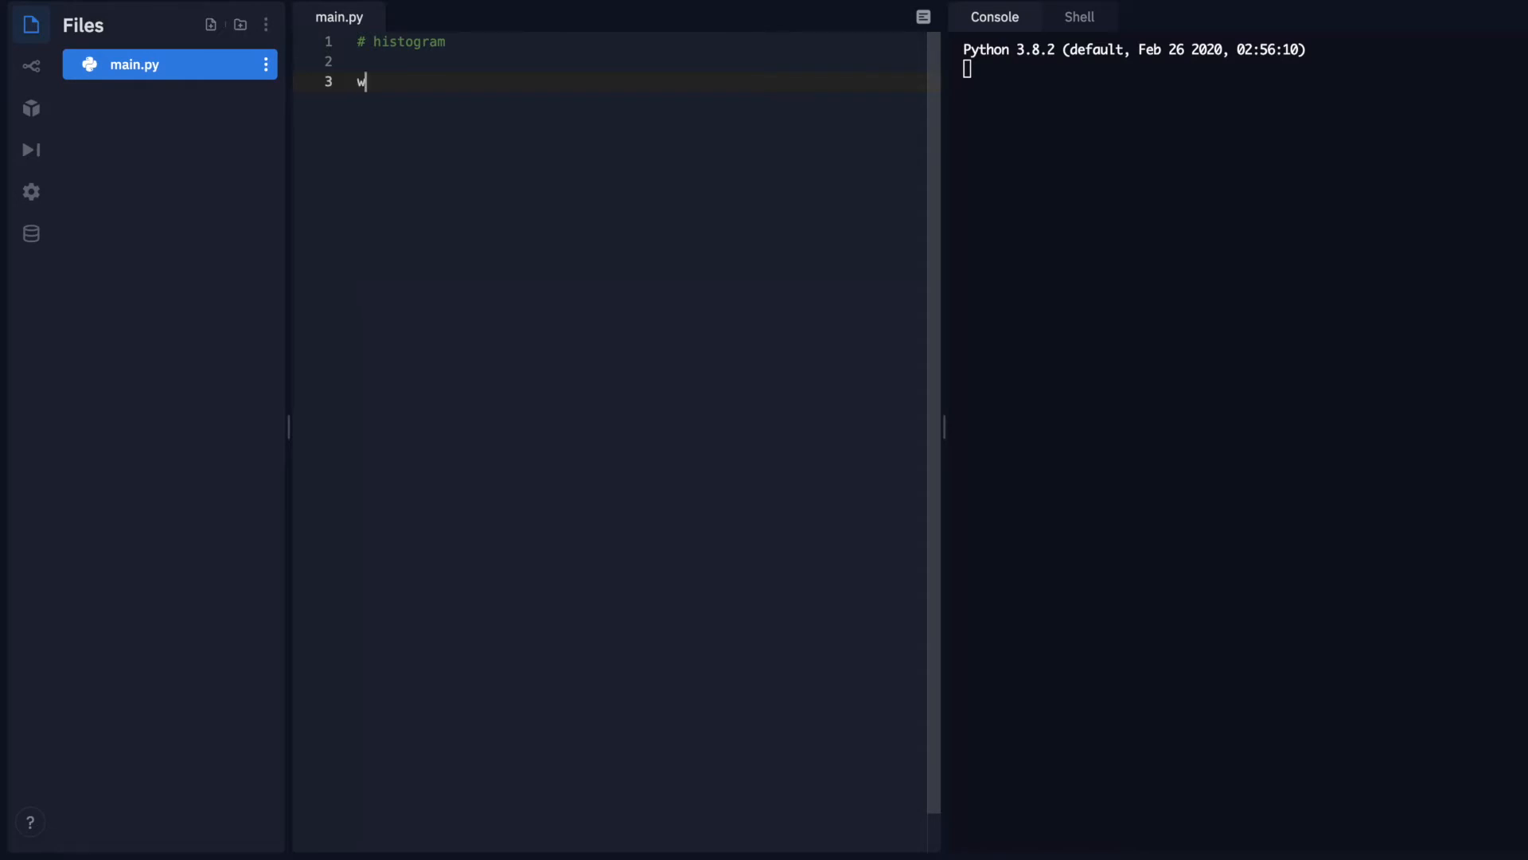
type("eight_los")
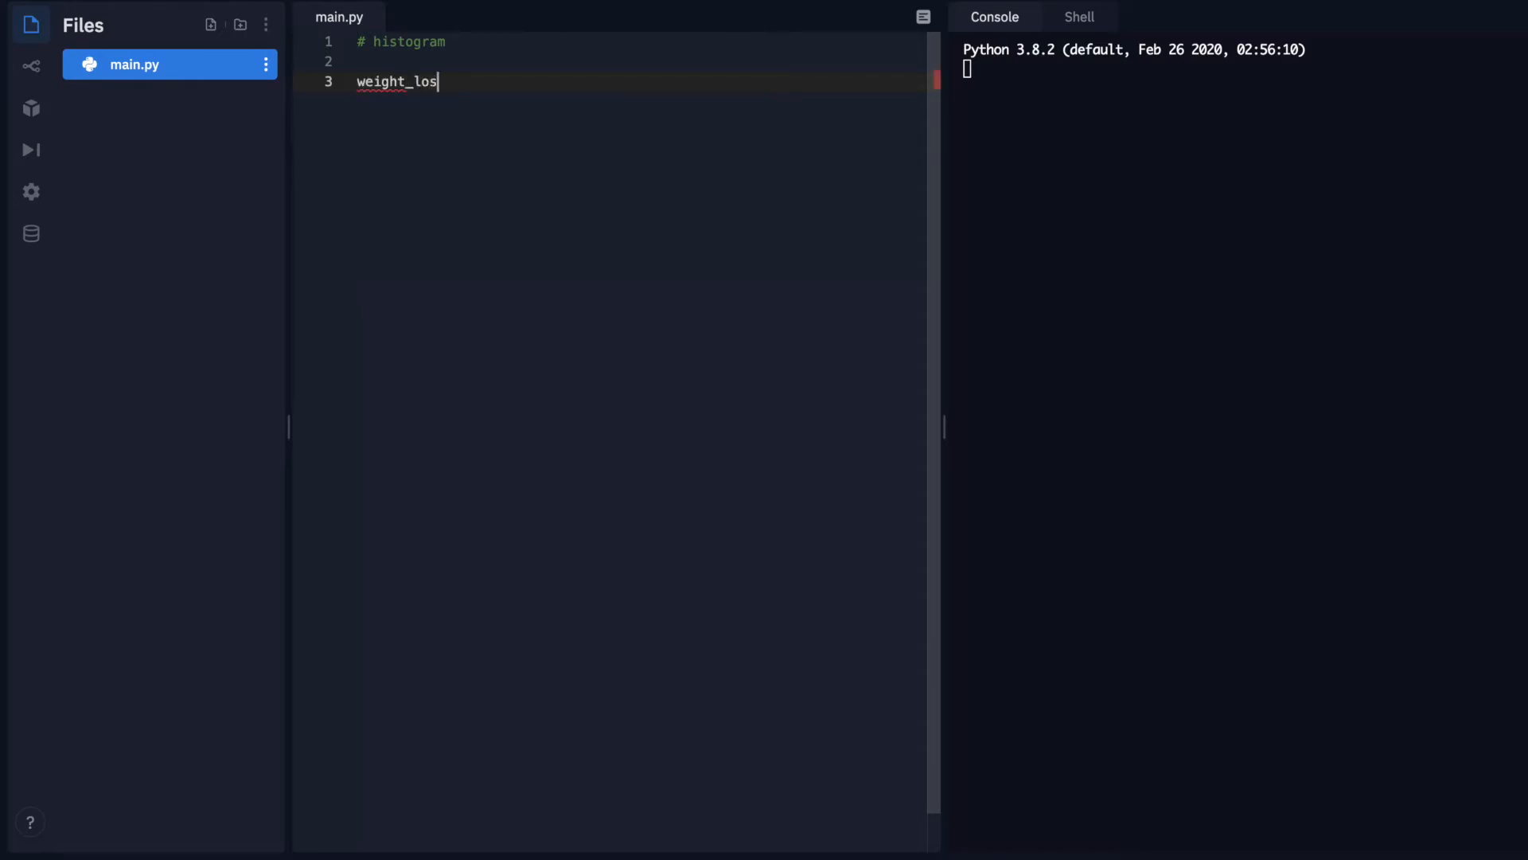
type("s =")
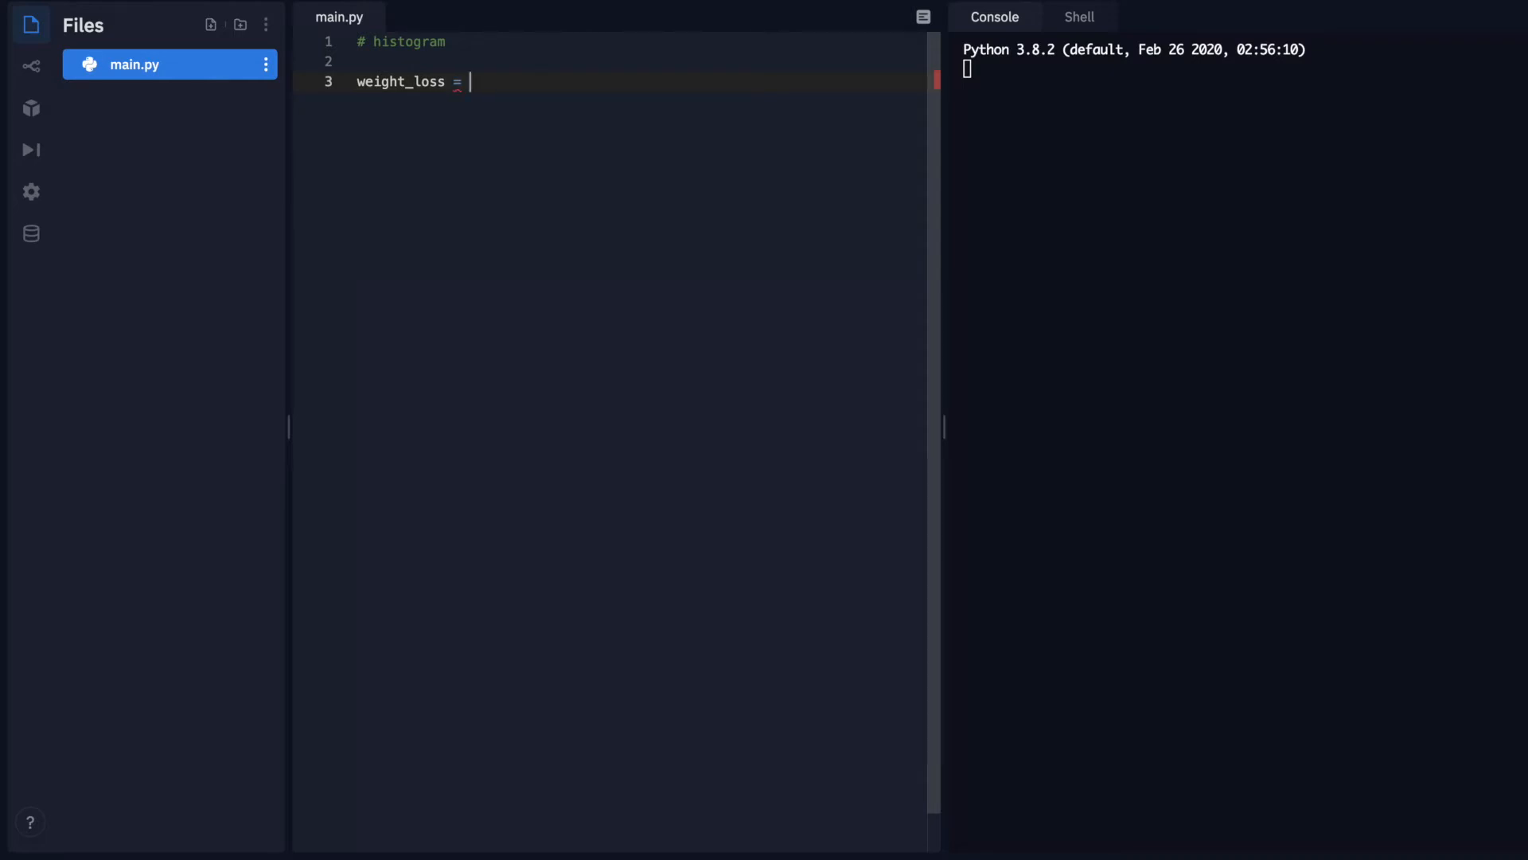
type("{")
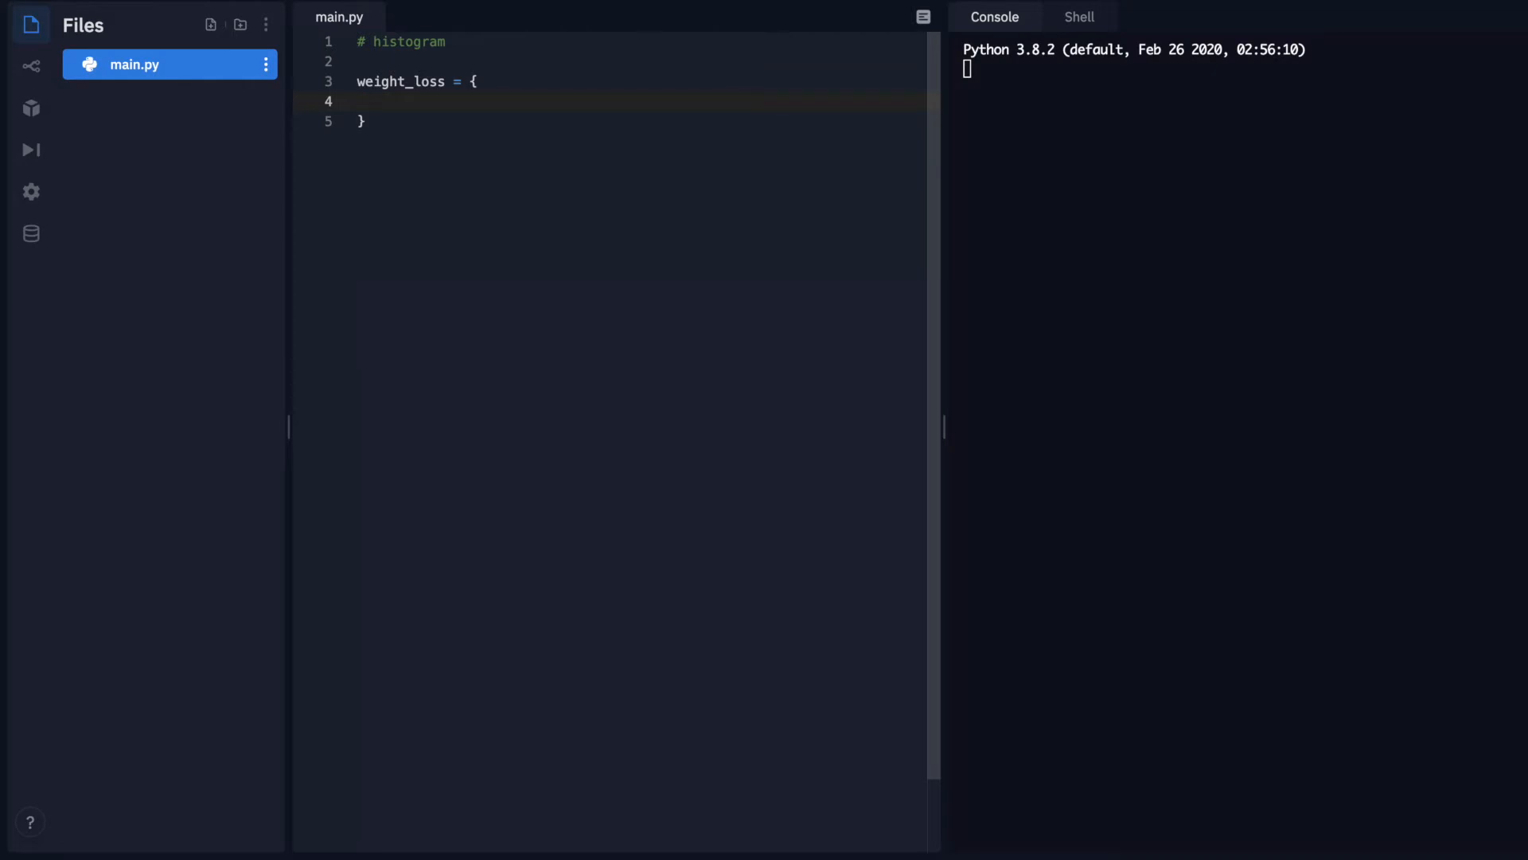
Add the entries "Jan": 12 and "Feb": 5 on separate lines
type("\"Ja")
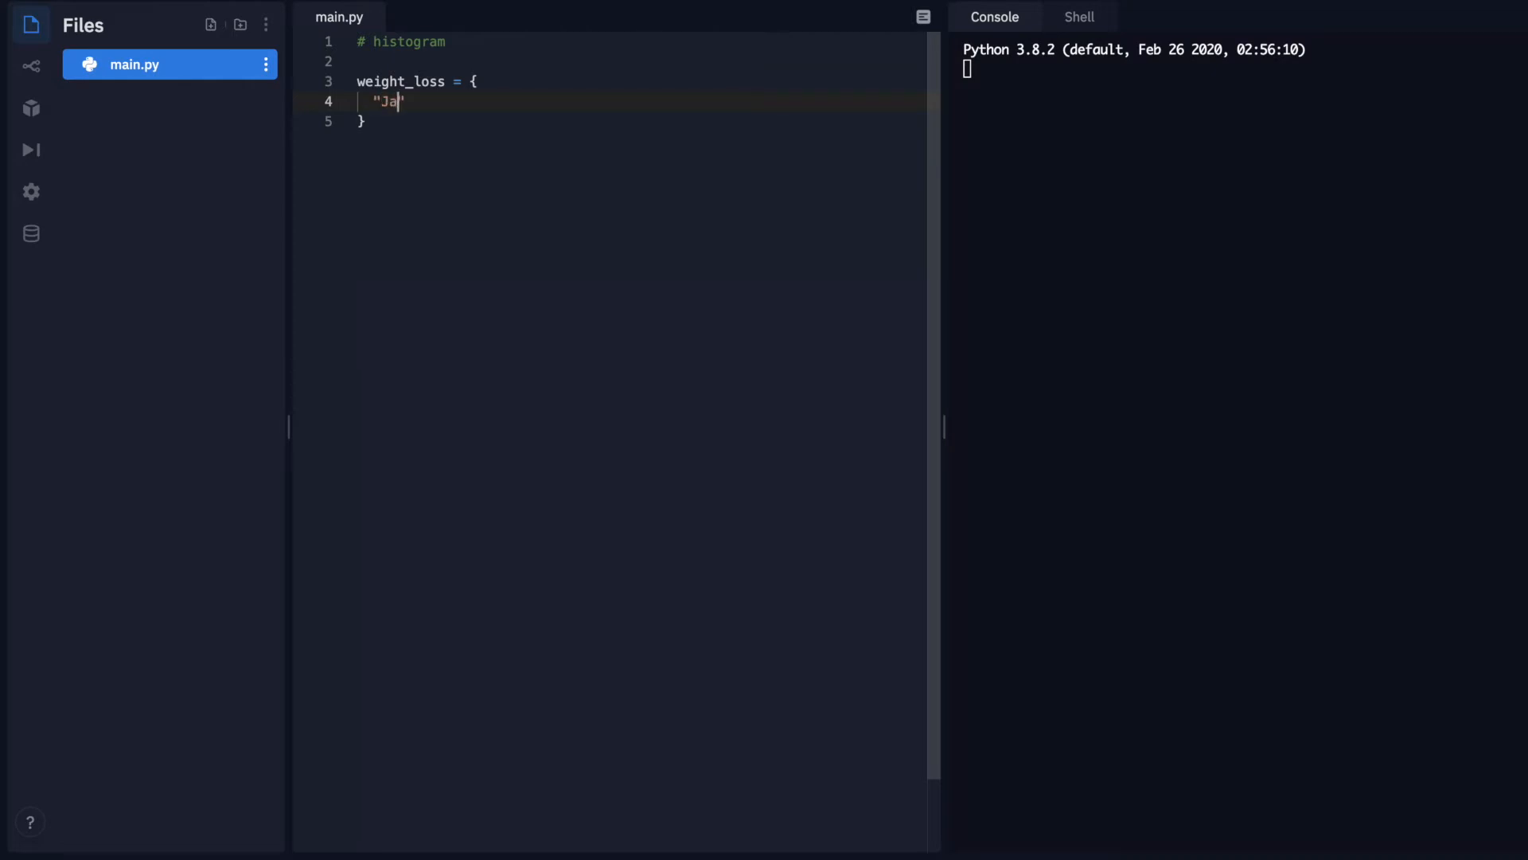
type("n\":")
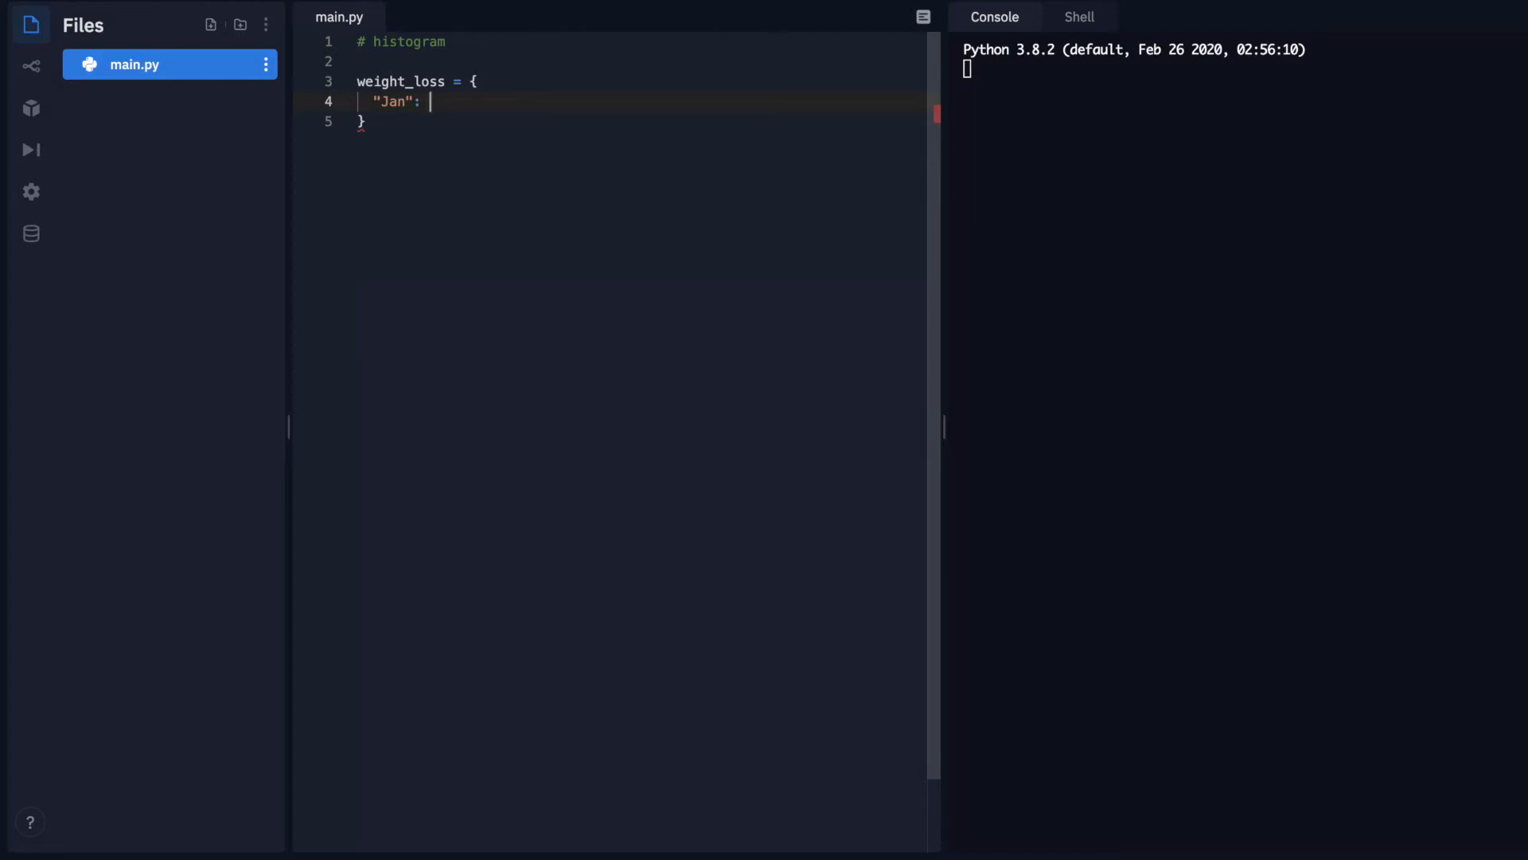
type("12,")
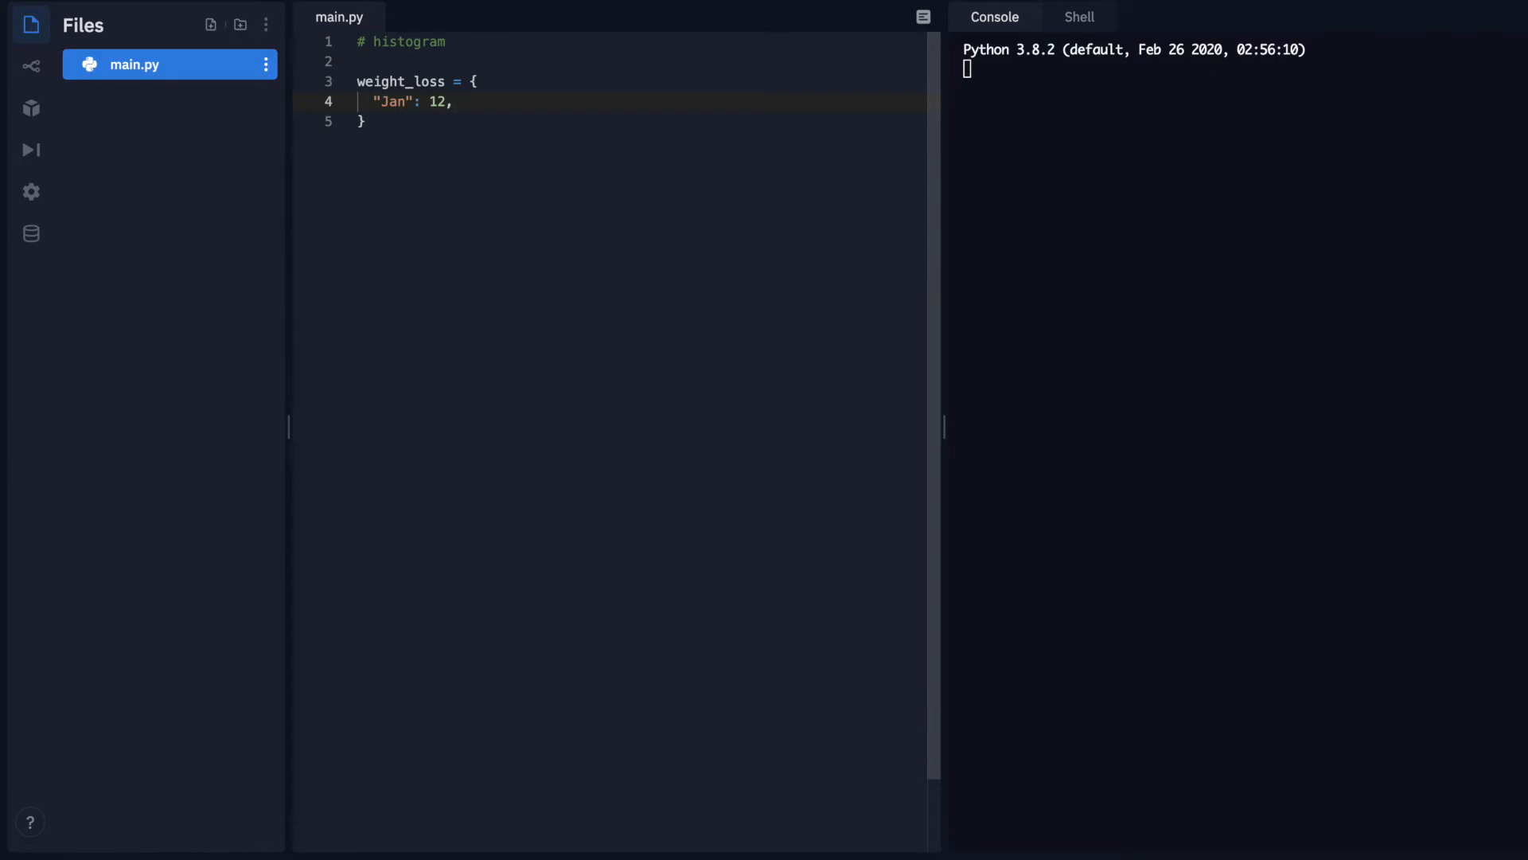
key("Enter")
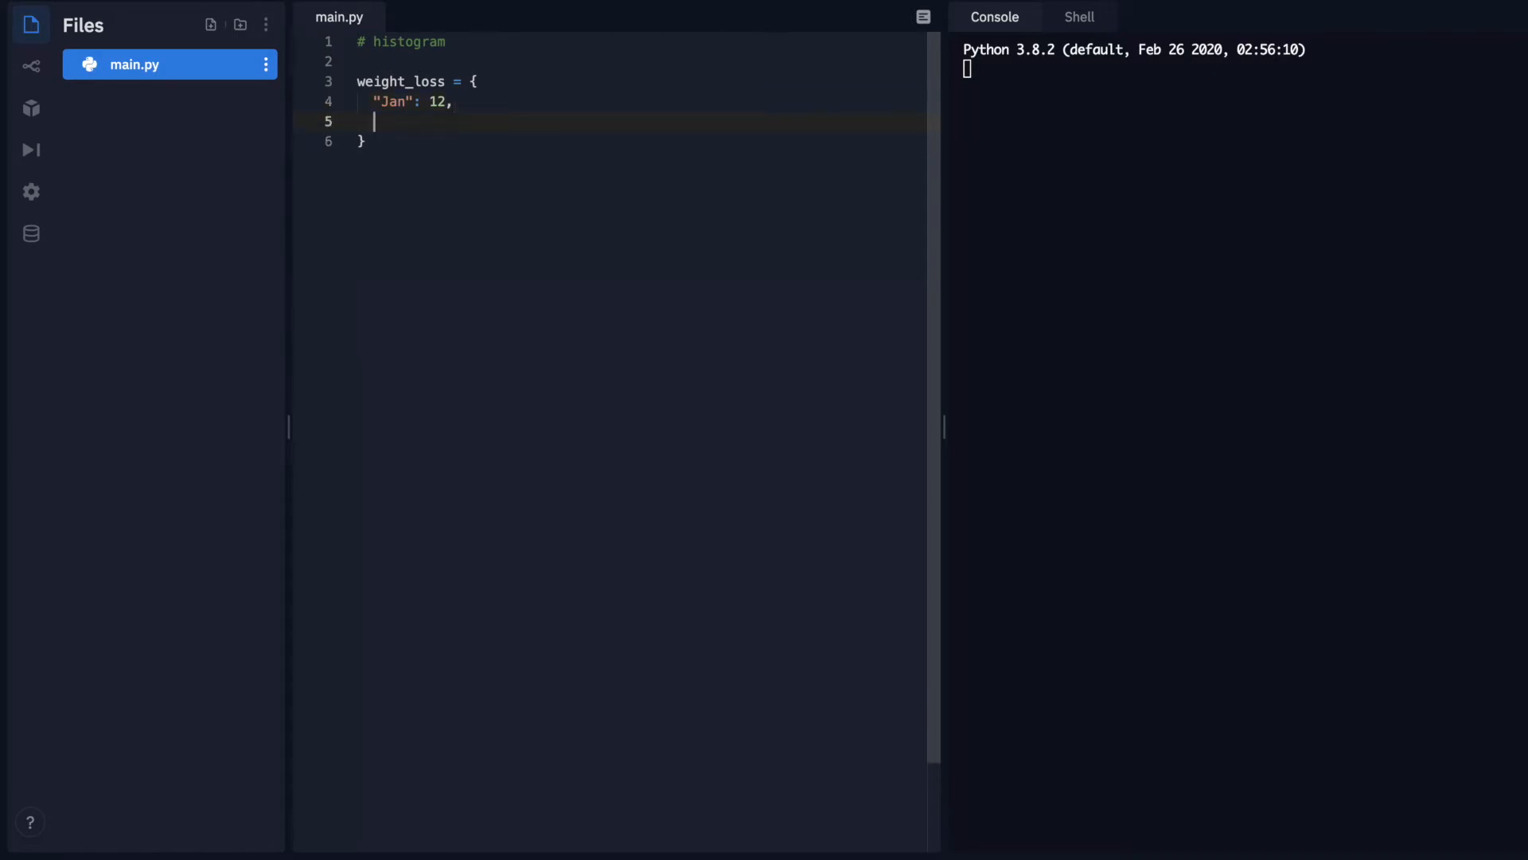
type("\"Fe")
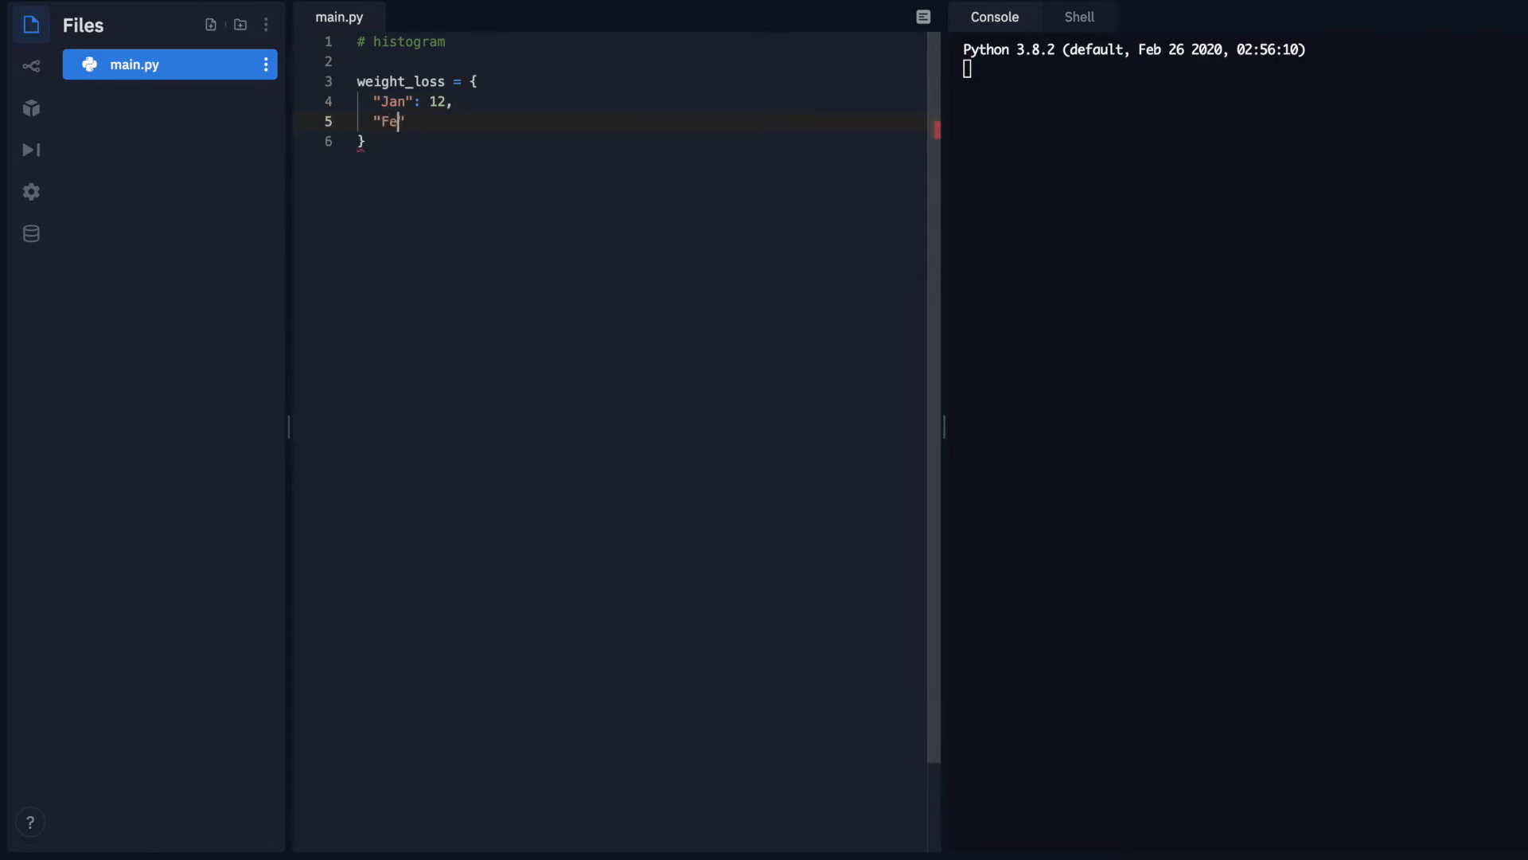
type("b\":")
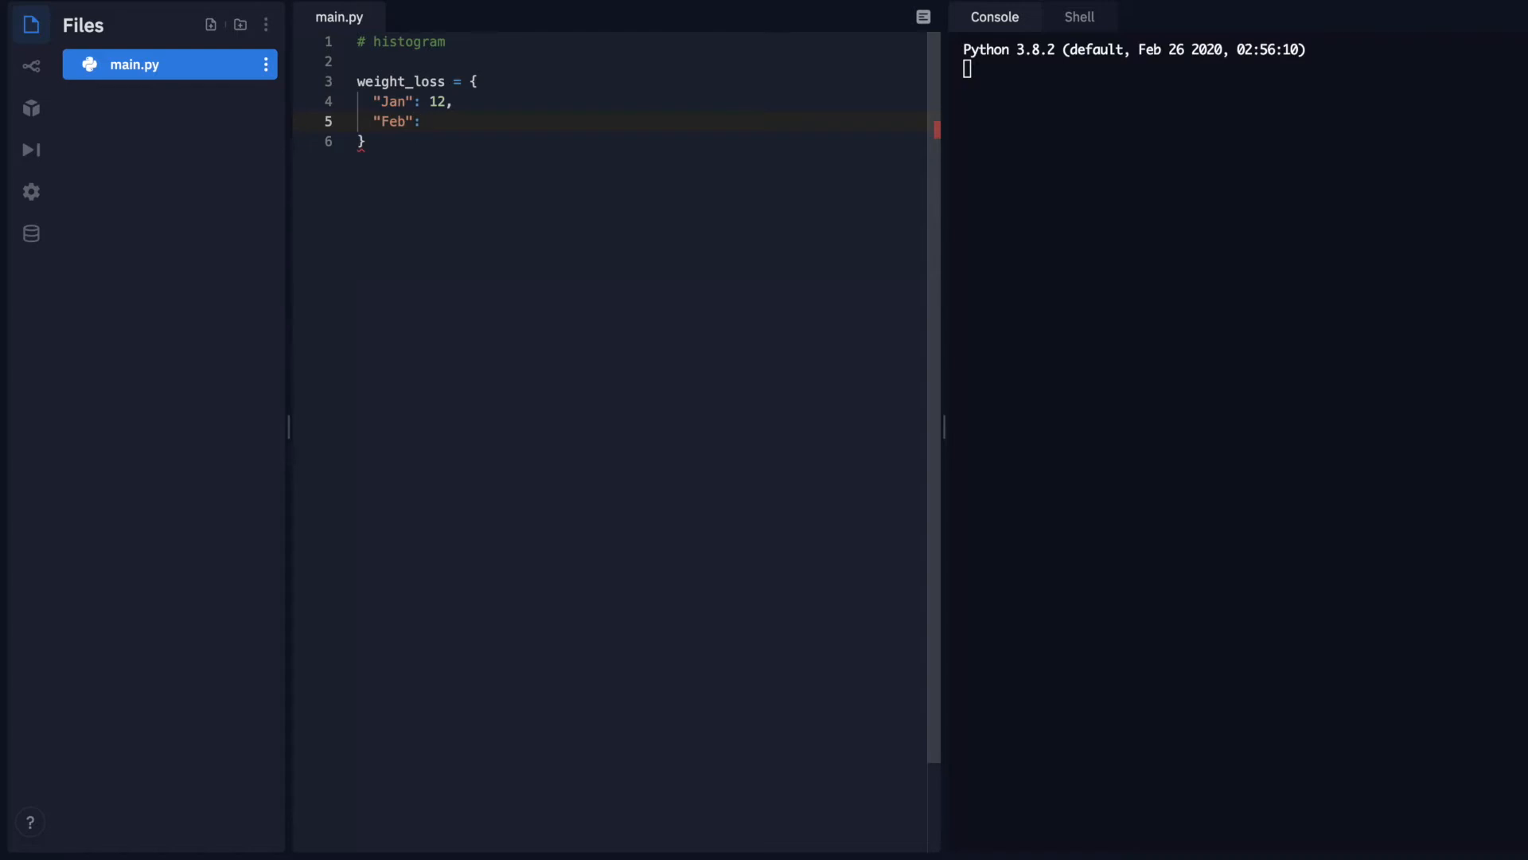
type("5")
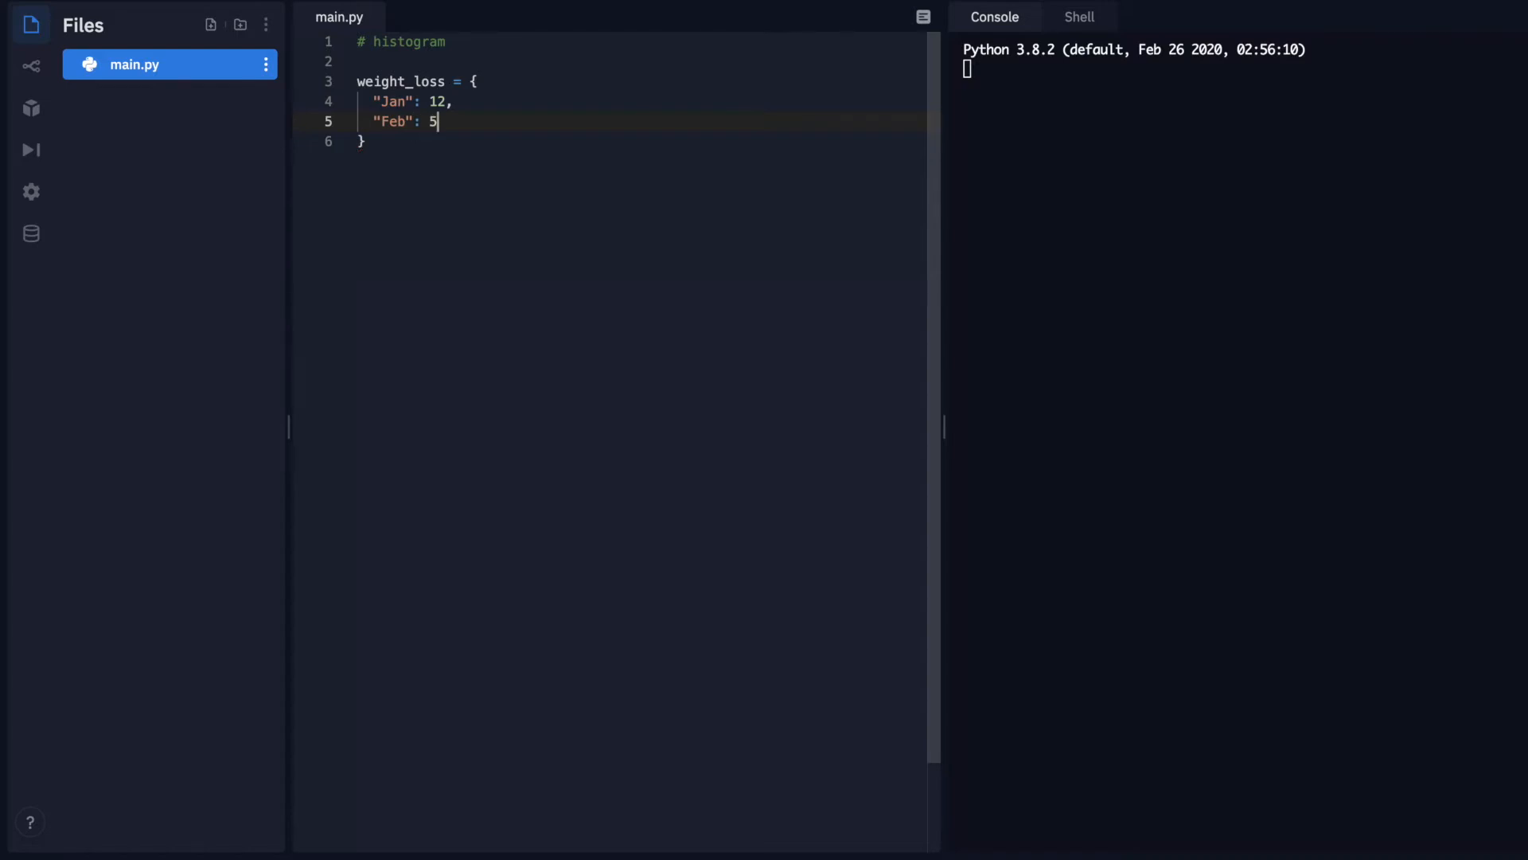
mouse_move(555, 215)
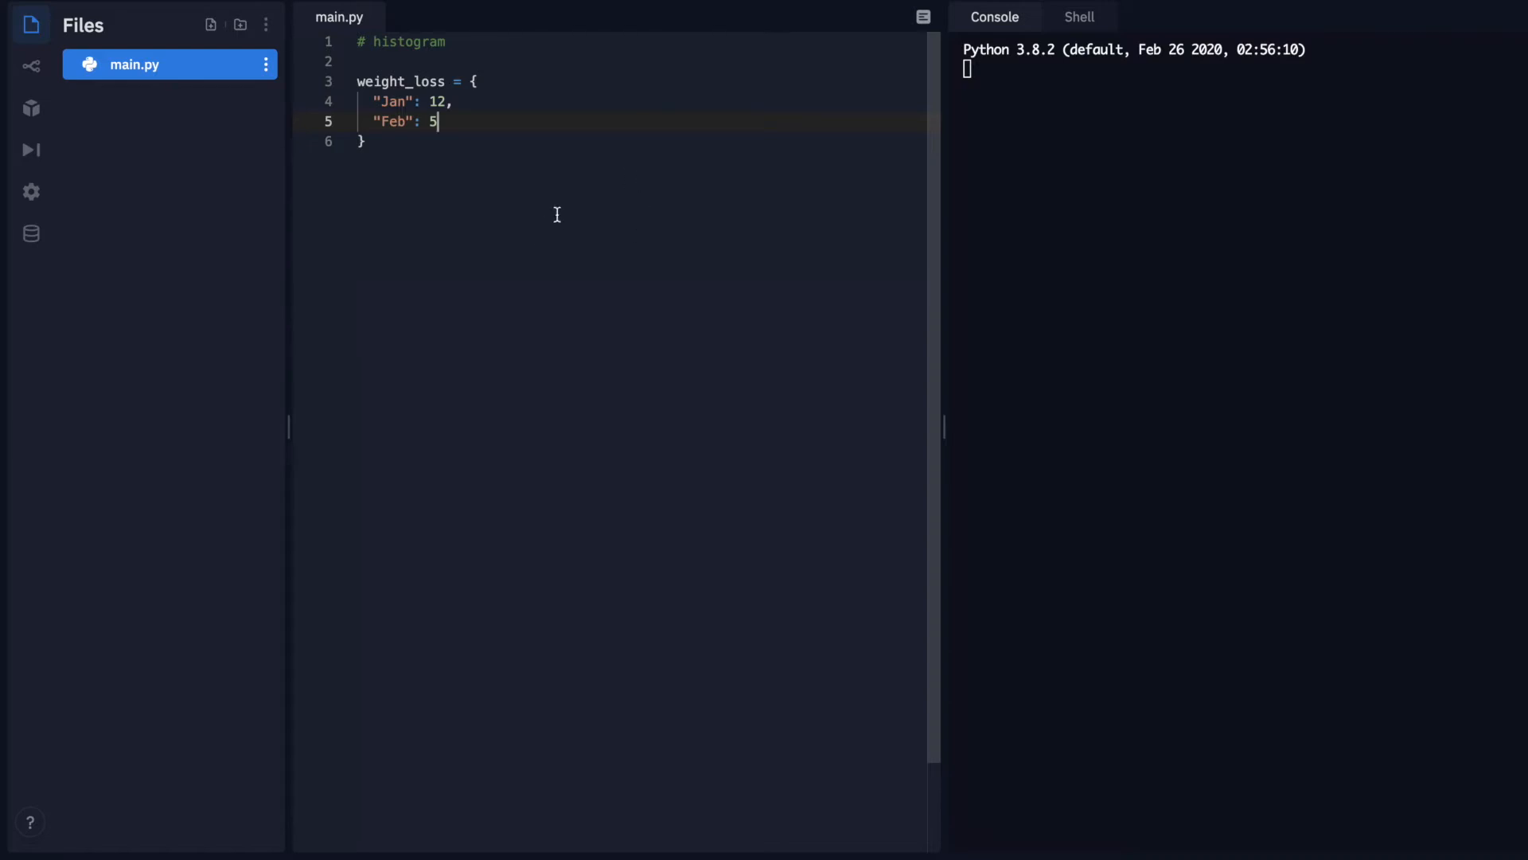
mouse_move(568, 208)
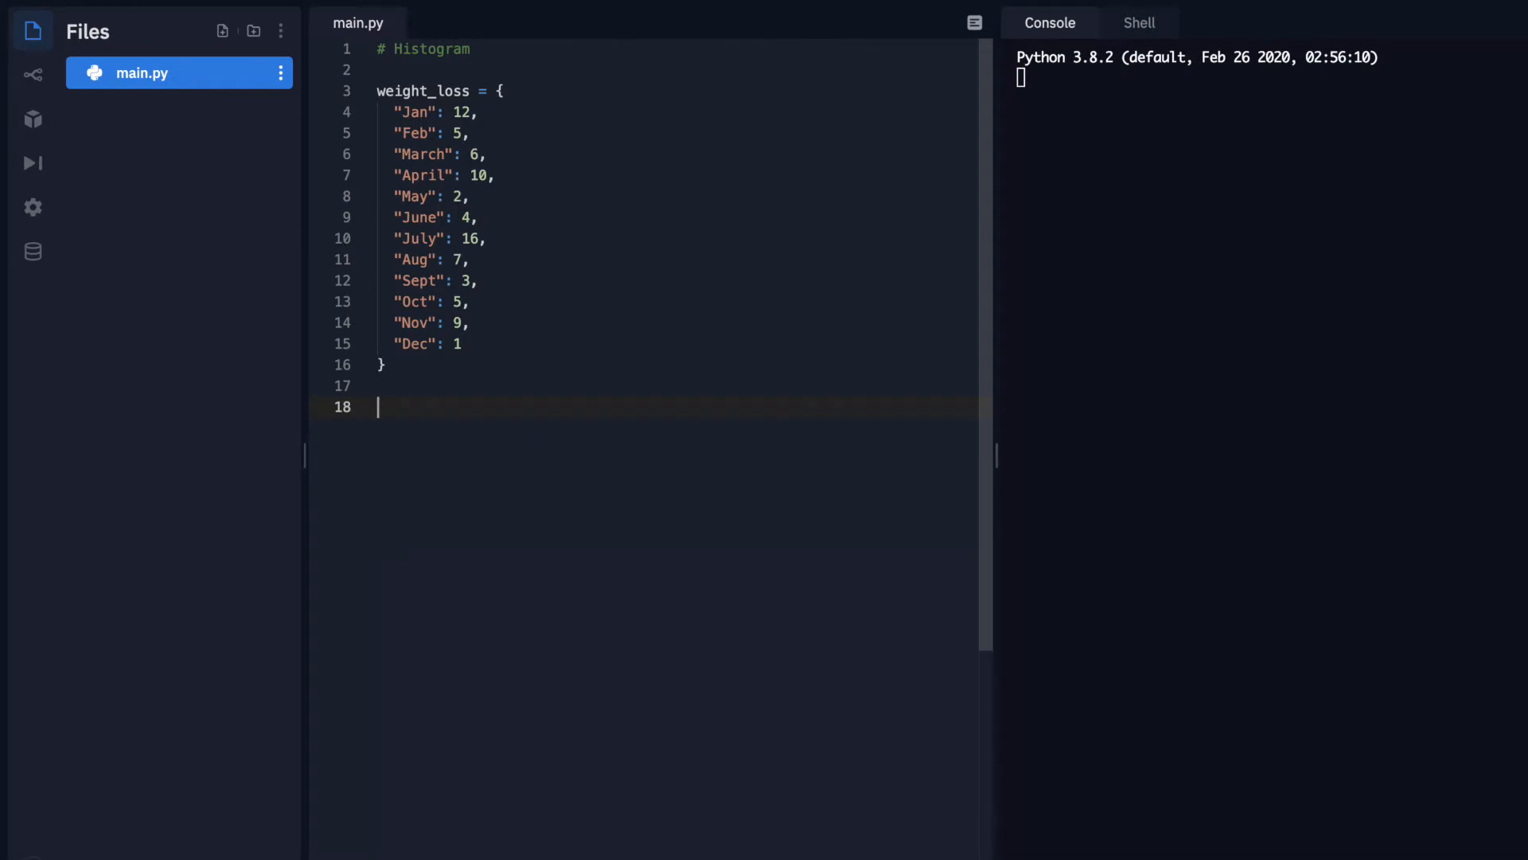
Add an empty line below the completed twelve-month dictionary
key("enter")
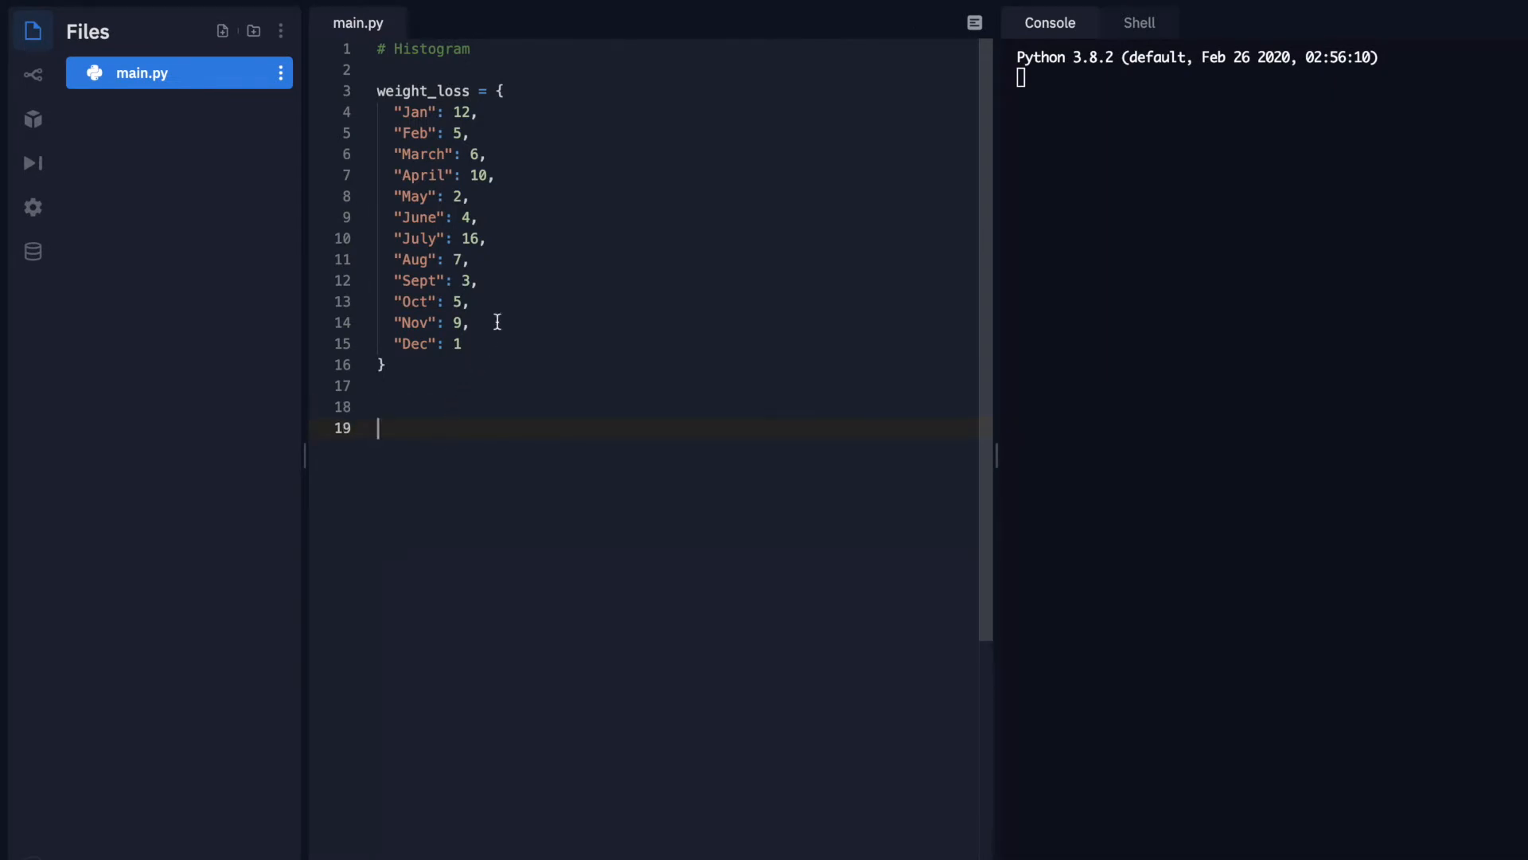
mouse_move(435, 425)
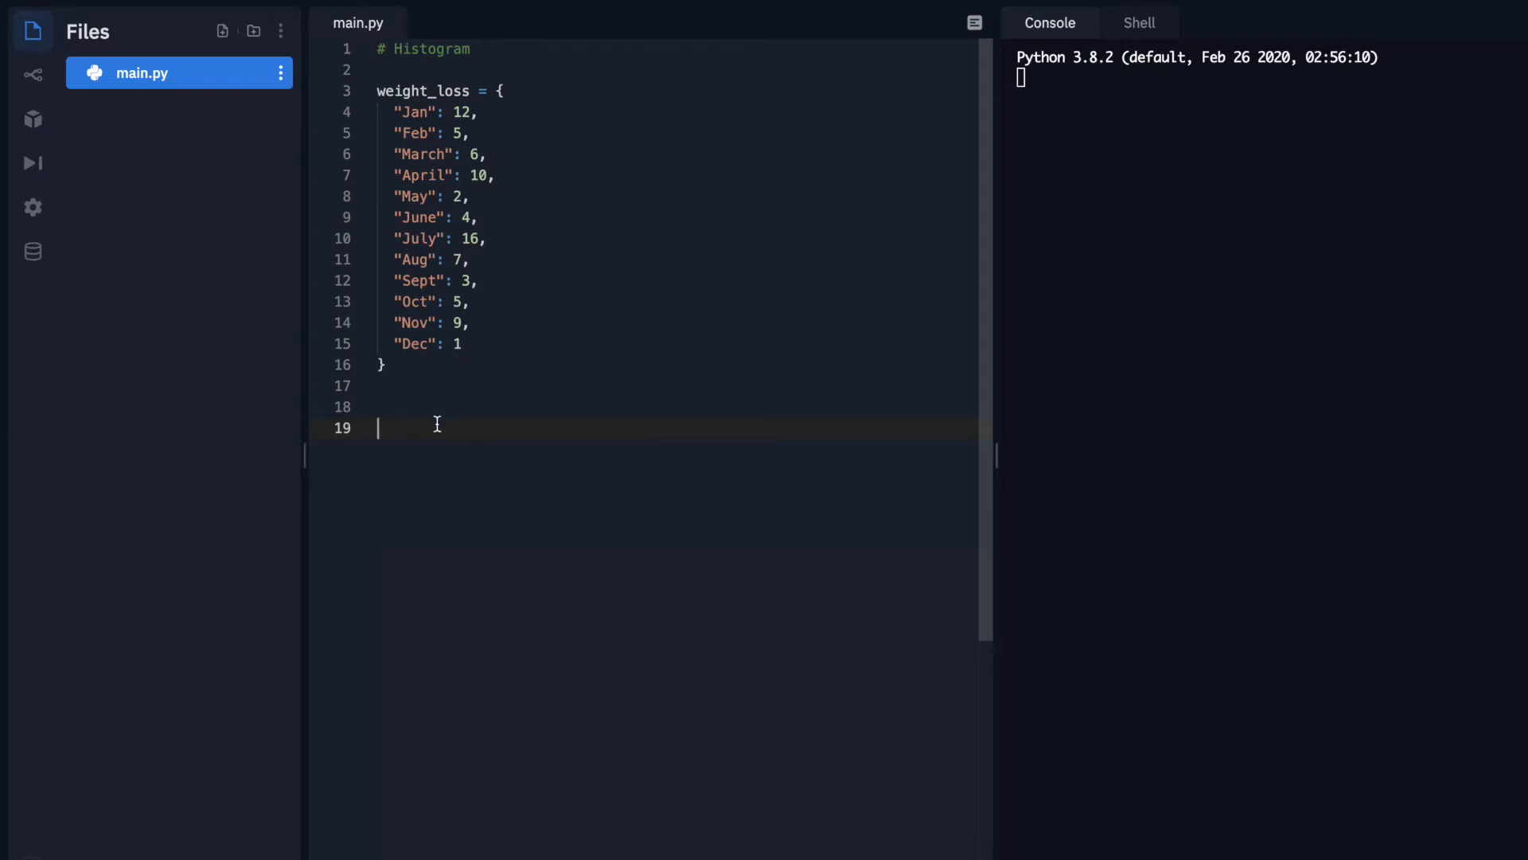
mouse_move(468, 196)
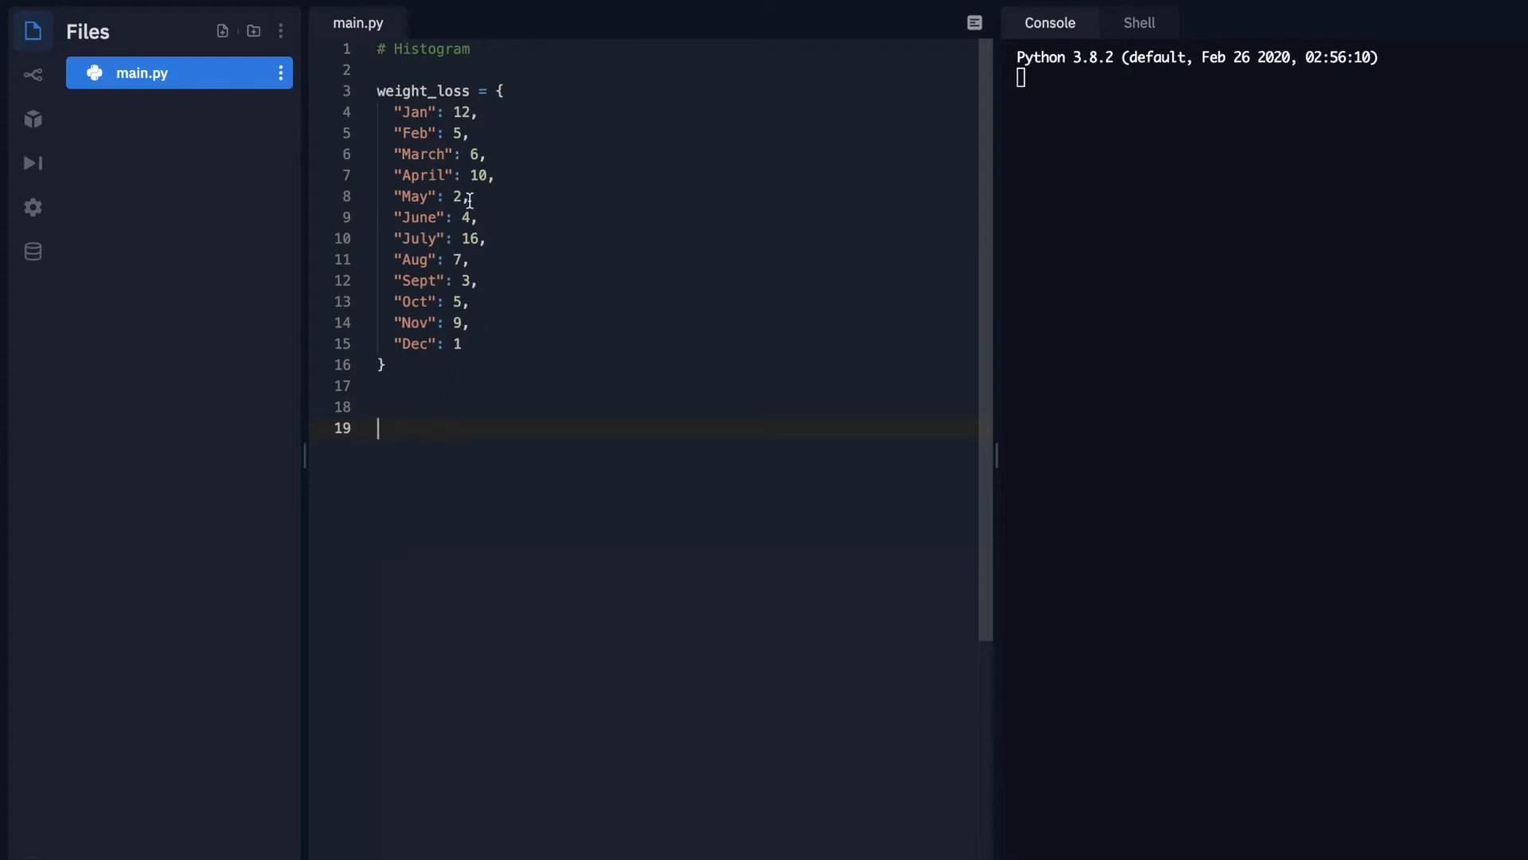
mouse_move(407, 421)
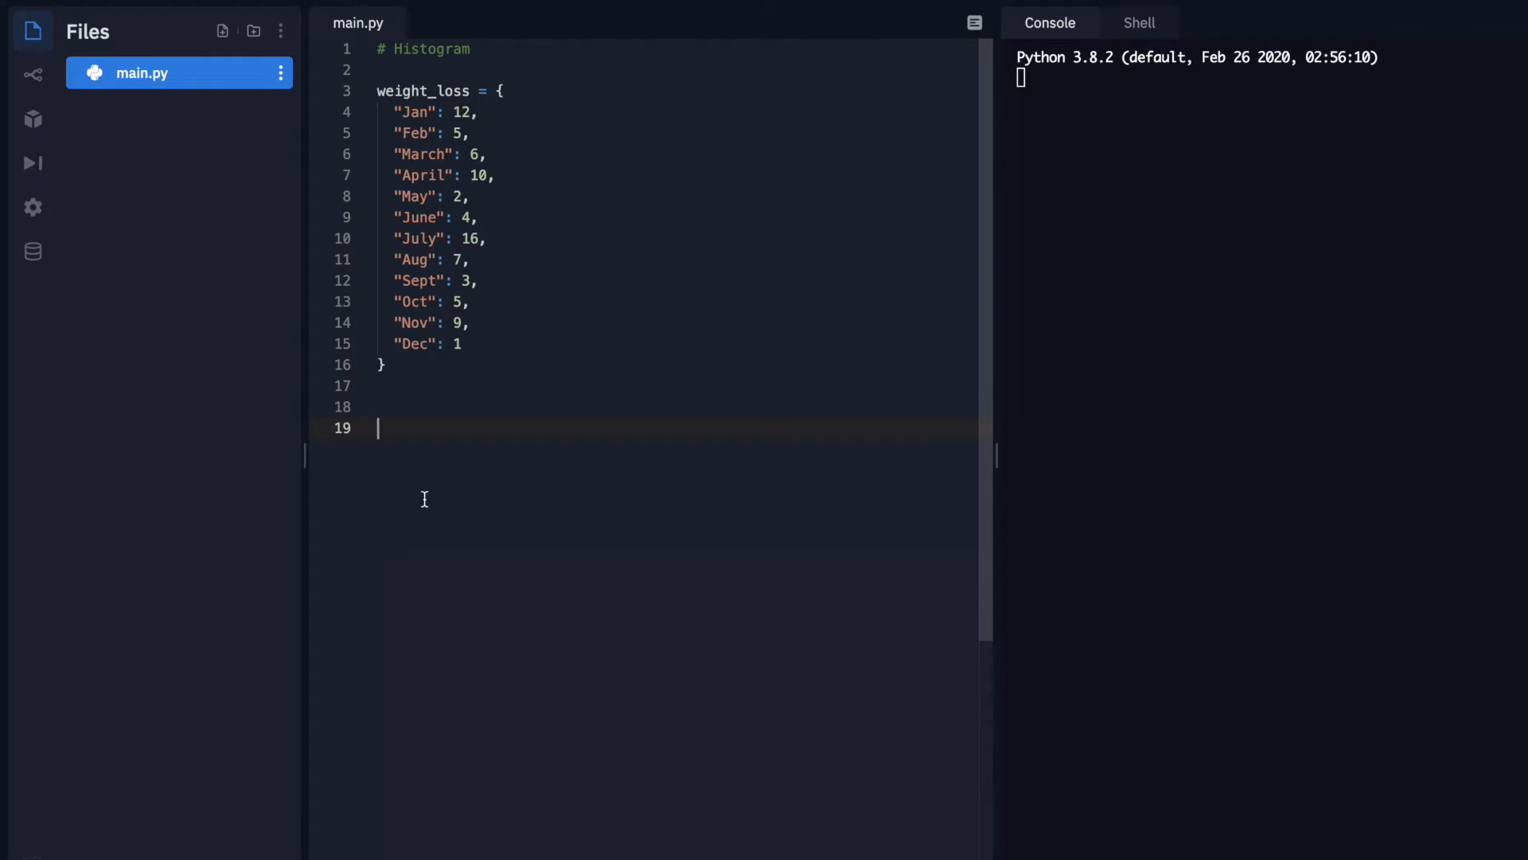
Define histogram(weight_loss) with an indented print(weight_loss) body
type("def j")
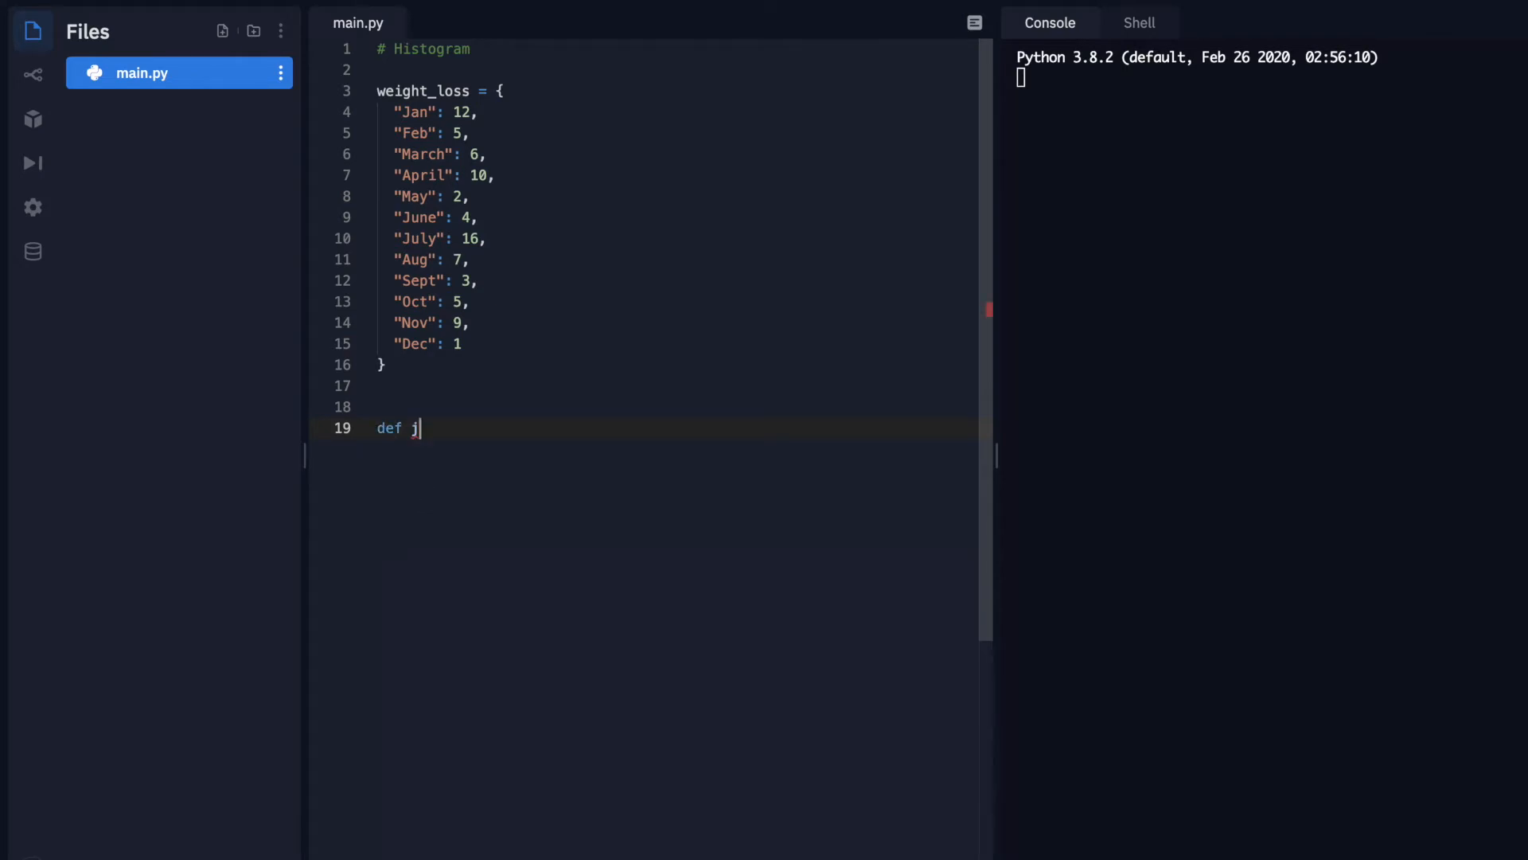
key("Backspace")
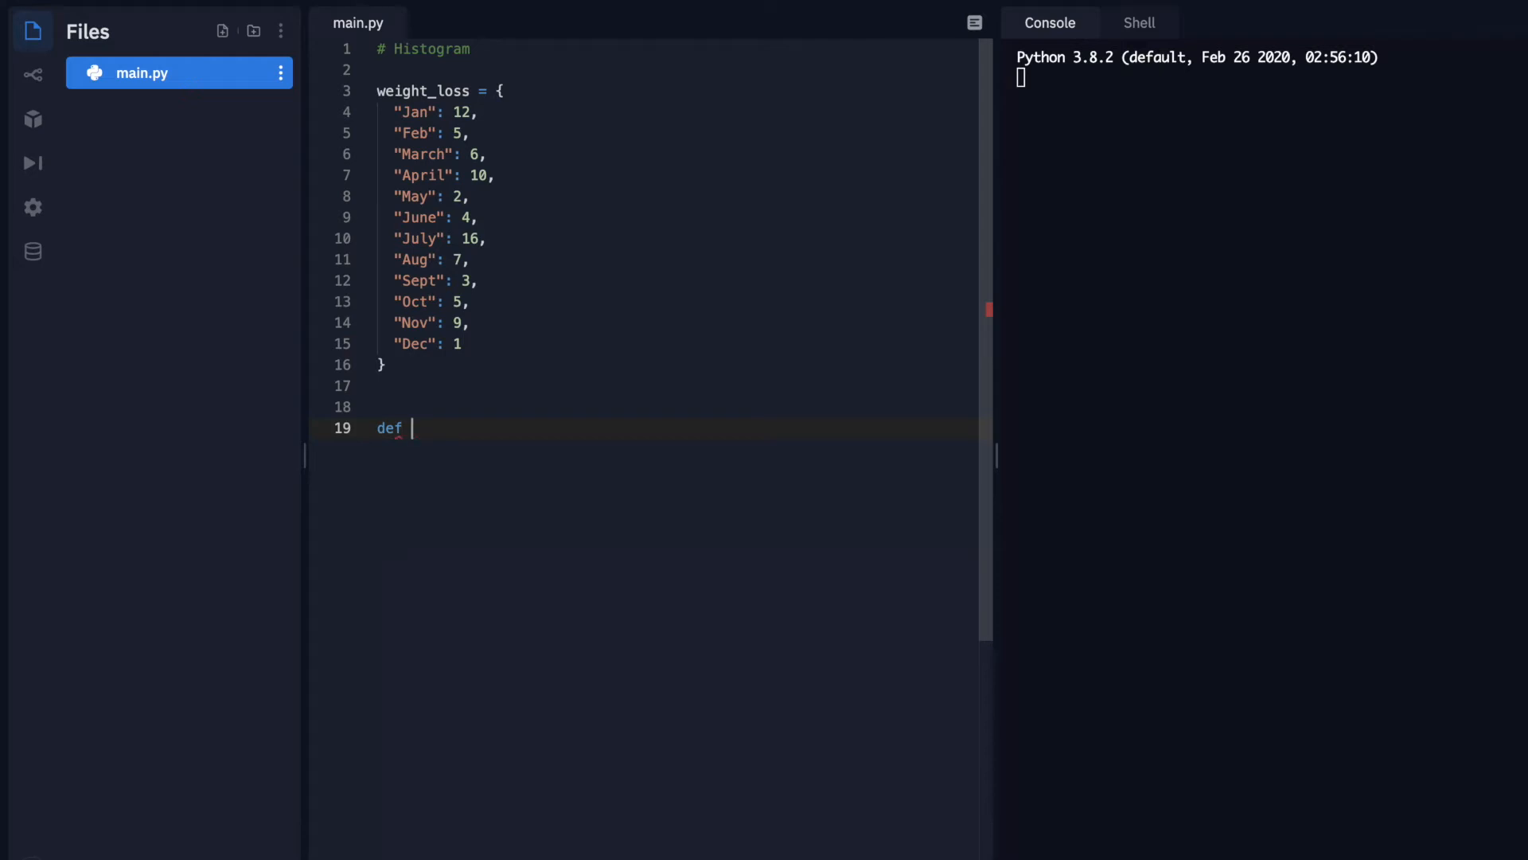
type("hist")
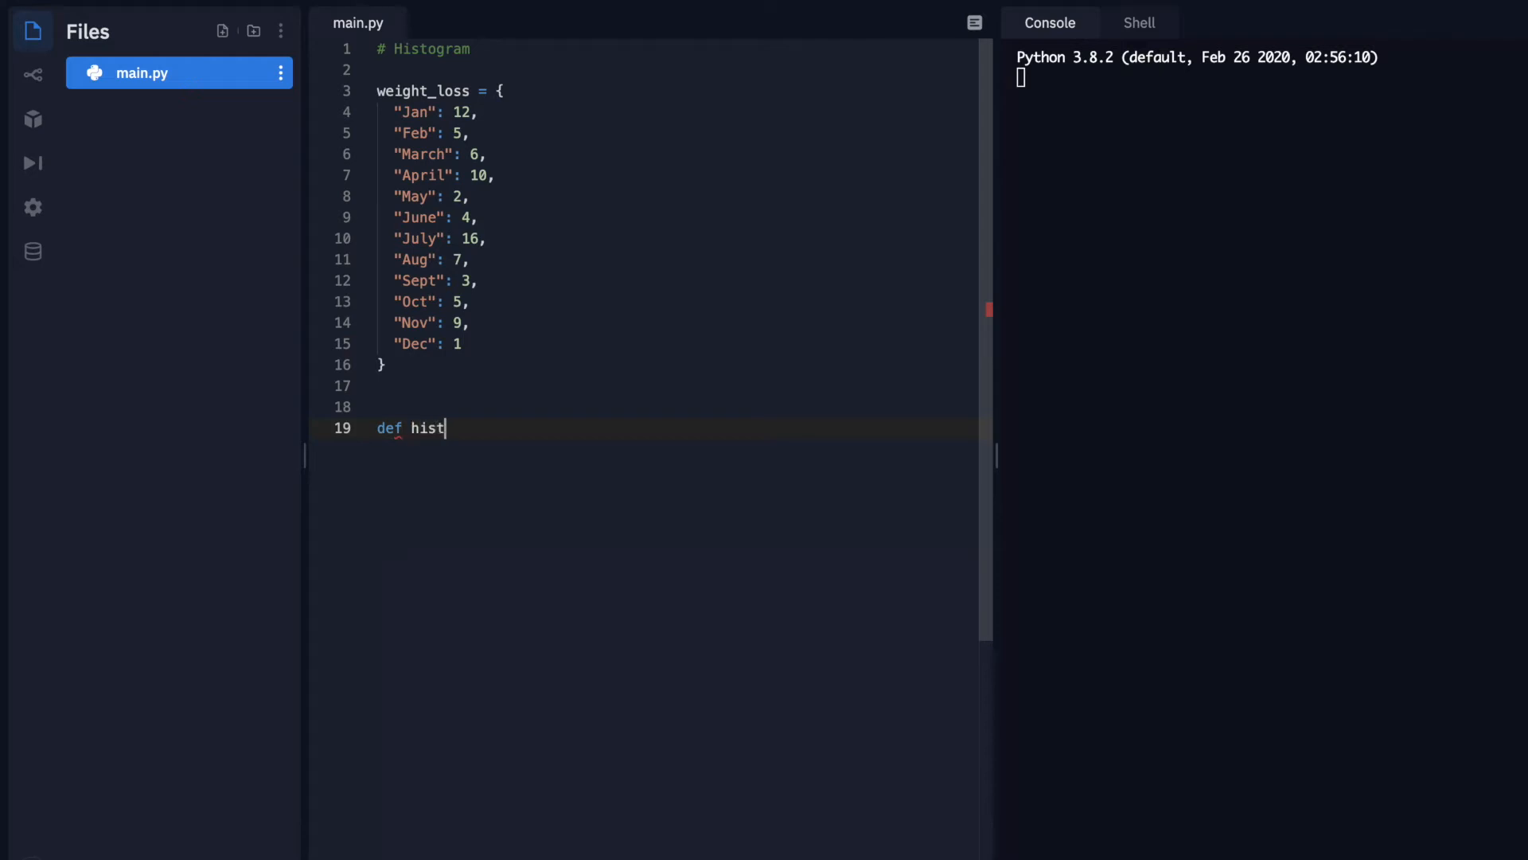
type("ogram")
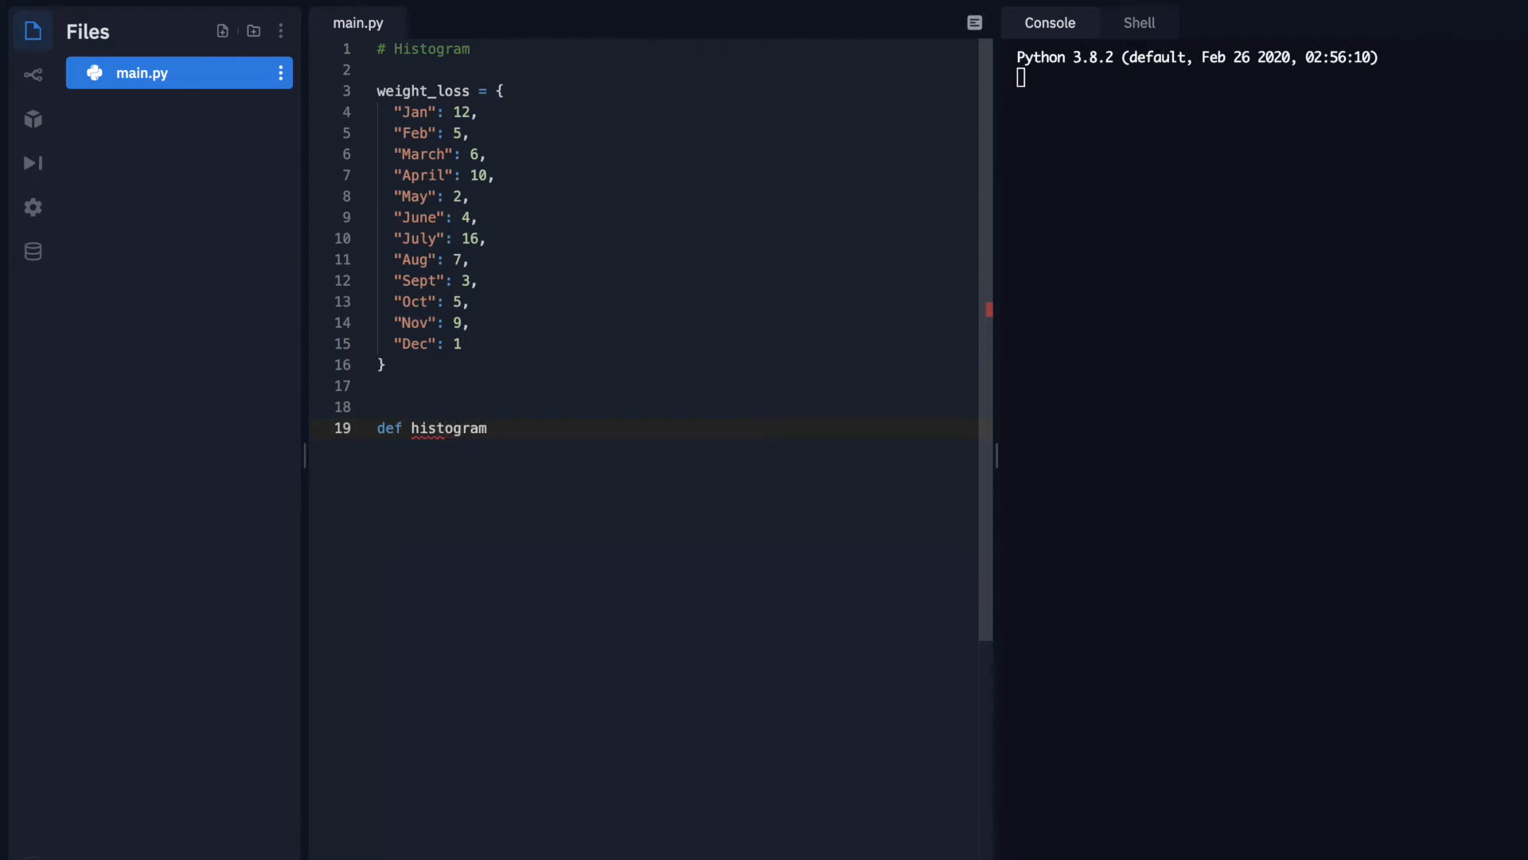
type("()")
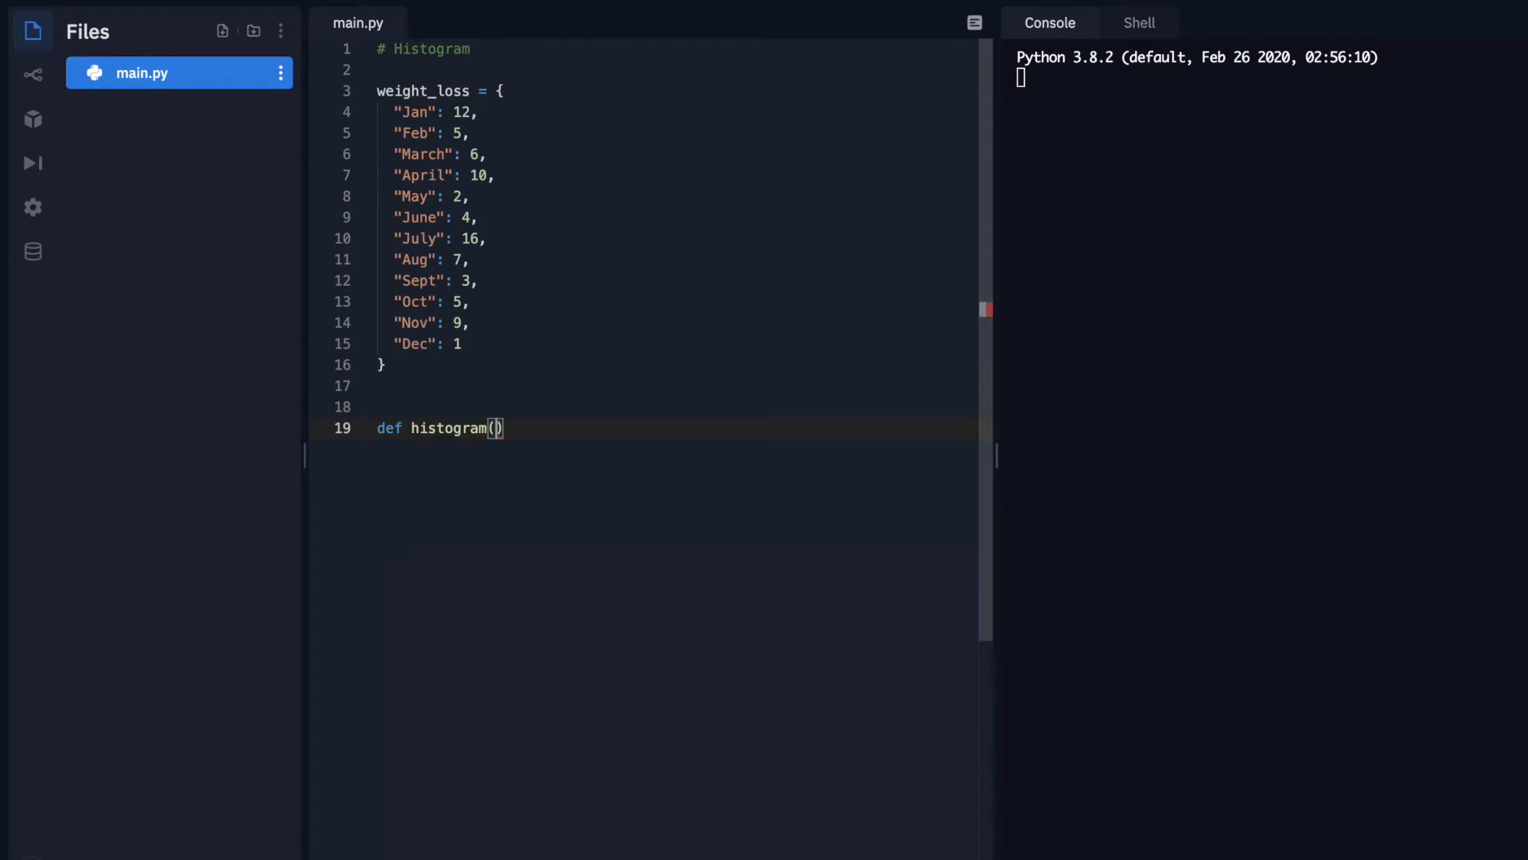
type("weigh")
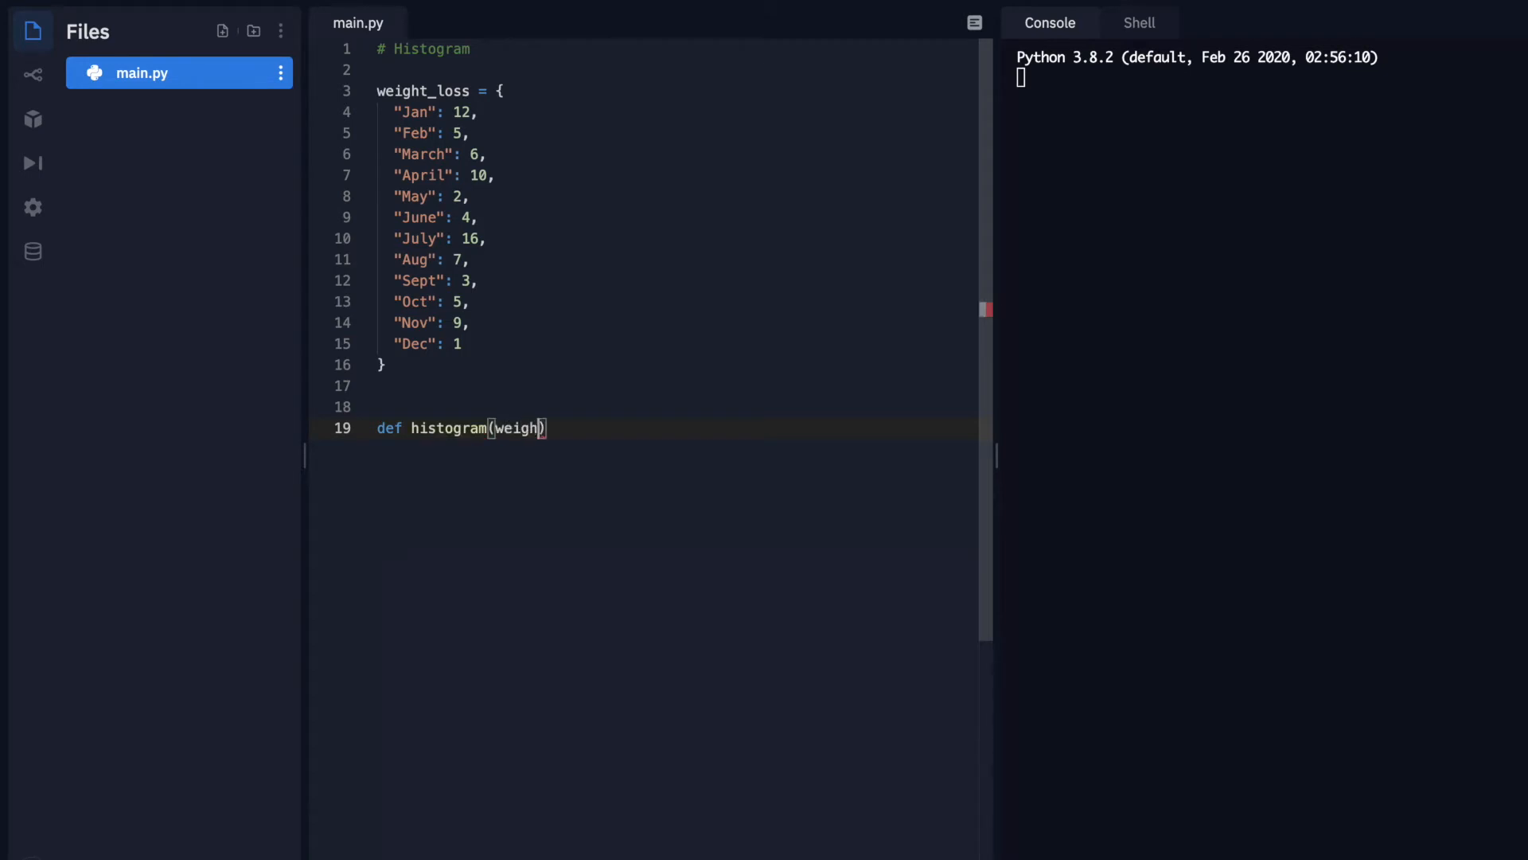
type("t_los")
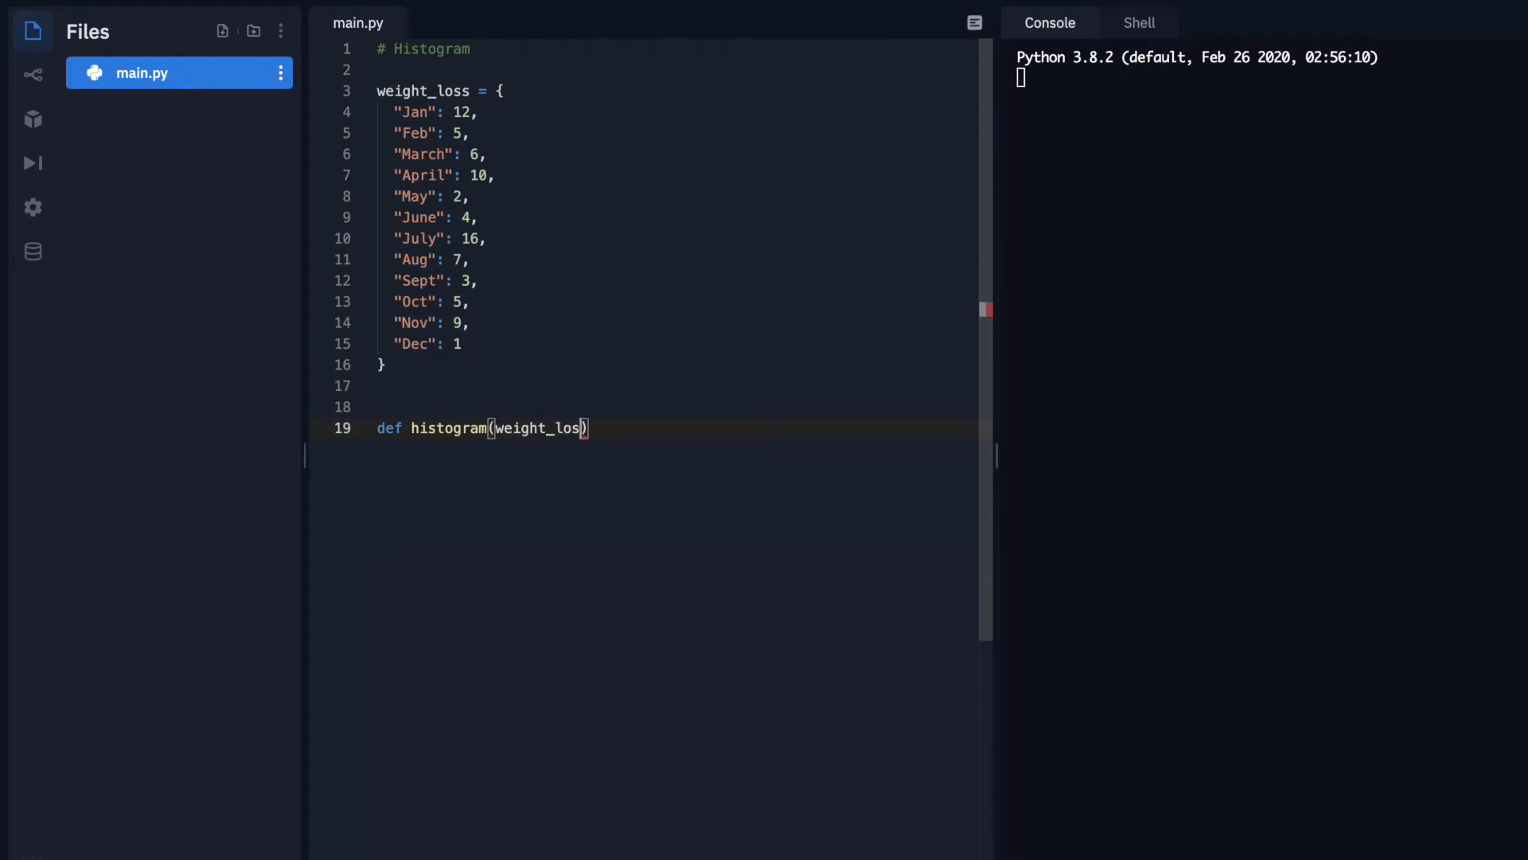
type("s):")
type("print(wi")
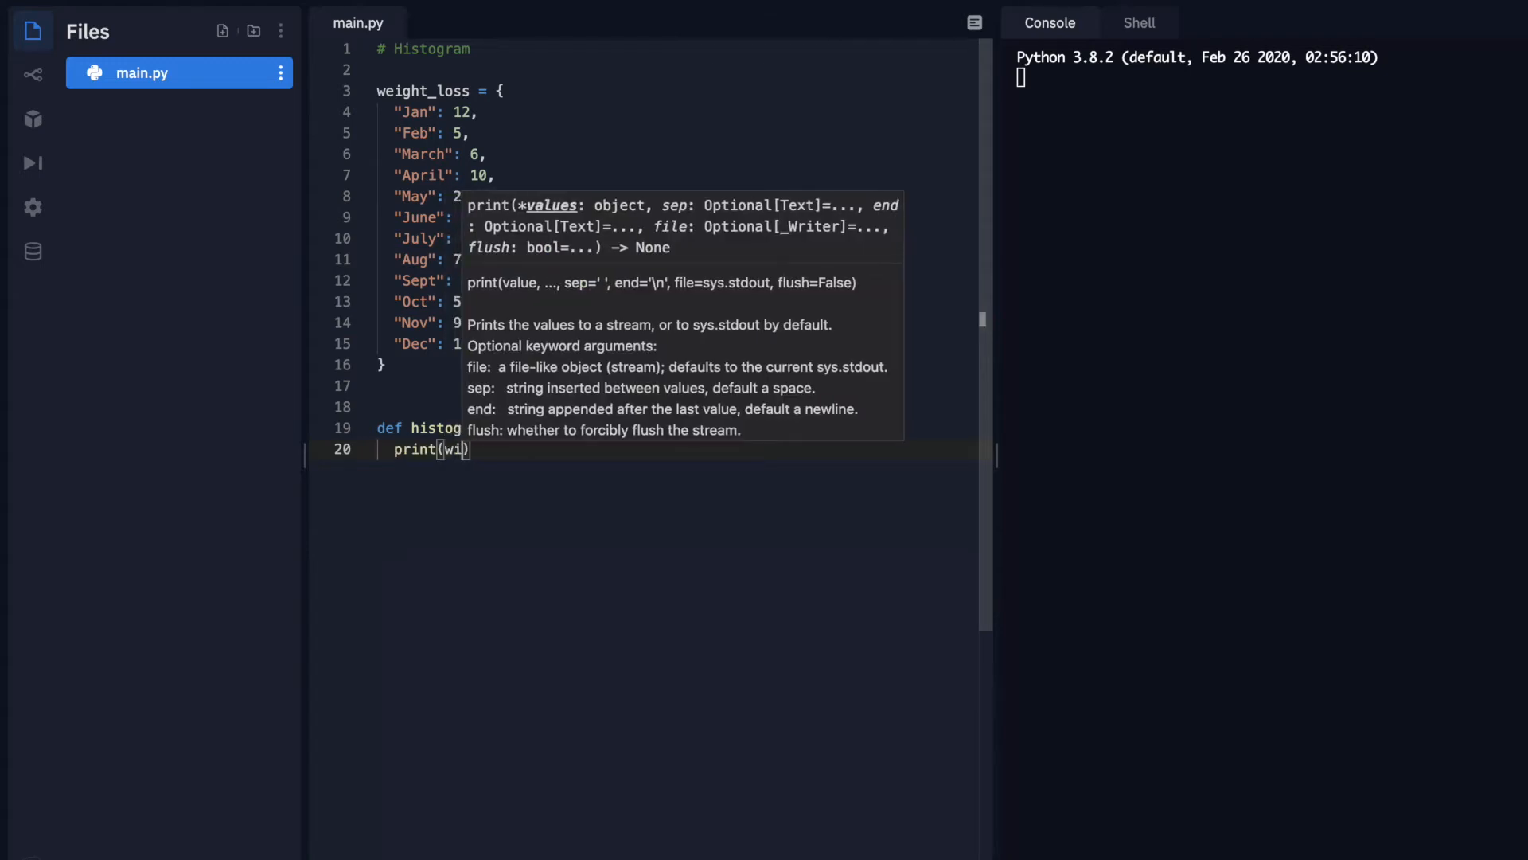
type("eight")
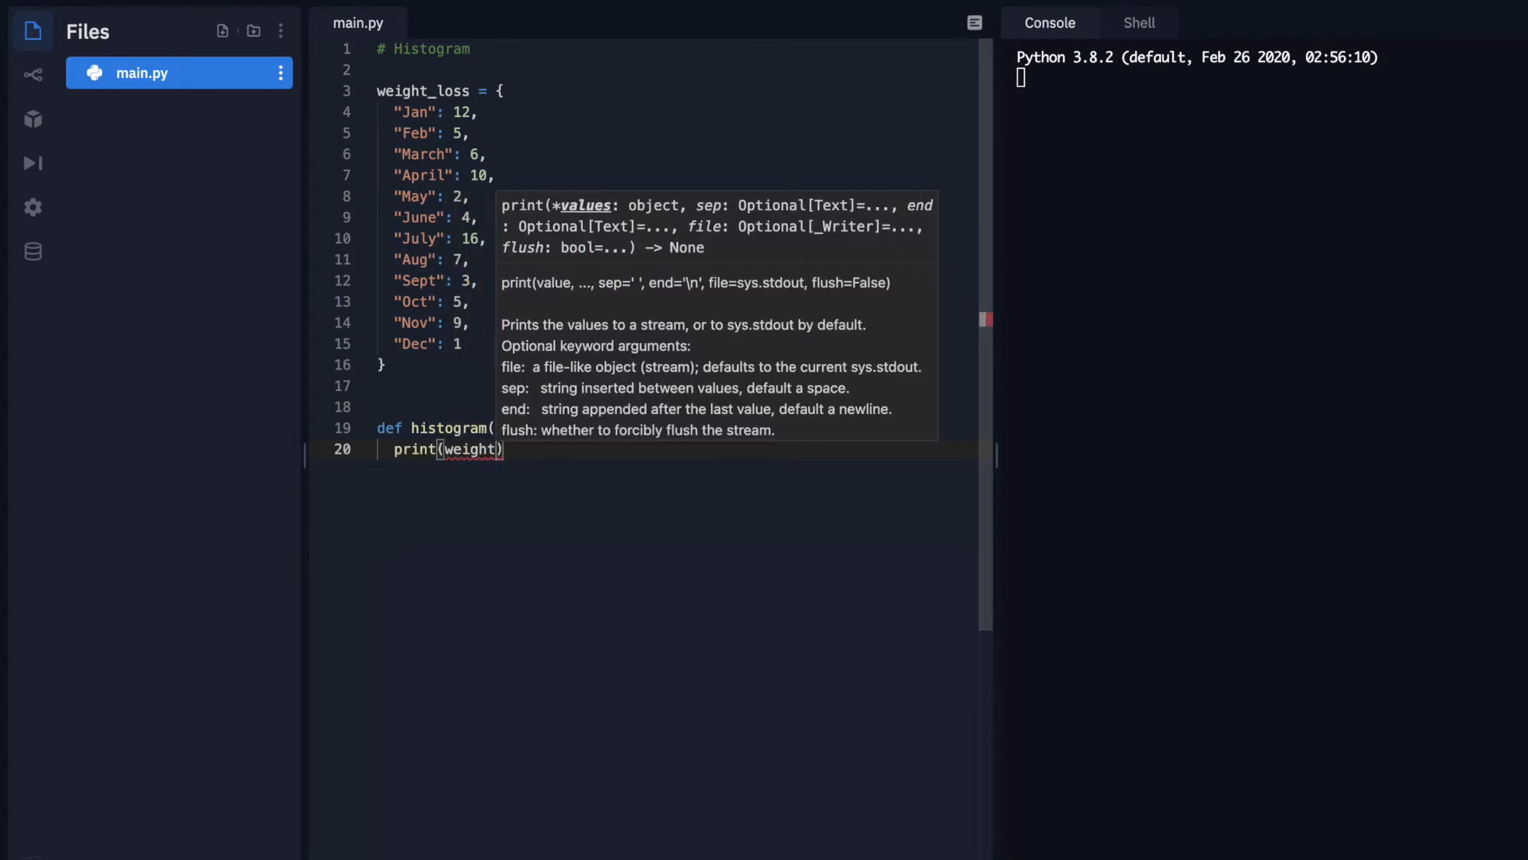
type("_loss")
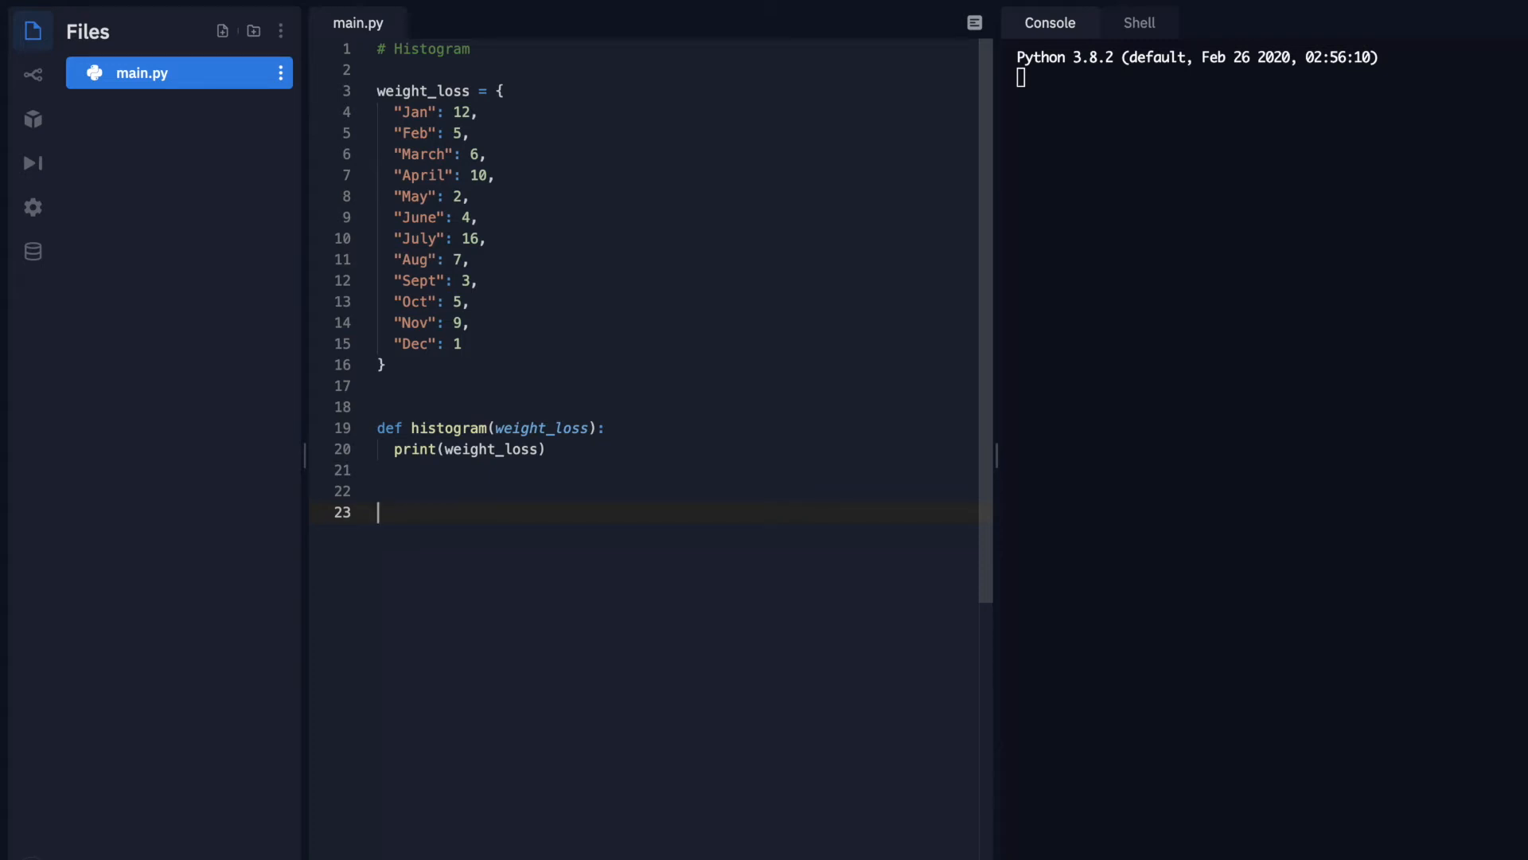
Add a histogram(weight_loss) call at the bottom of main.py
type("weight")
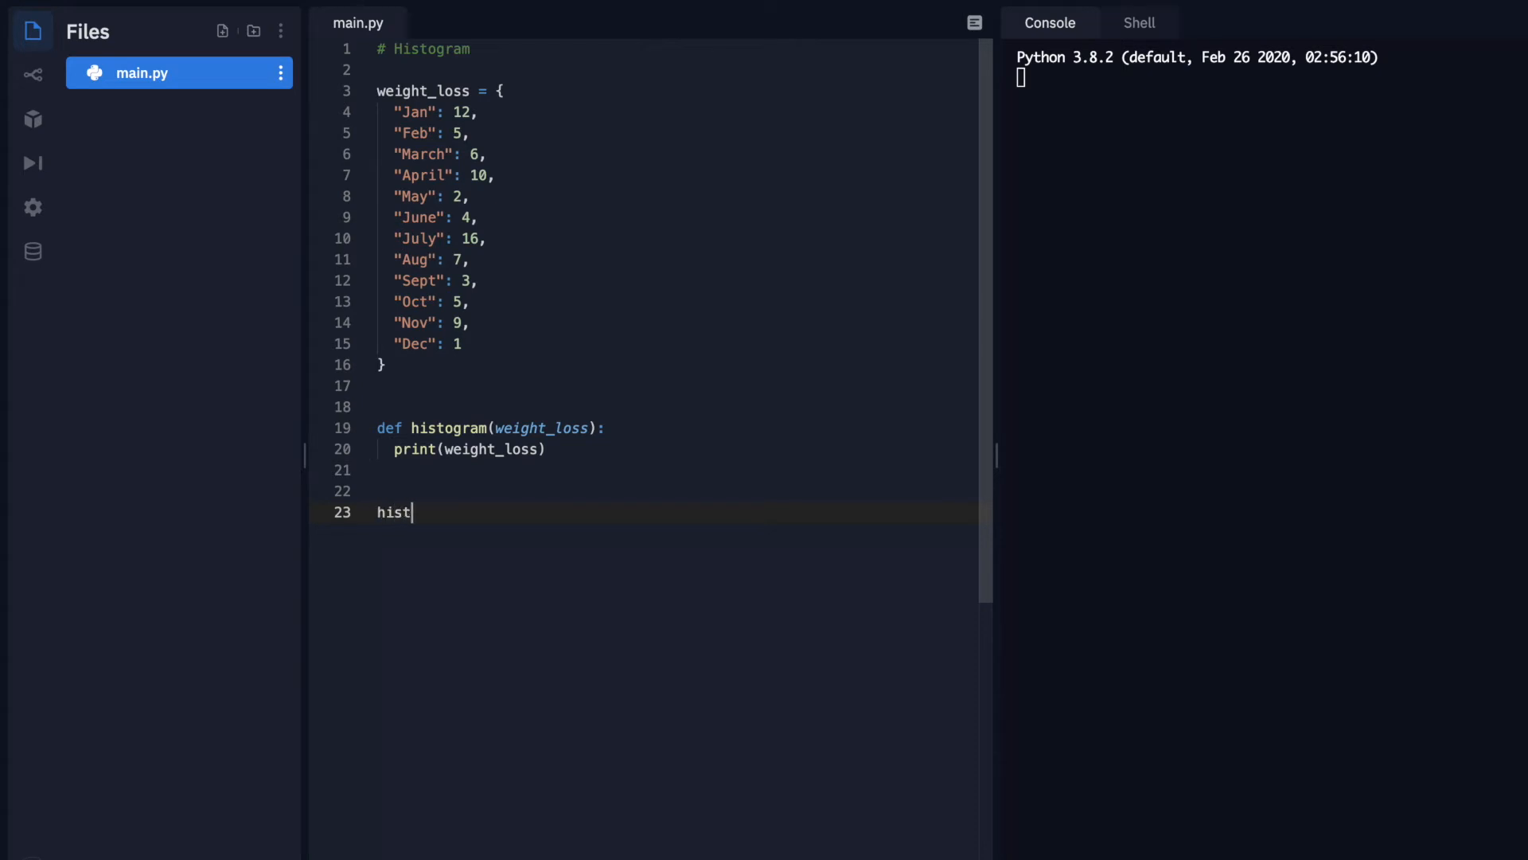
type("ogram()")
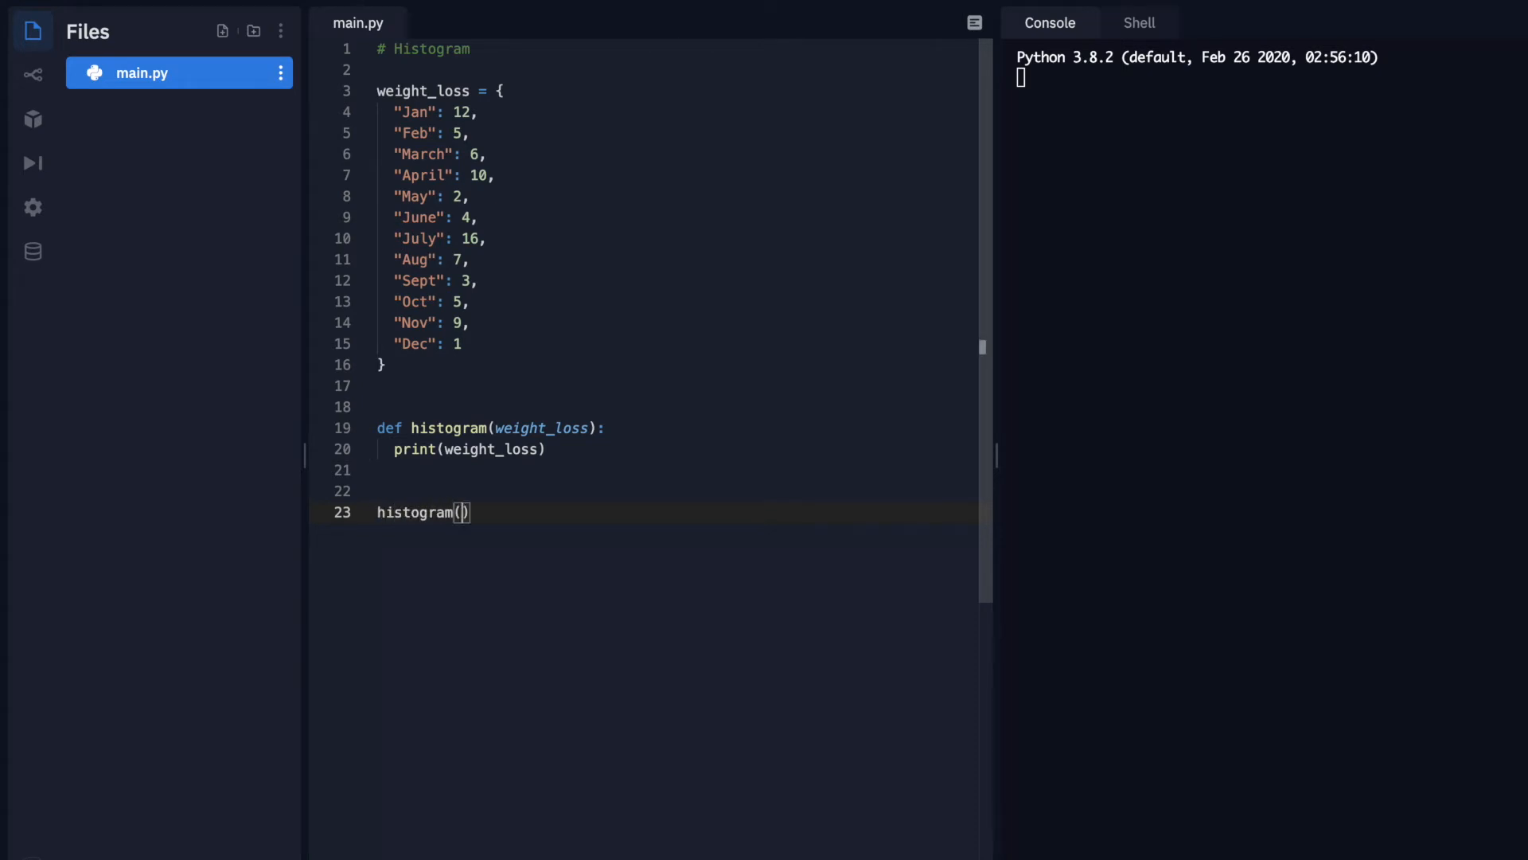
left_click(455, 512)
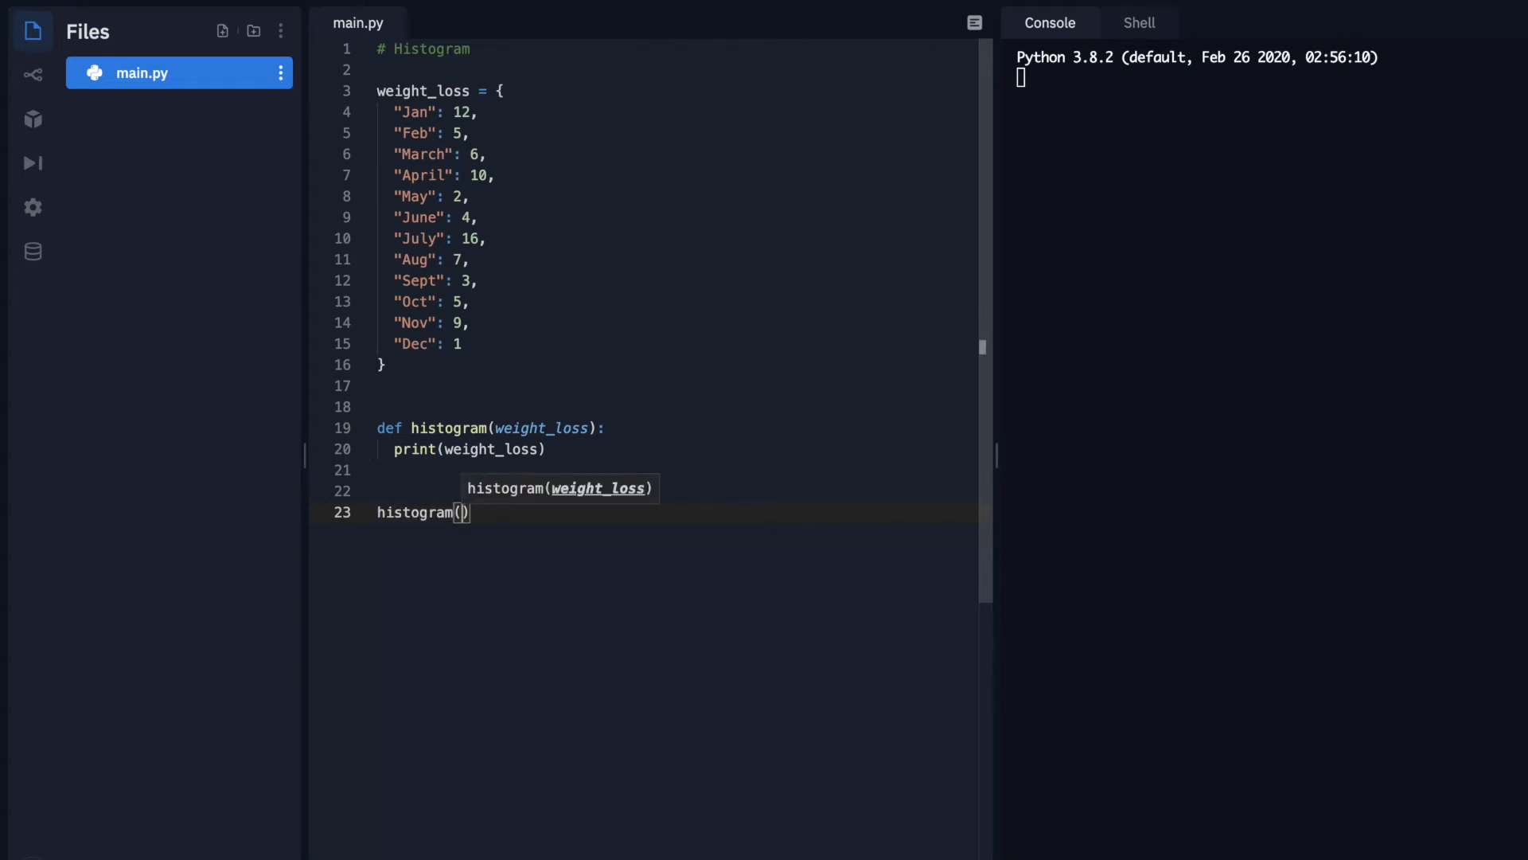
type("weight_loss")
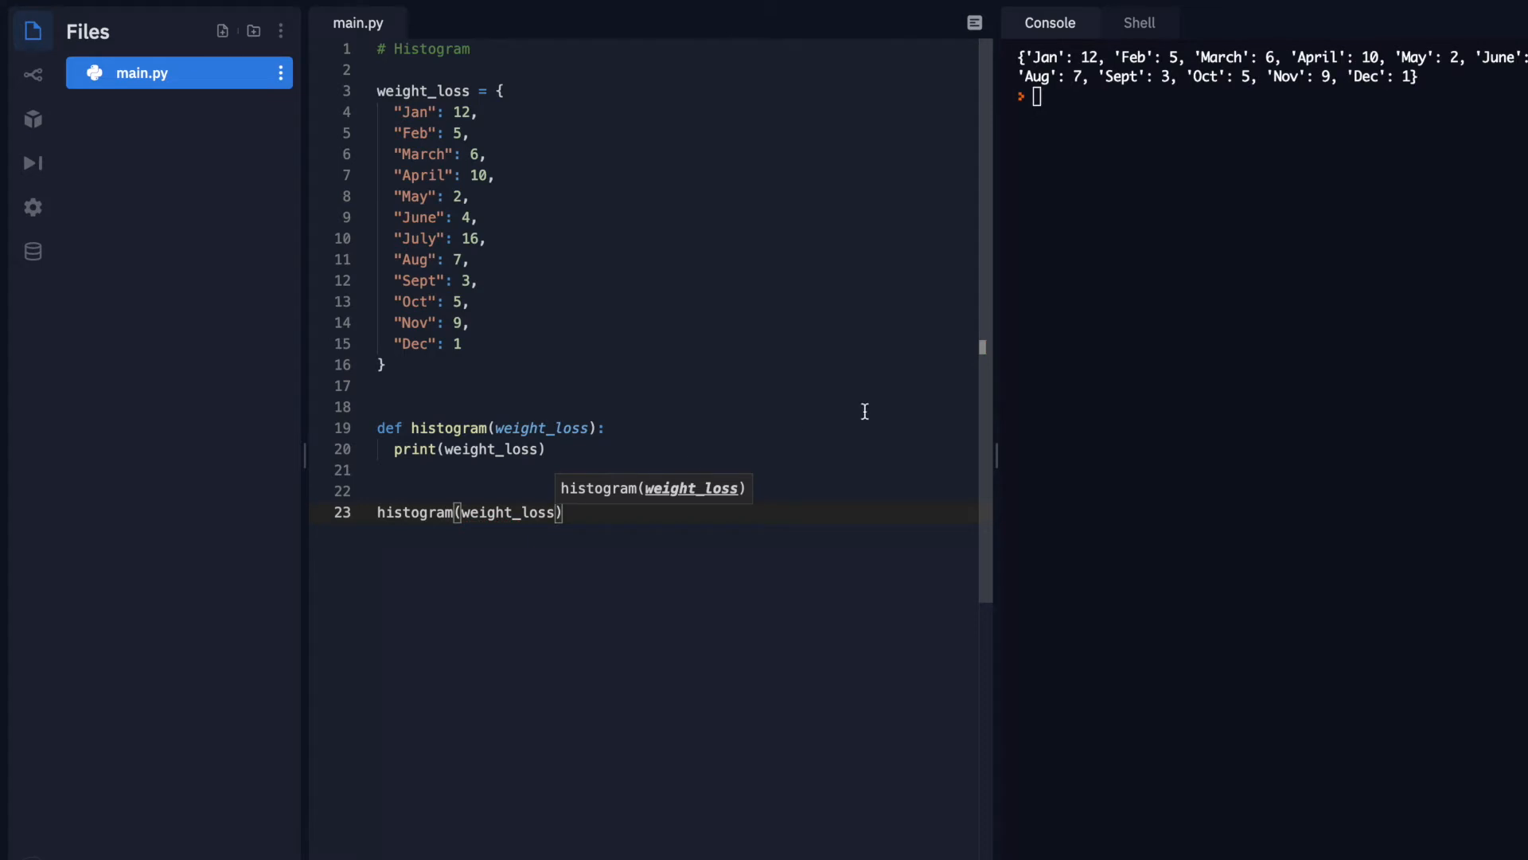
mouse_move(465, 496)
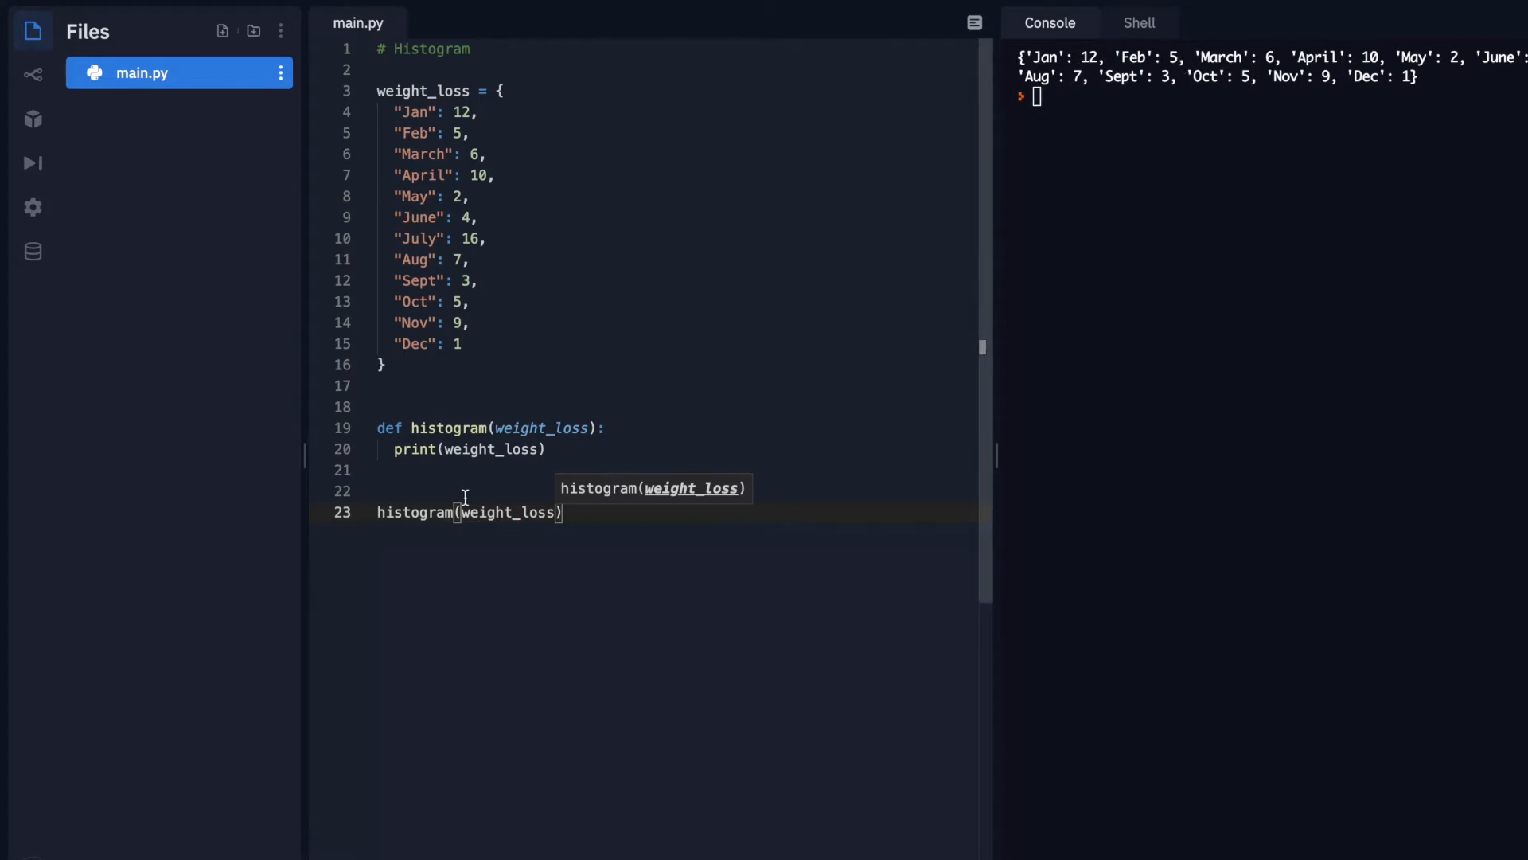
mouse_move(518, 548)
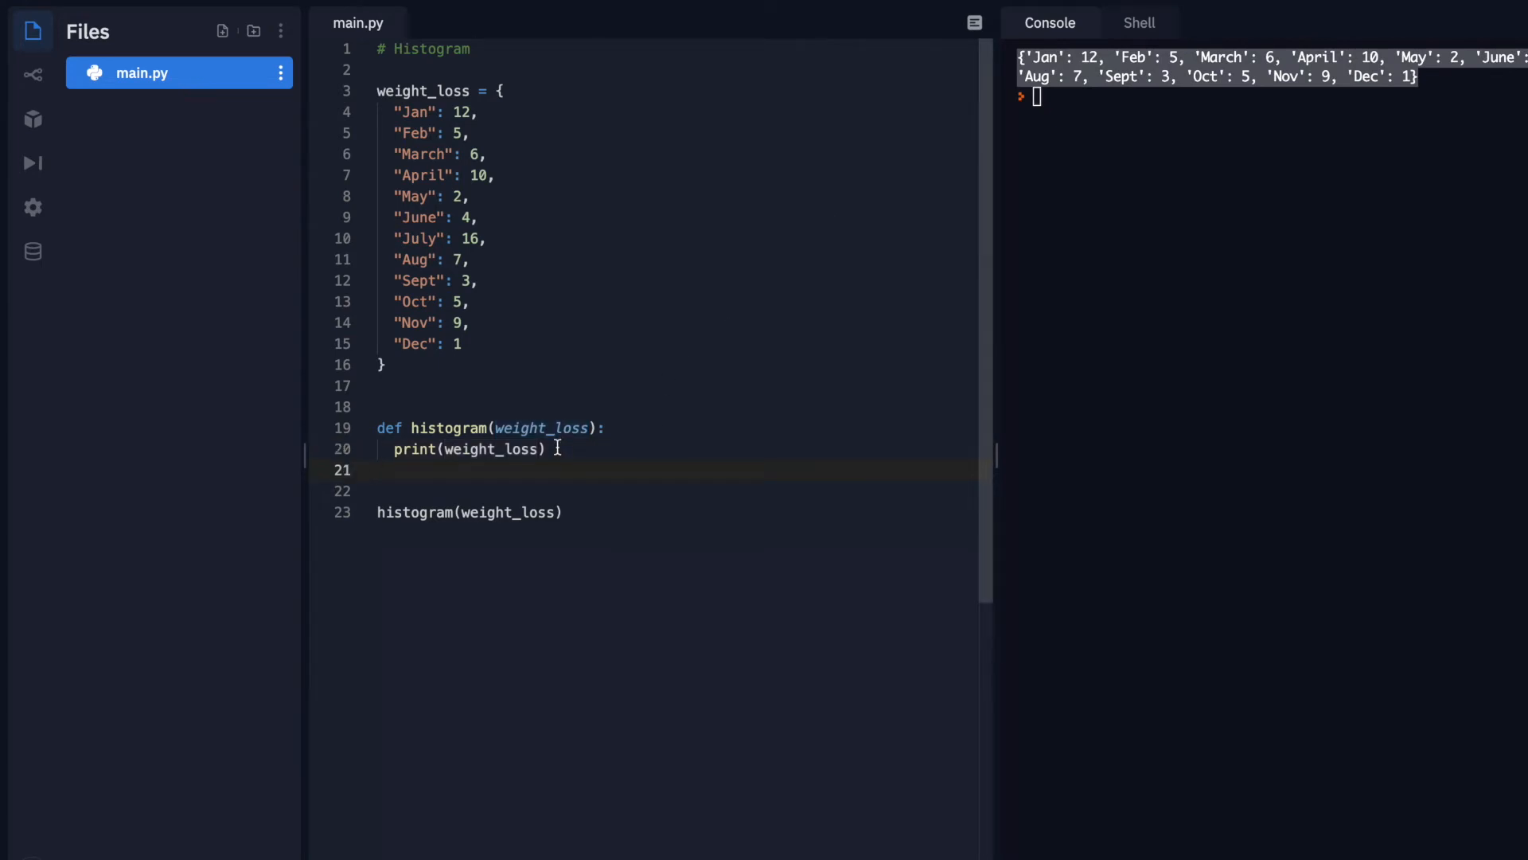
Replace the print statement with 'for month, loss in weight_loss.items():'
double_click(468, 448)
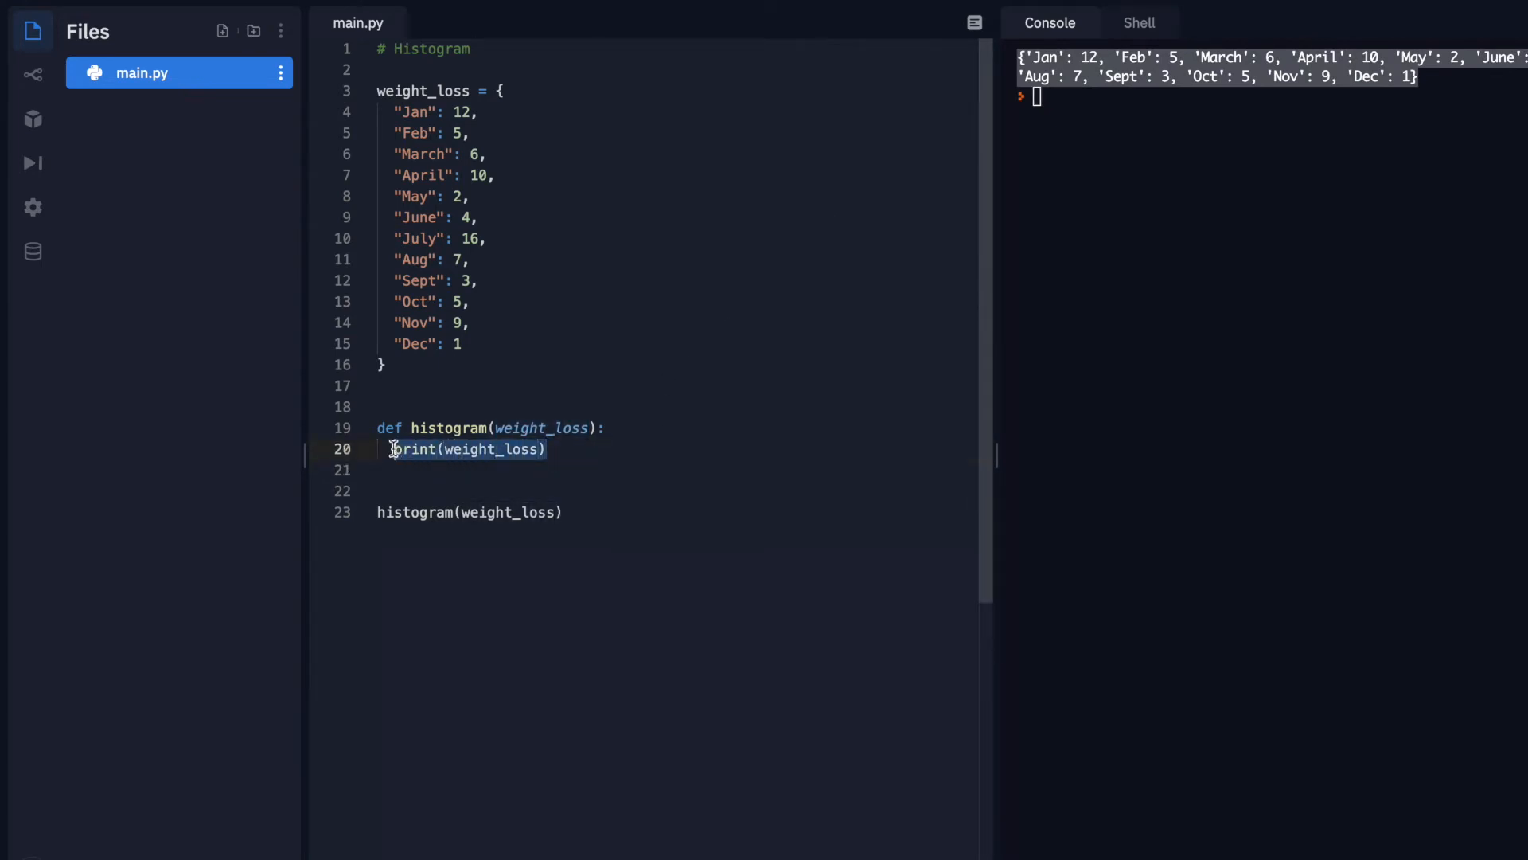
key("Delete")
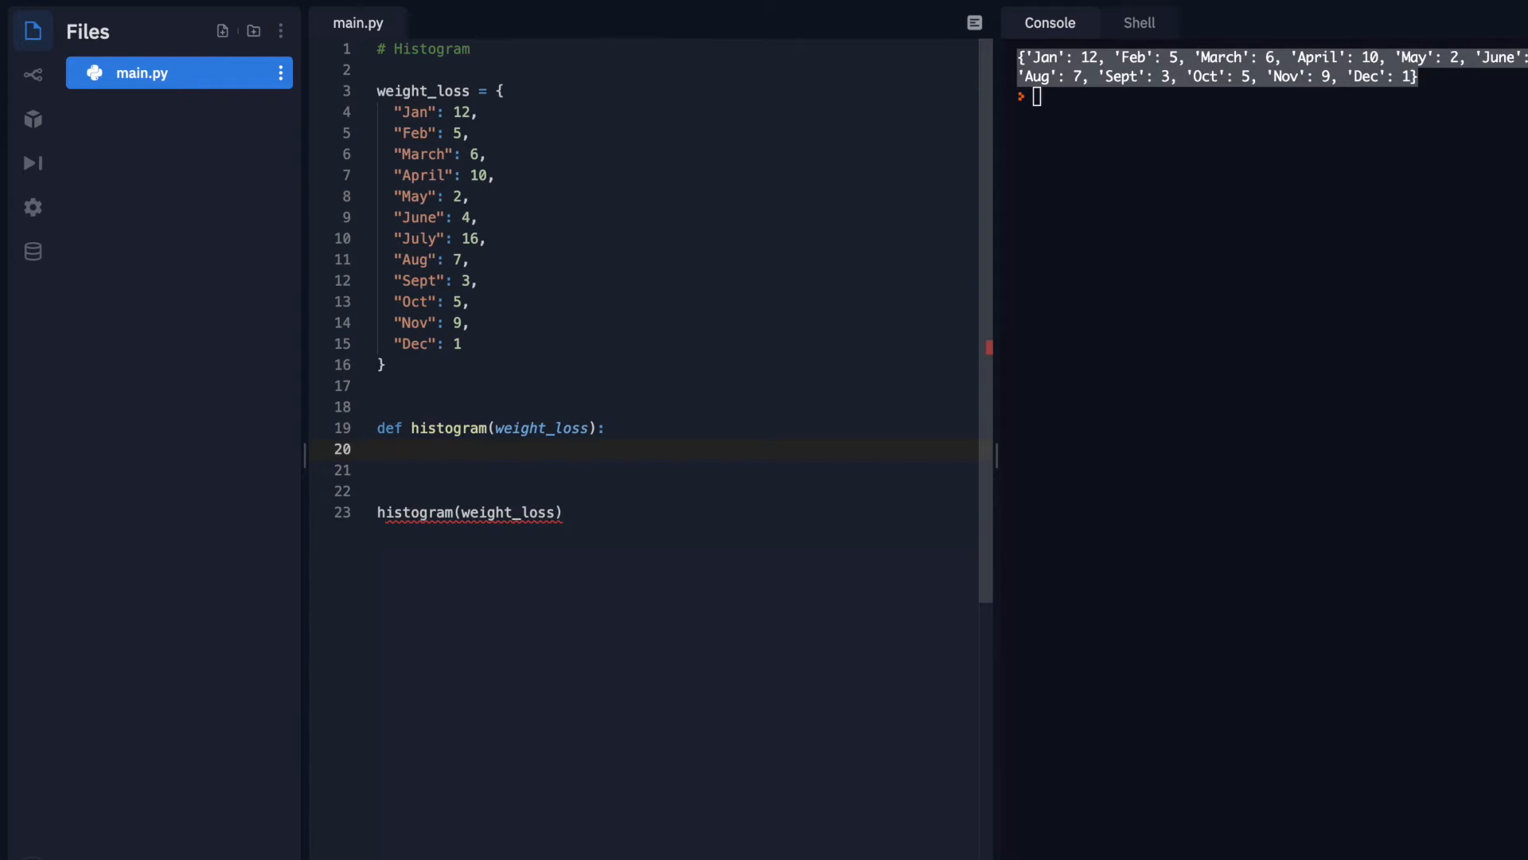
type("f")
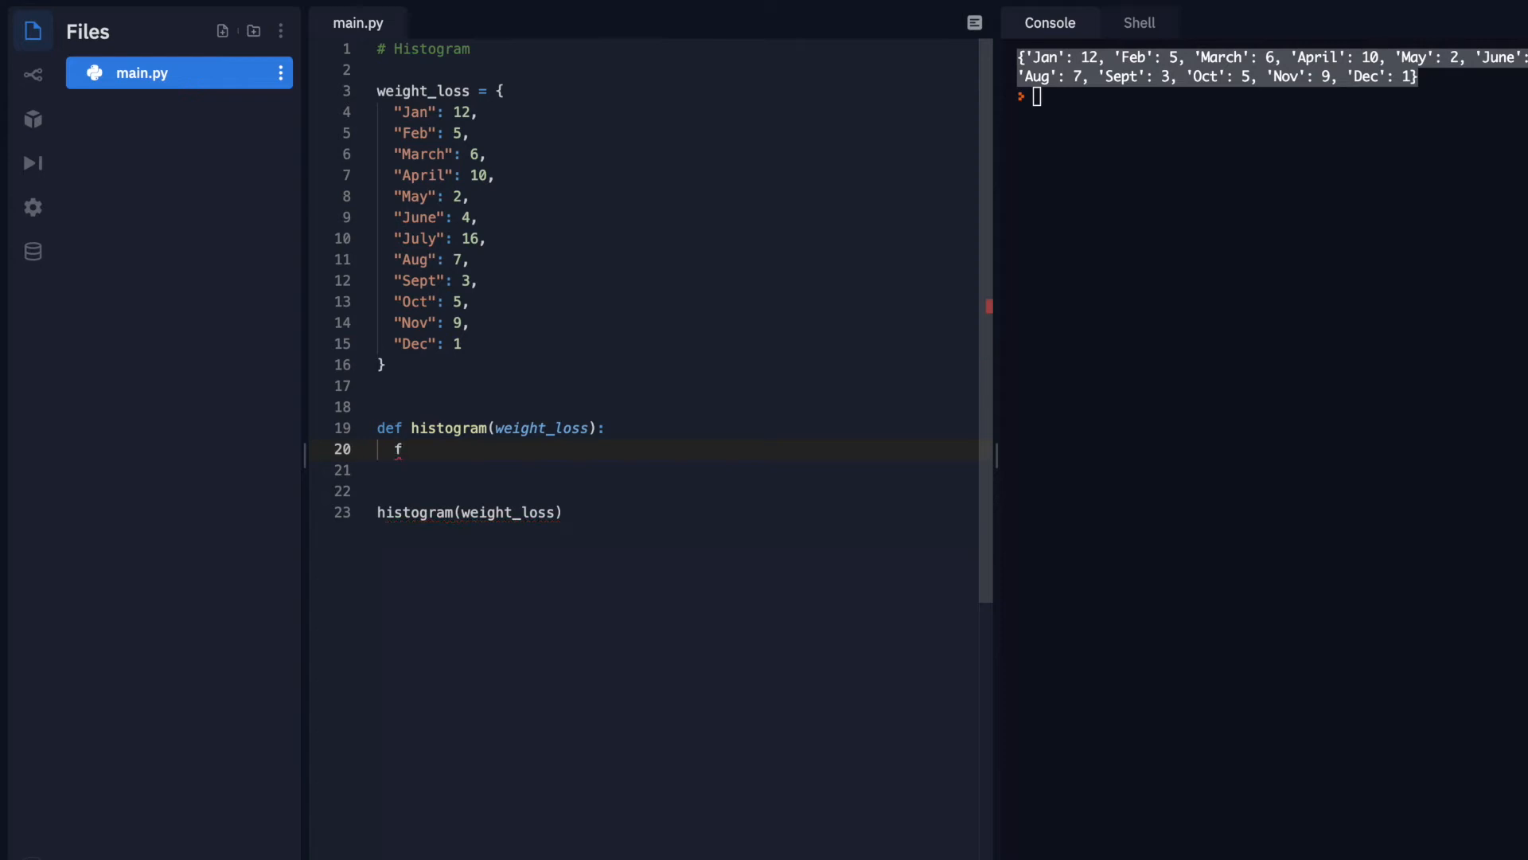
type("or")
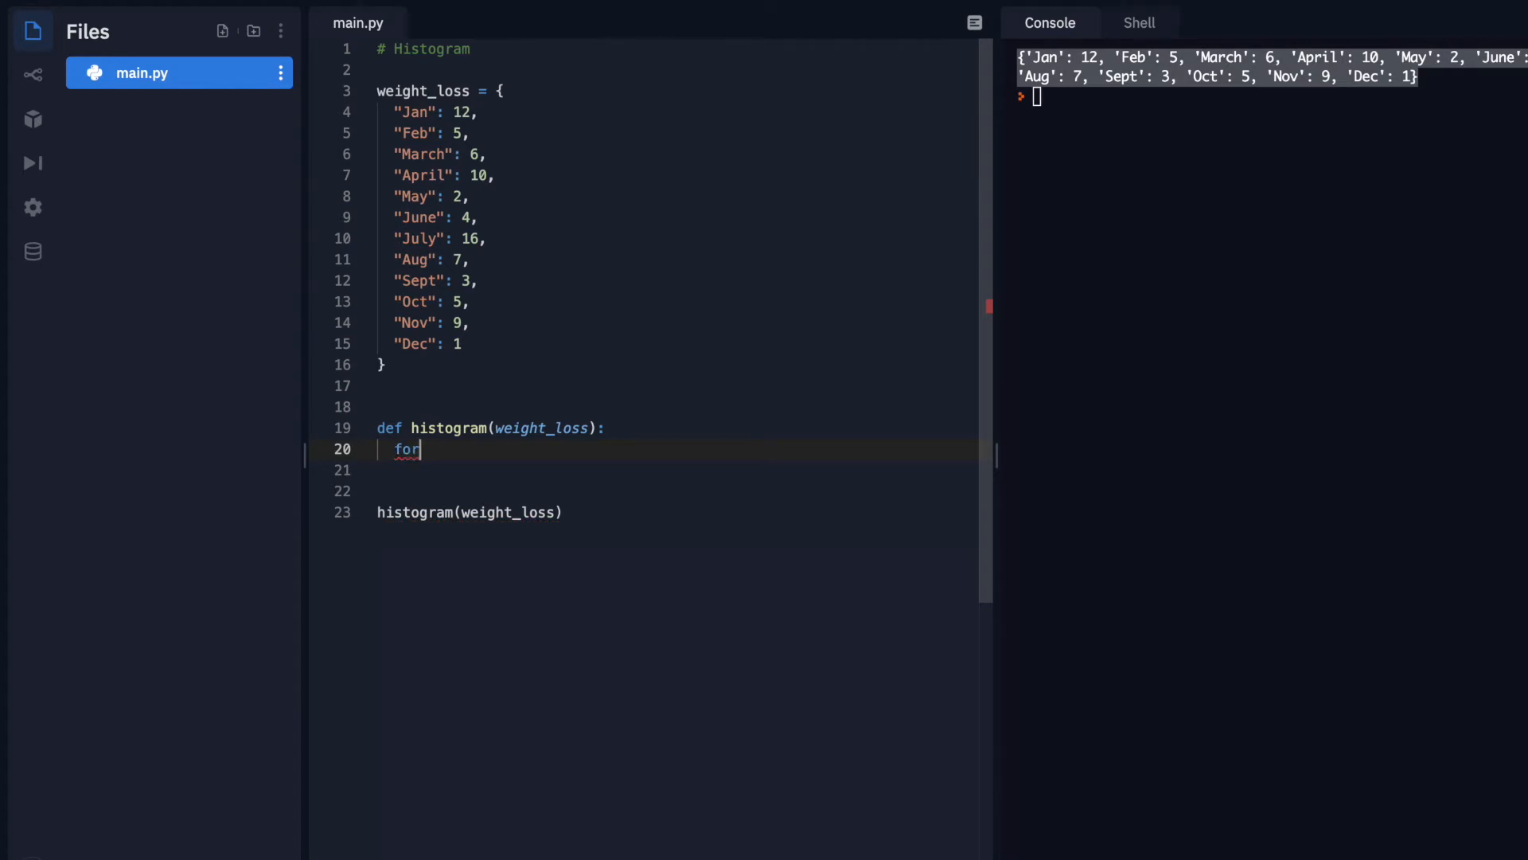
type("mon")
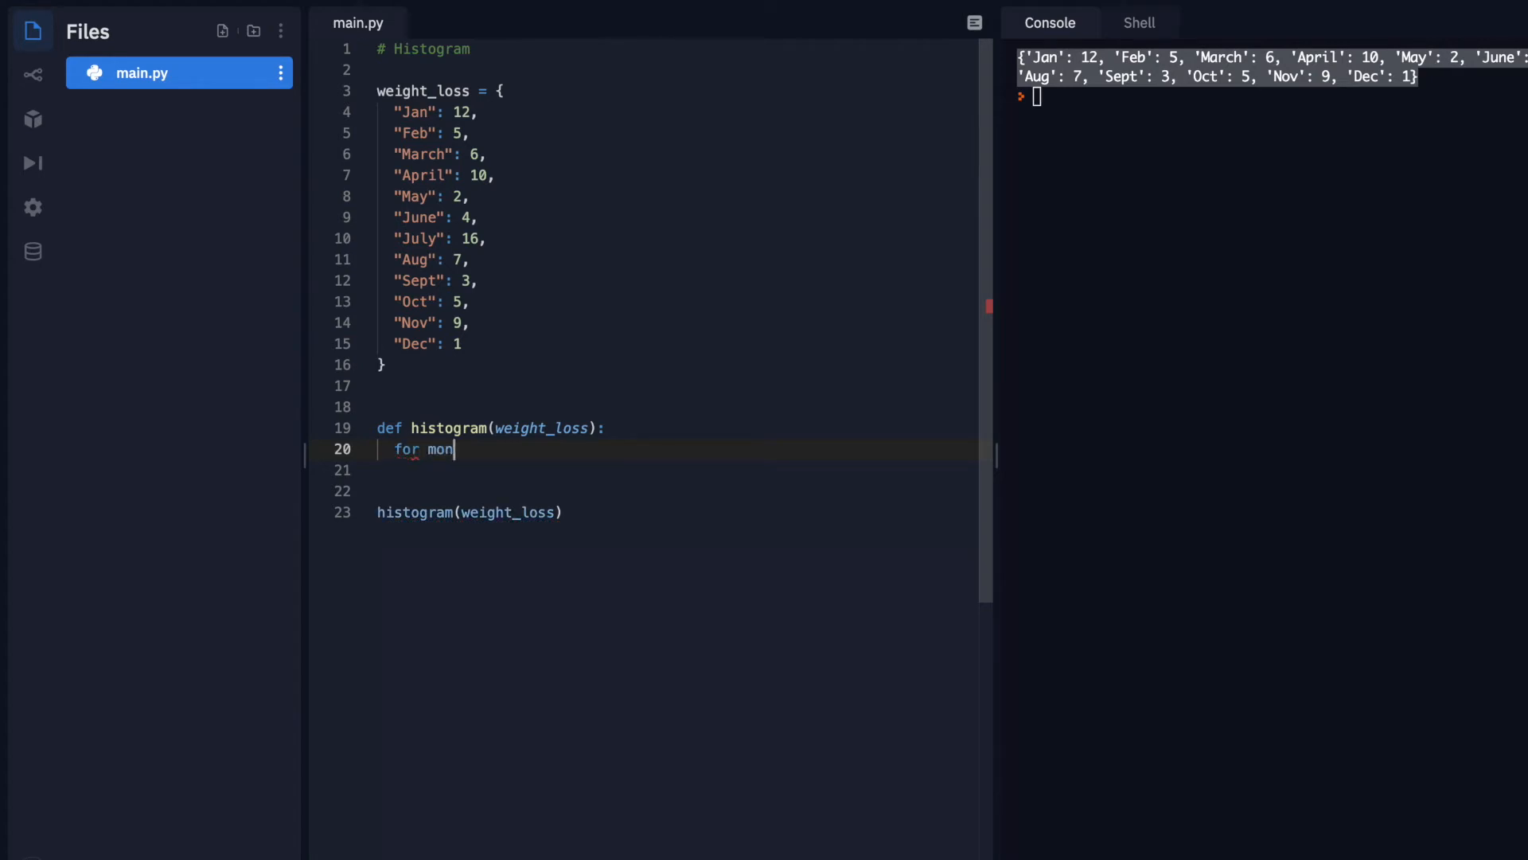
type("th,")
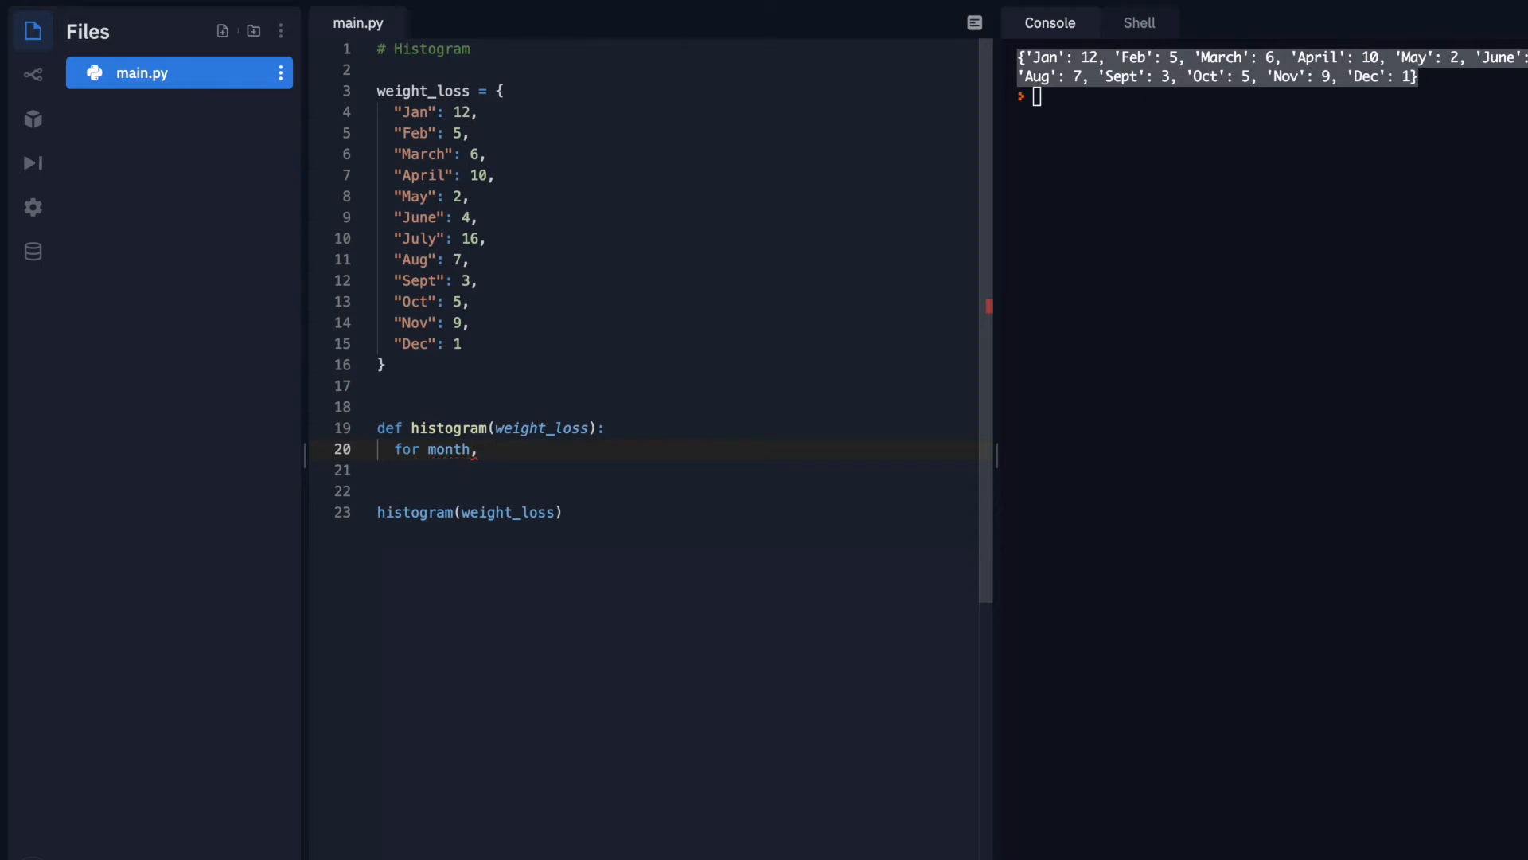
type("loss i")
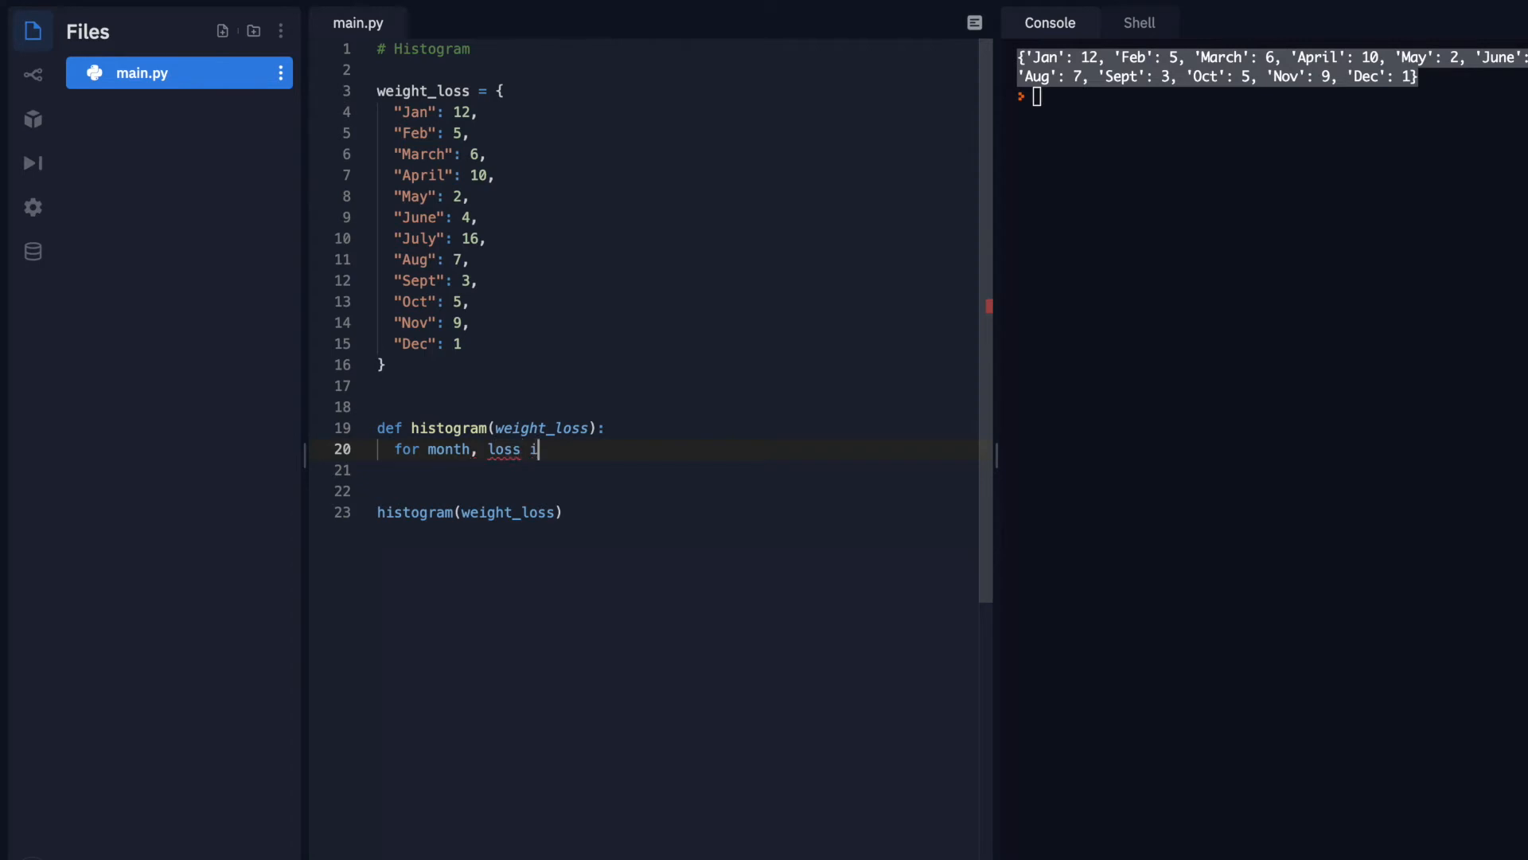
type("n weight")
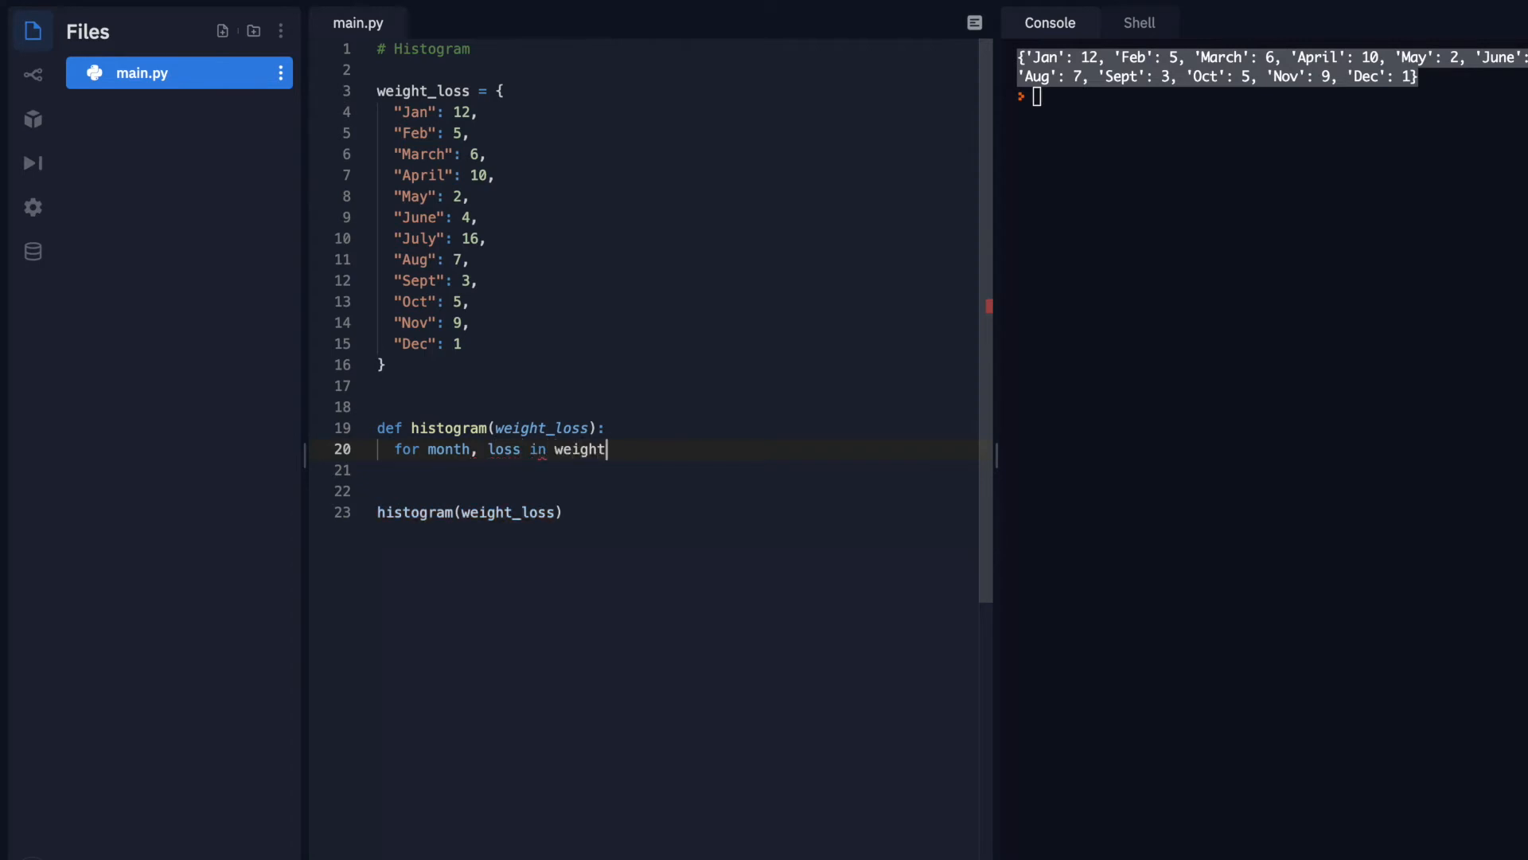
type("_los")
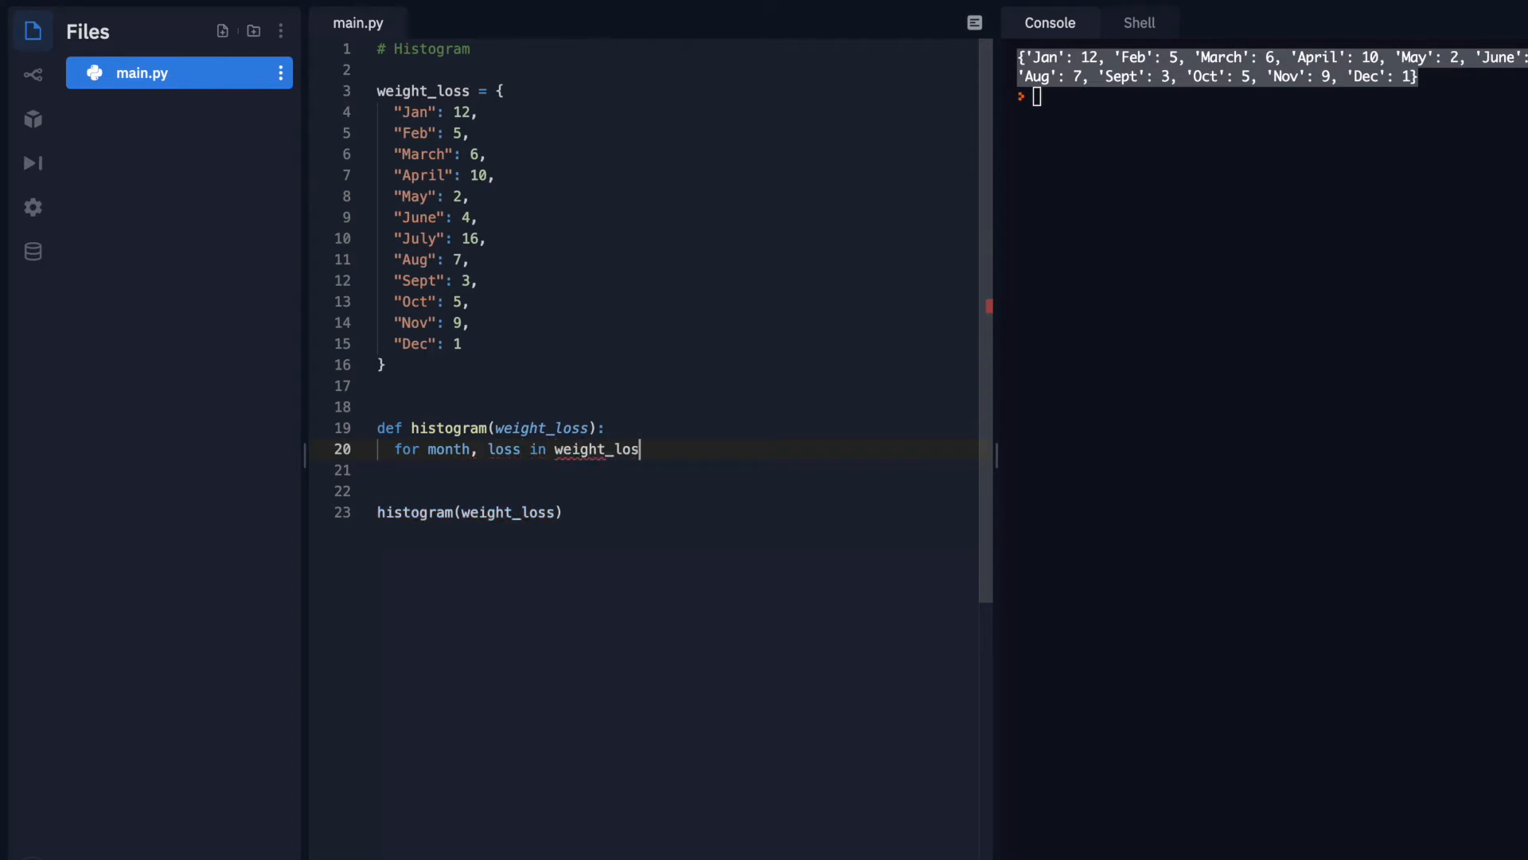
type("s.item")
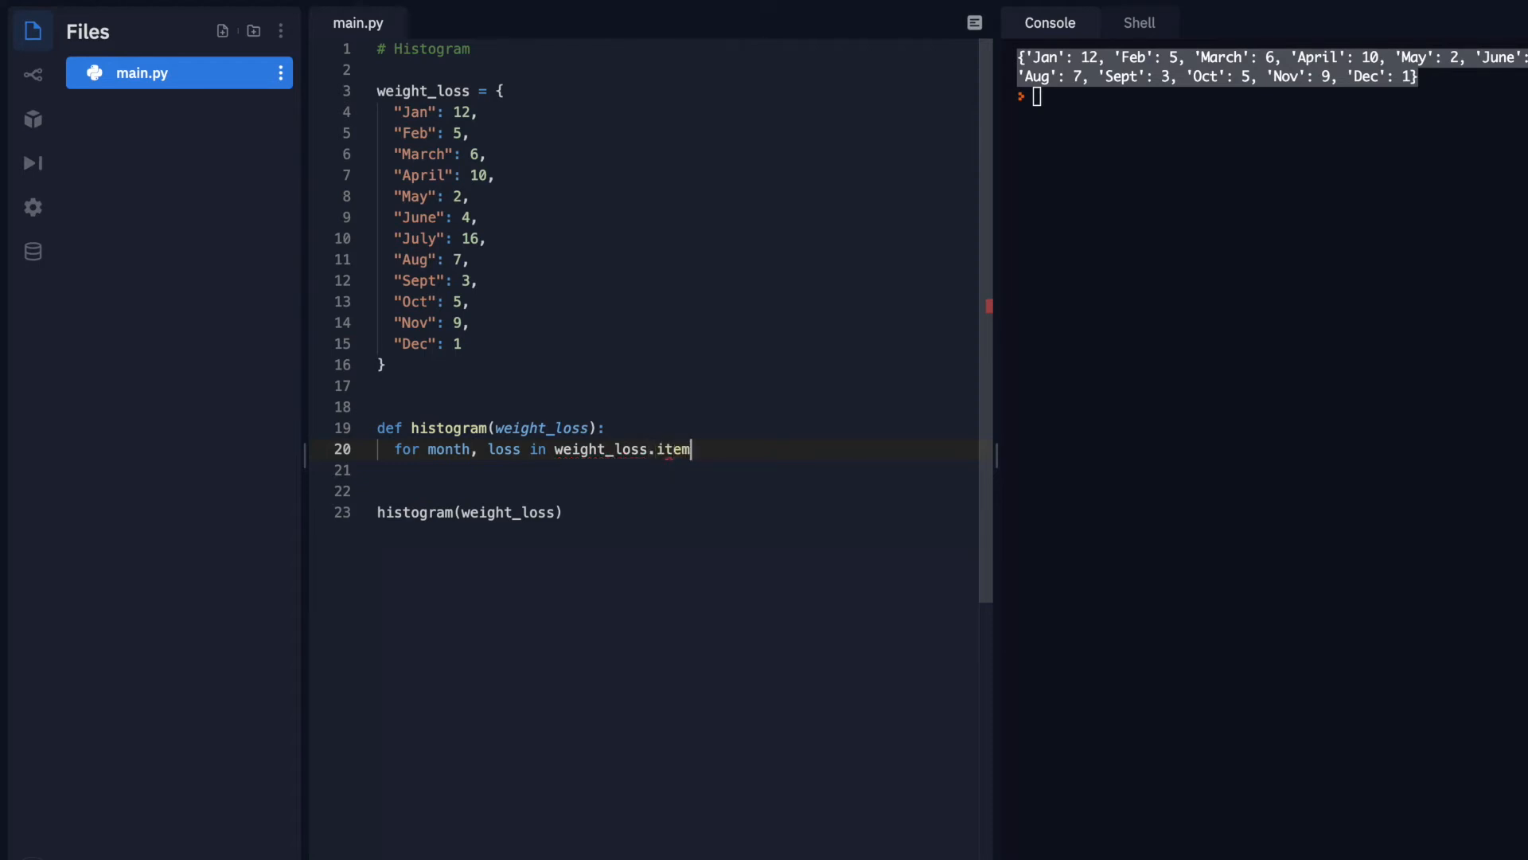
type("s():")
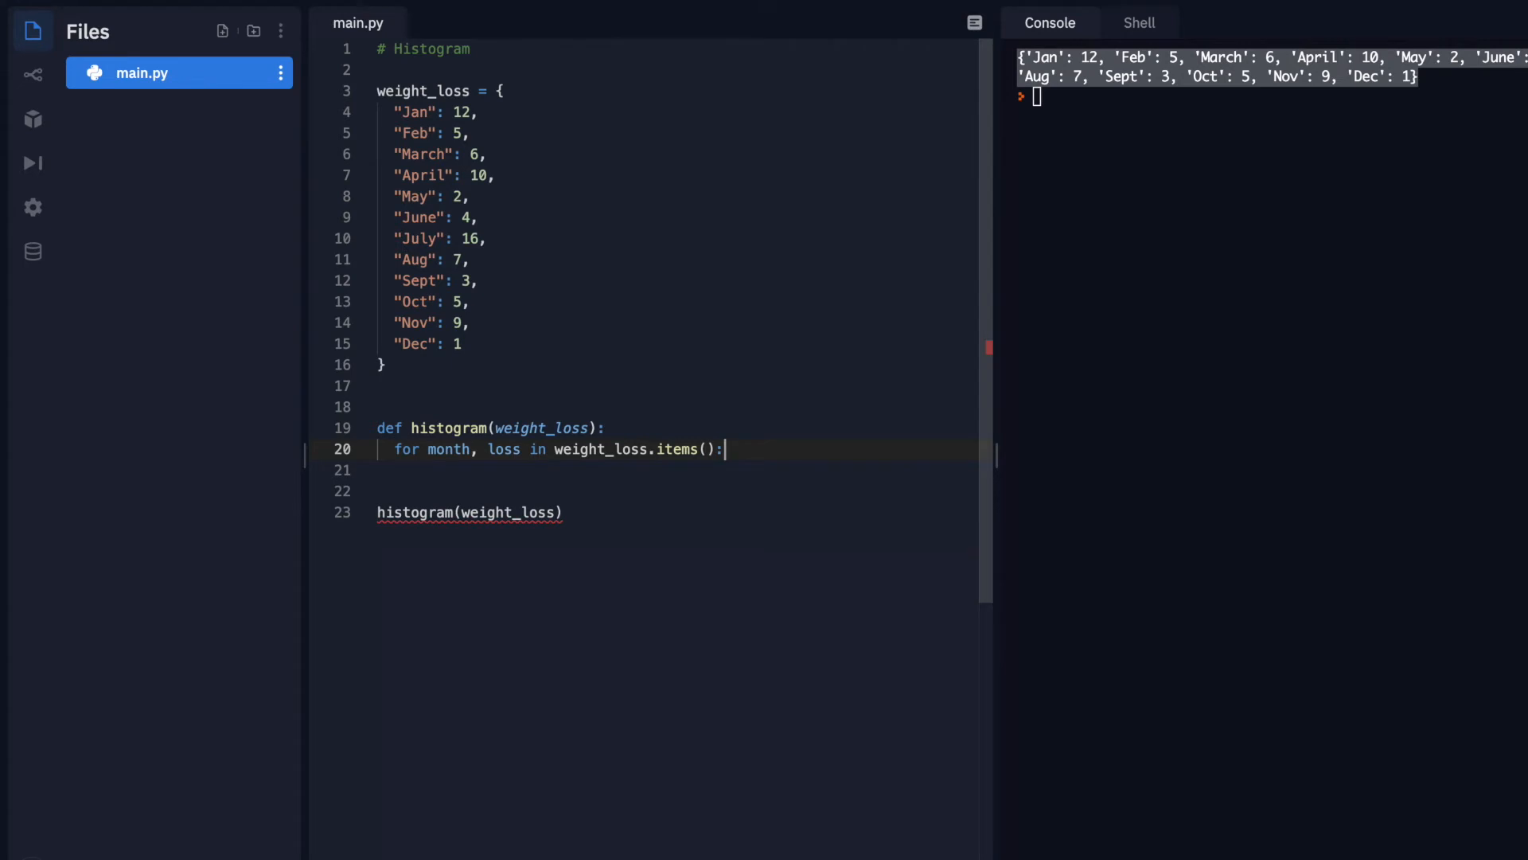
Print month inside the new loop
type("pr")
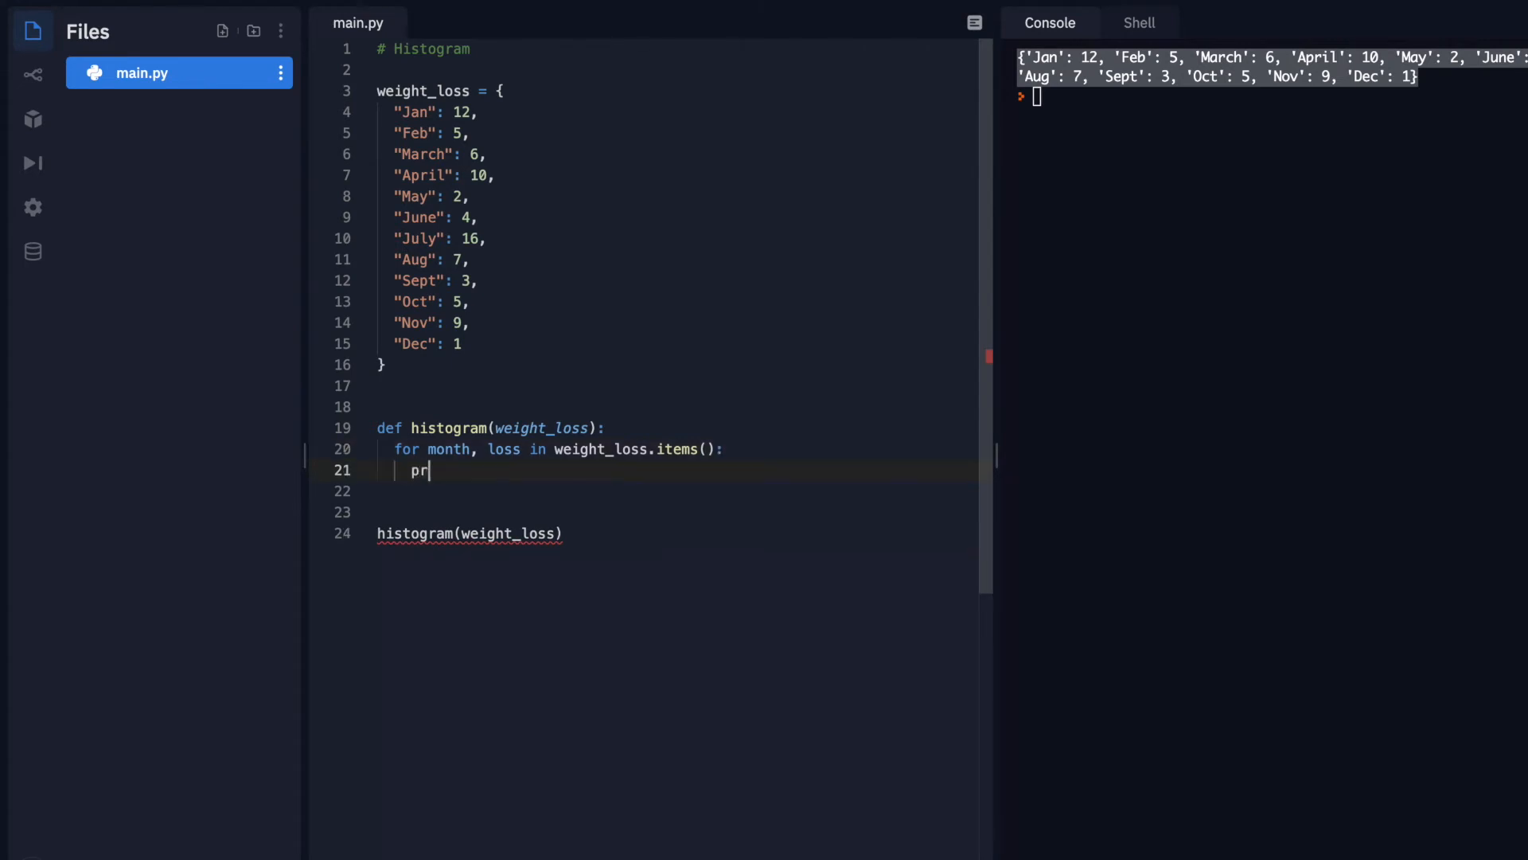
type("int(")
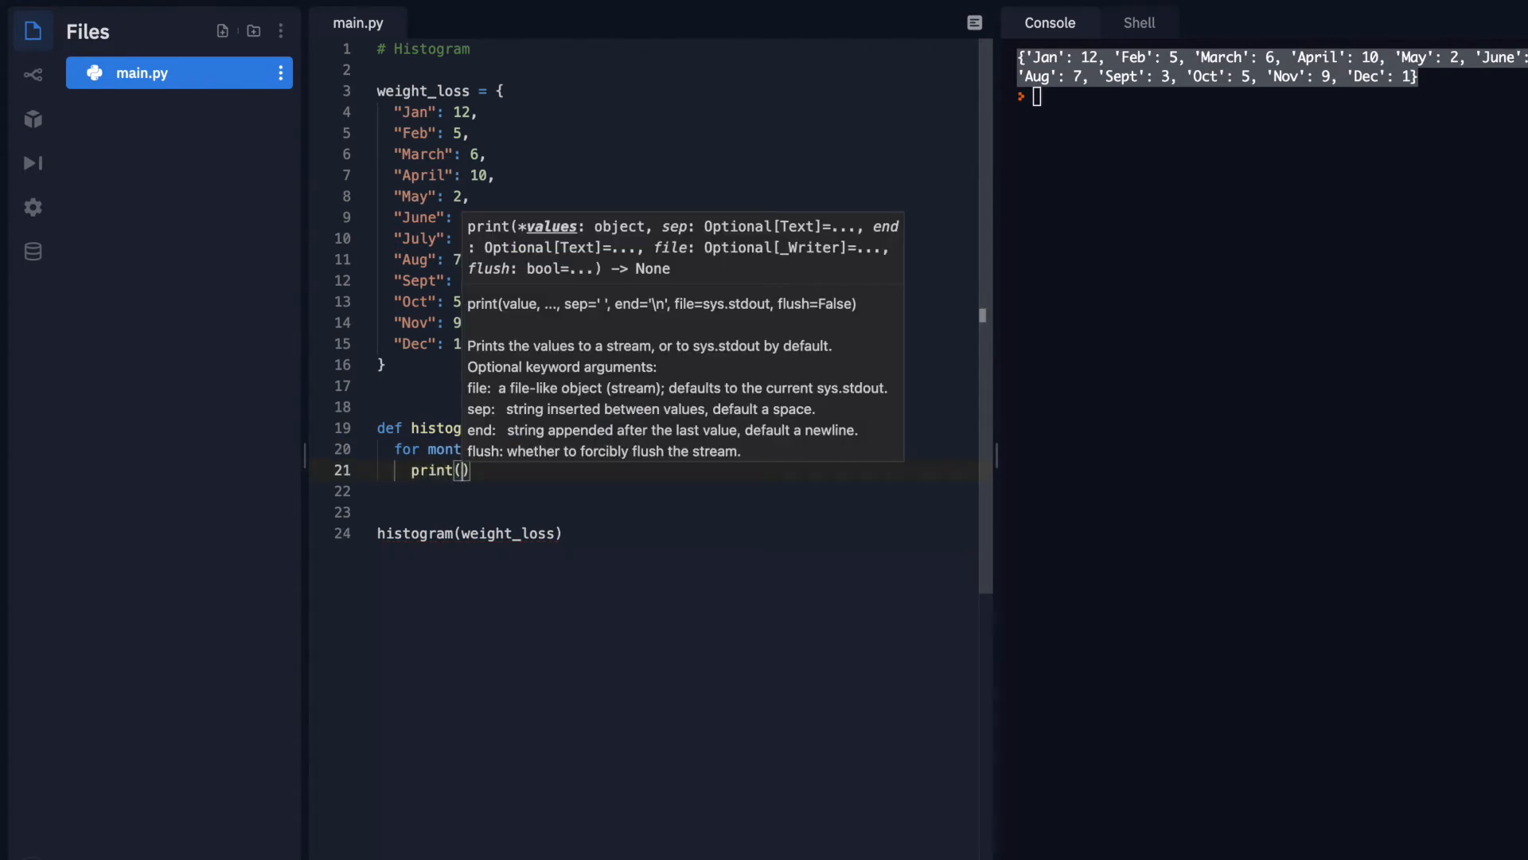
type("month")
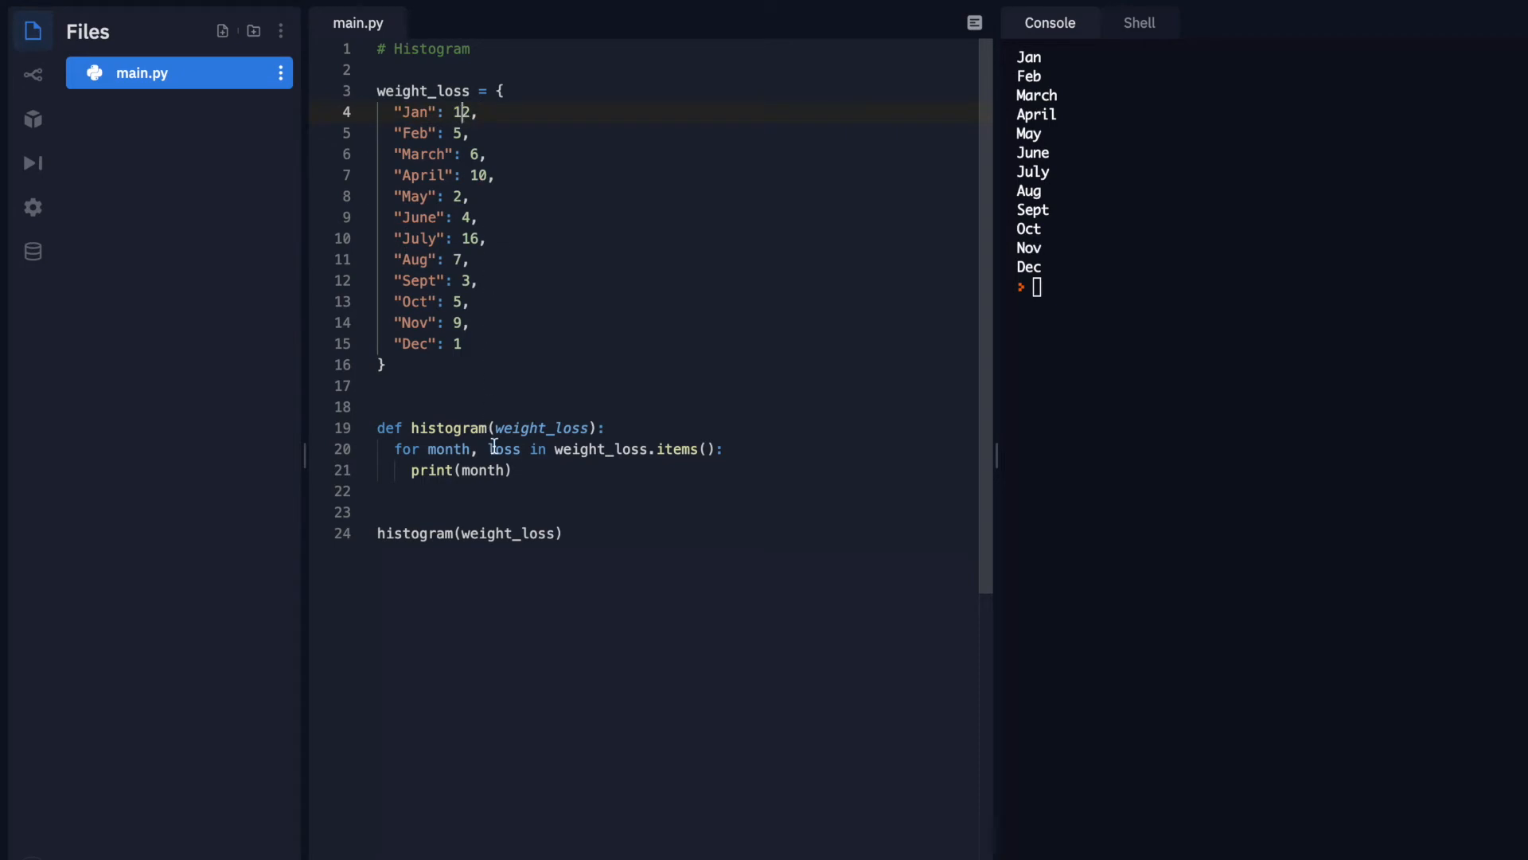
Select the loss variable in the for loop
double_click(505, 448)
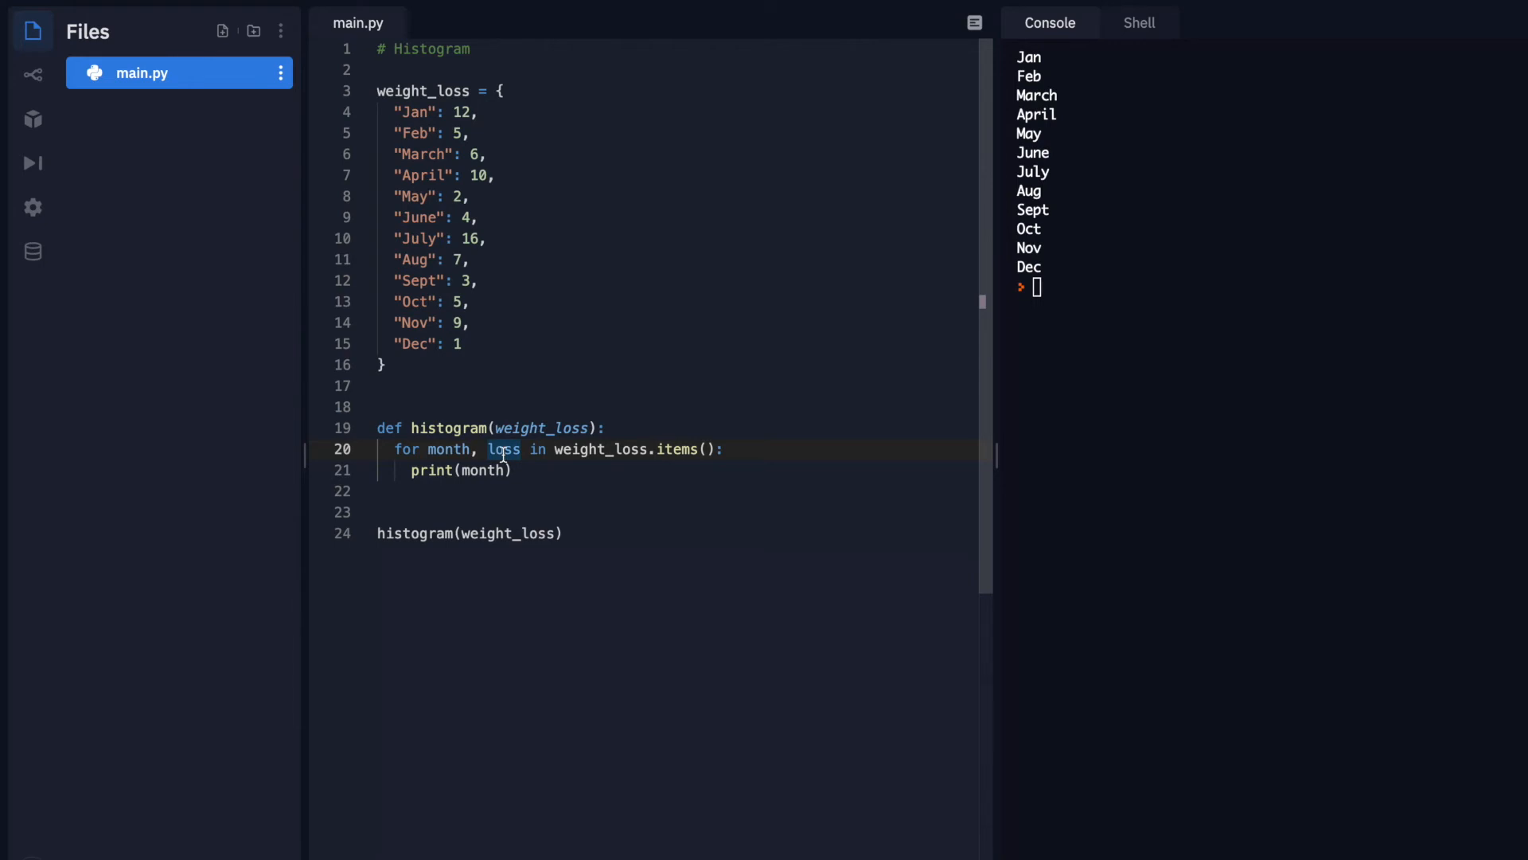
mouse_move(547, 458)
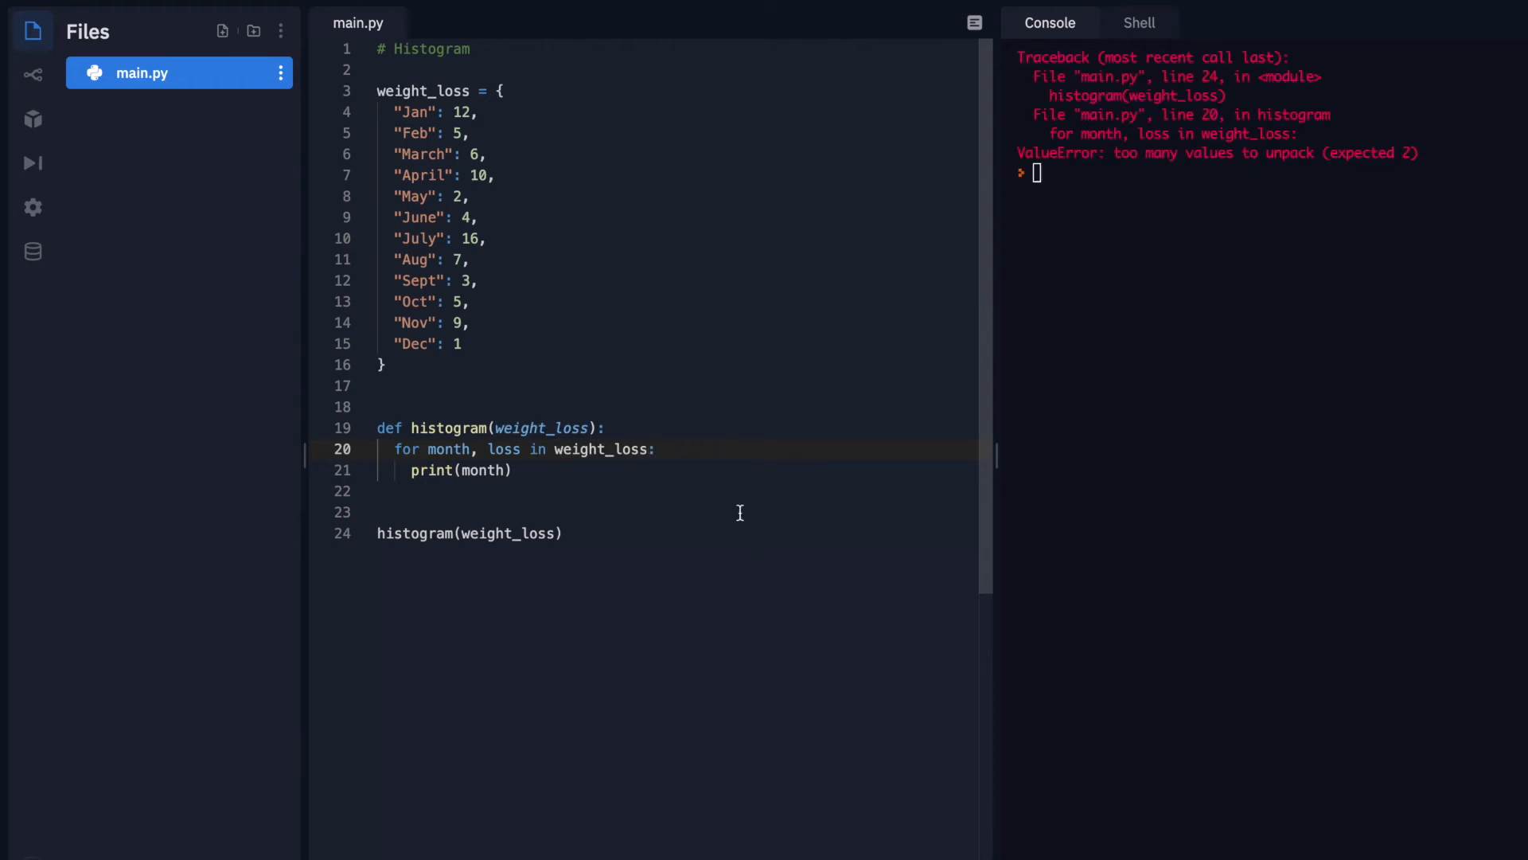
mouse_move(621, 478)
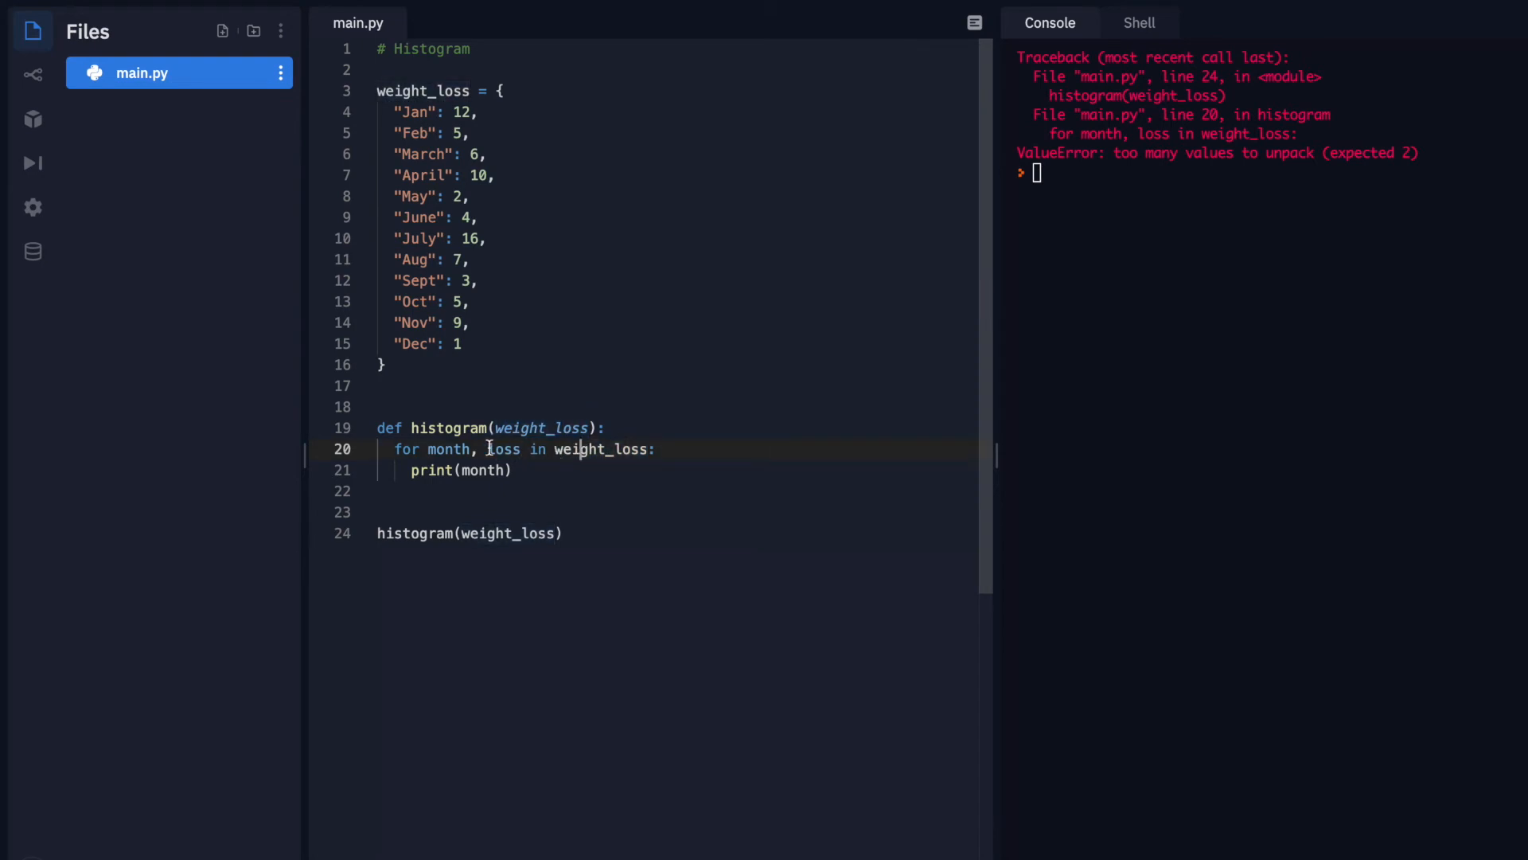
Append .items() to weight_loss in the for loop line
double_click(449, 449)
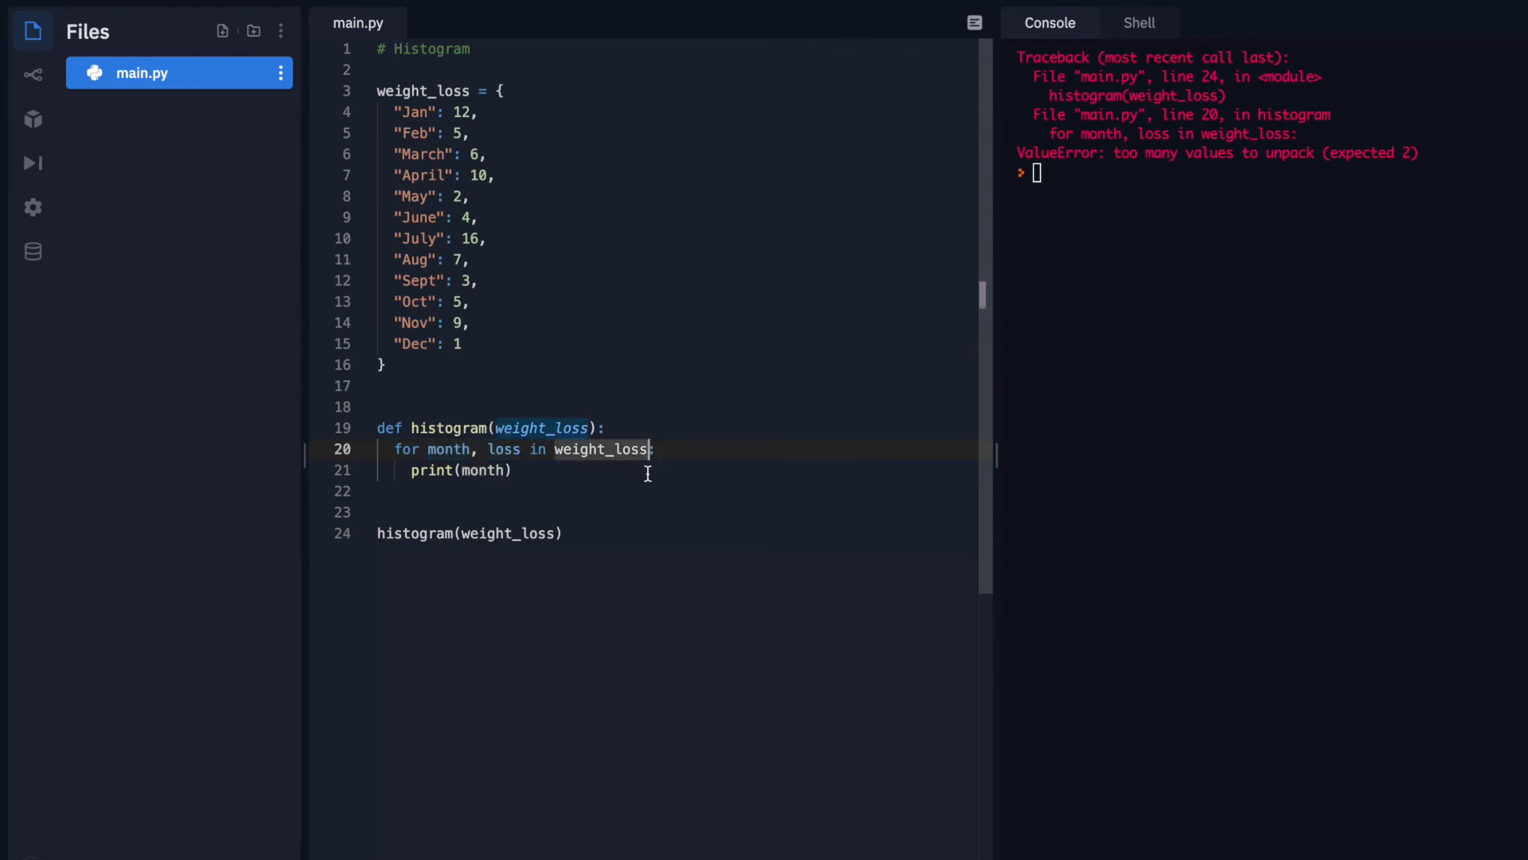
type(".items(")
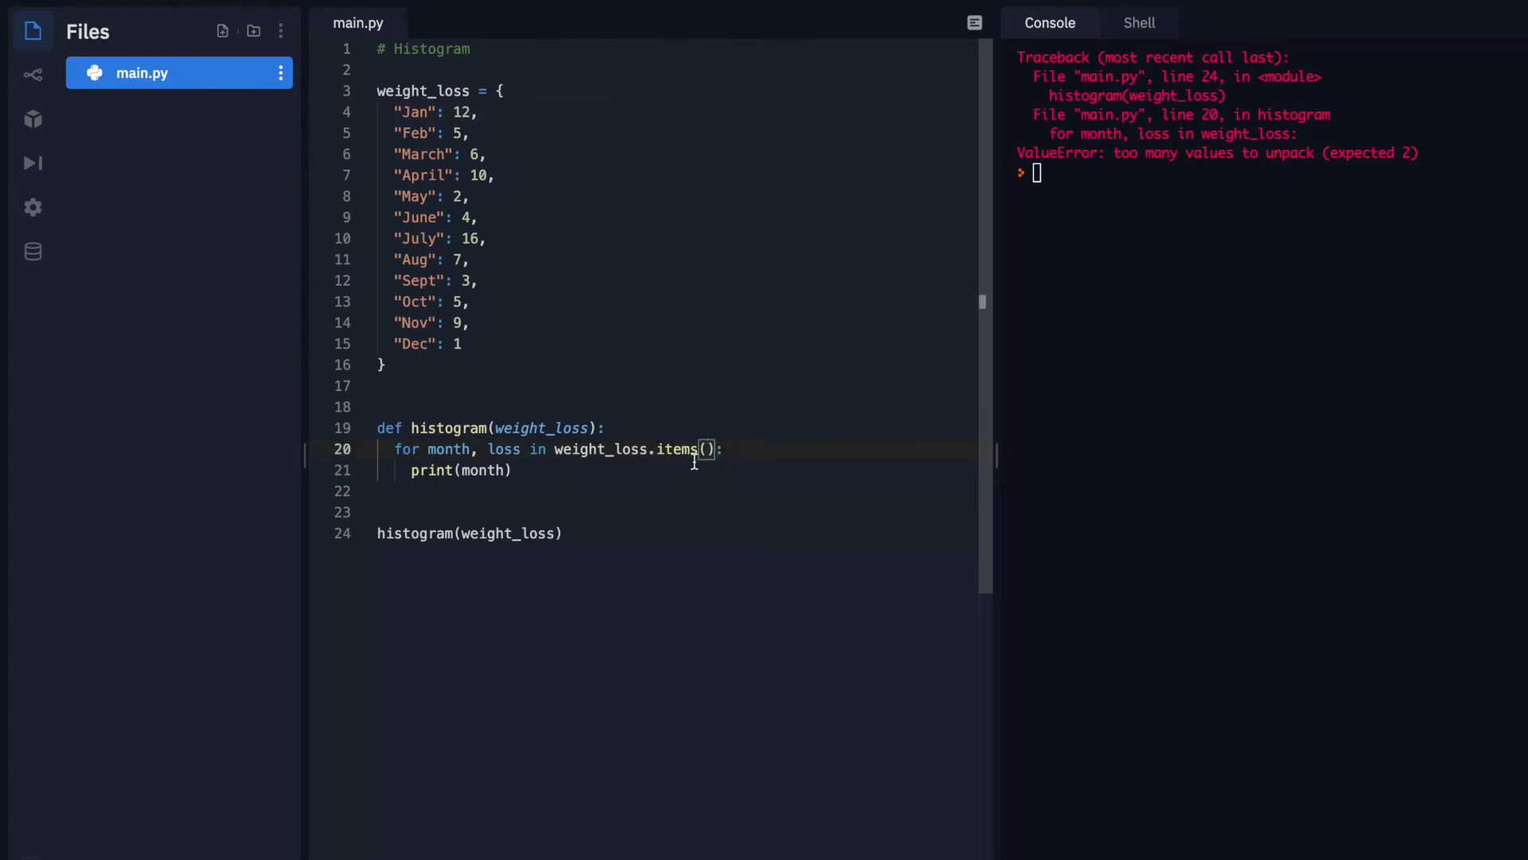
left_click(507, 470)
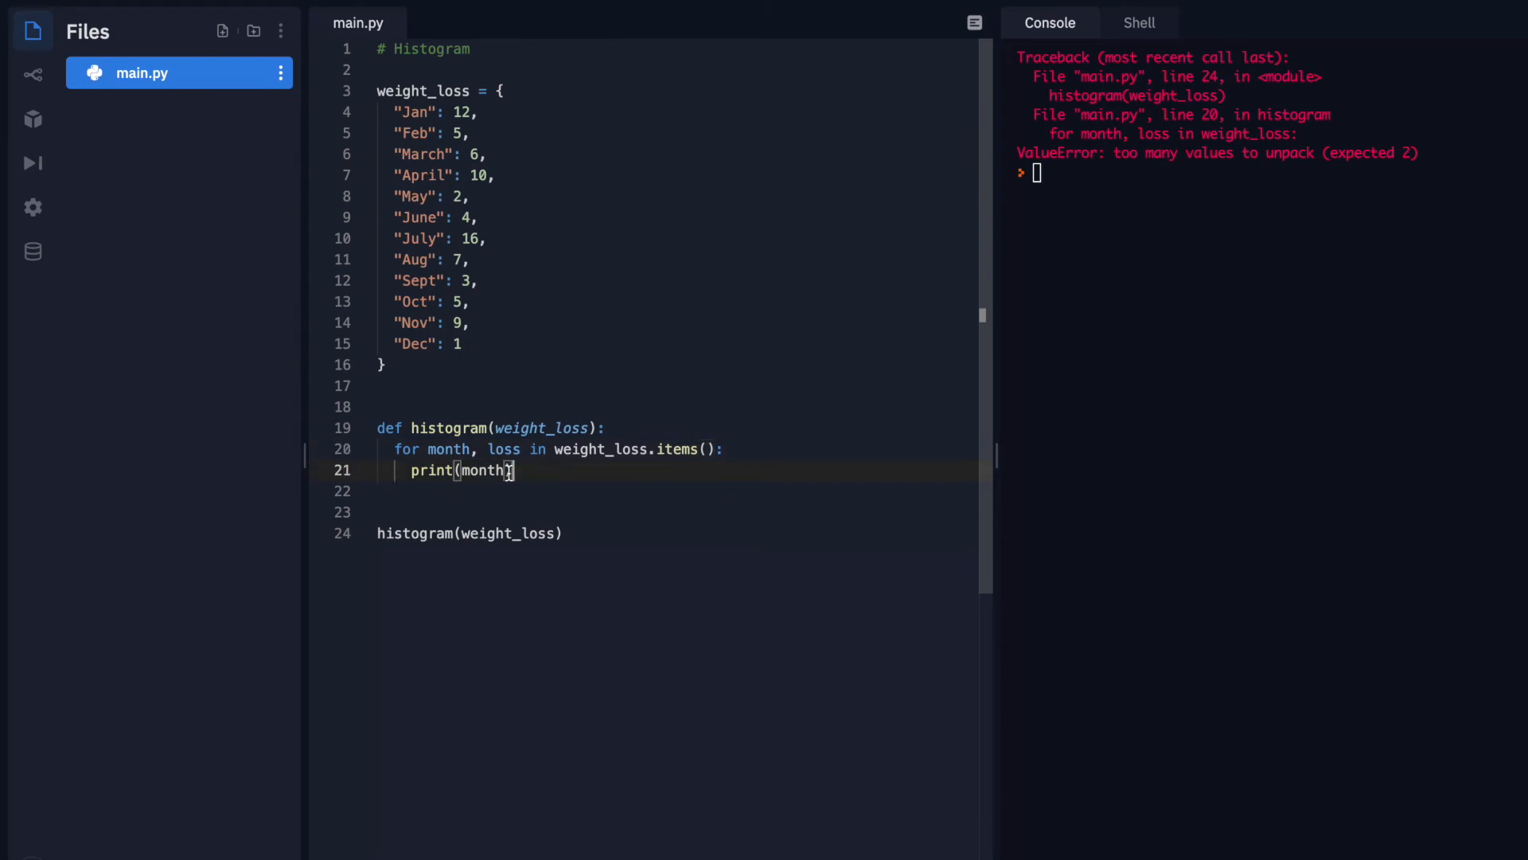
Change the print argument to the f-string "{month}: {loss}"
double_click(484, 470)
type("f")
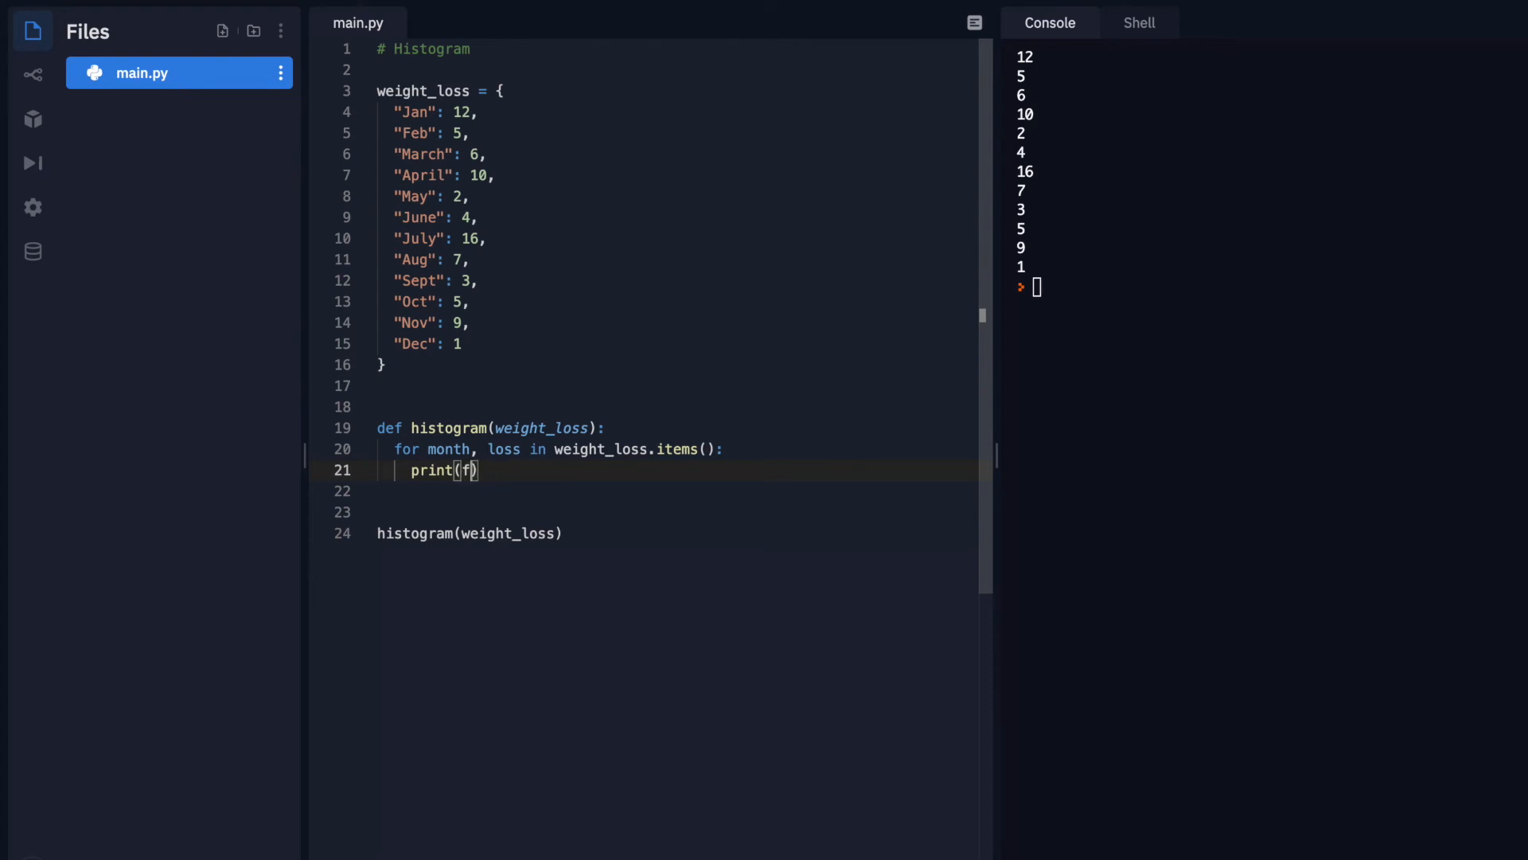
type("\"\"\"")
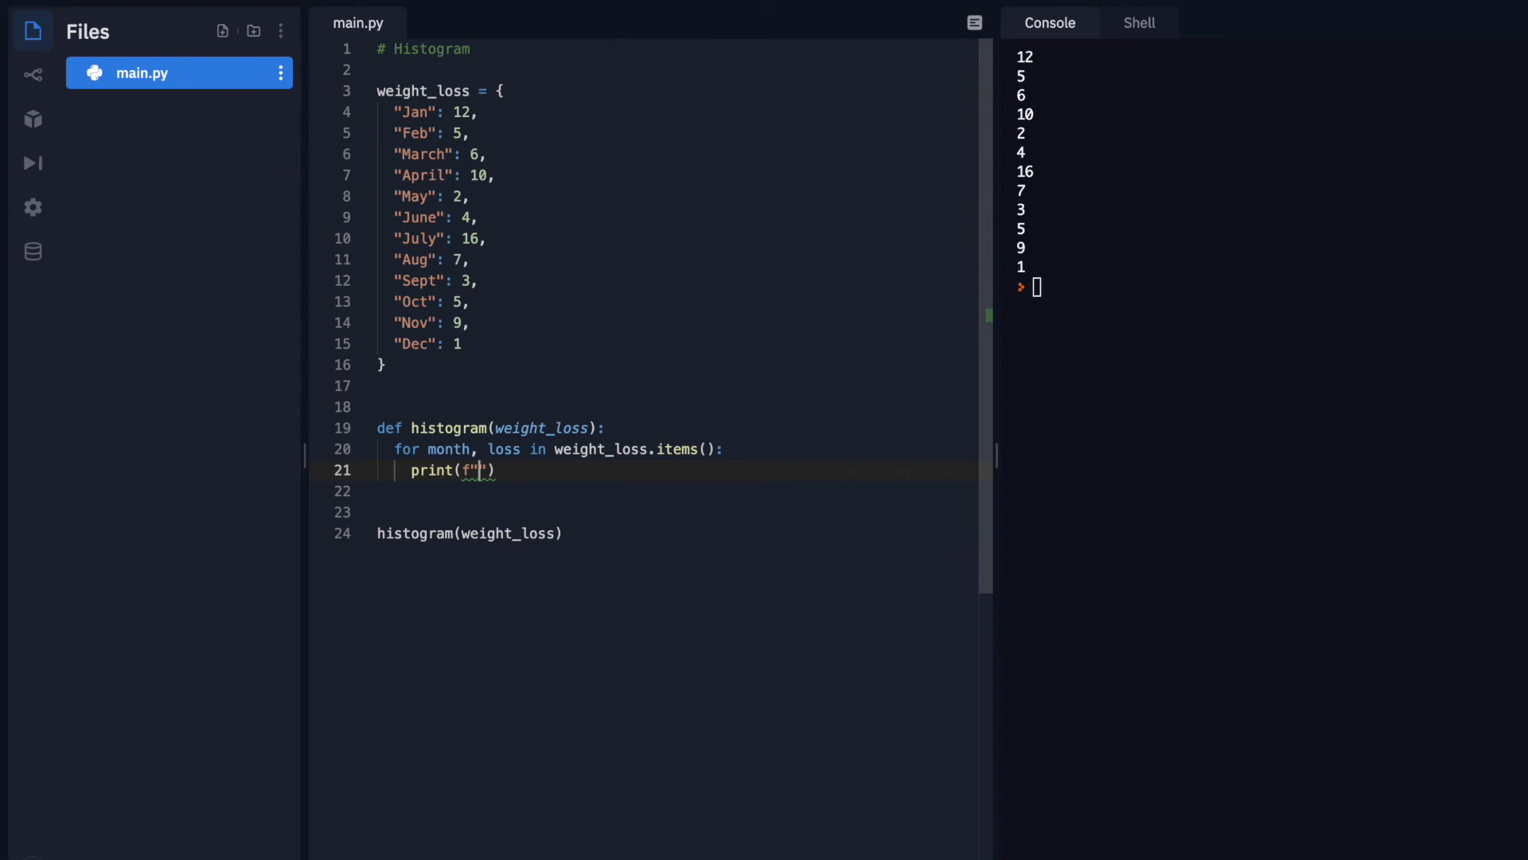
type("{m")
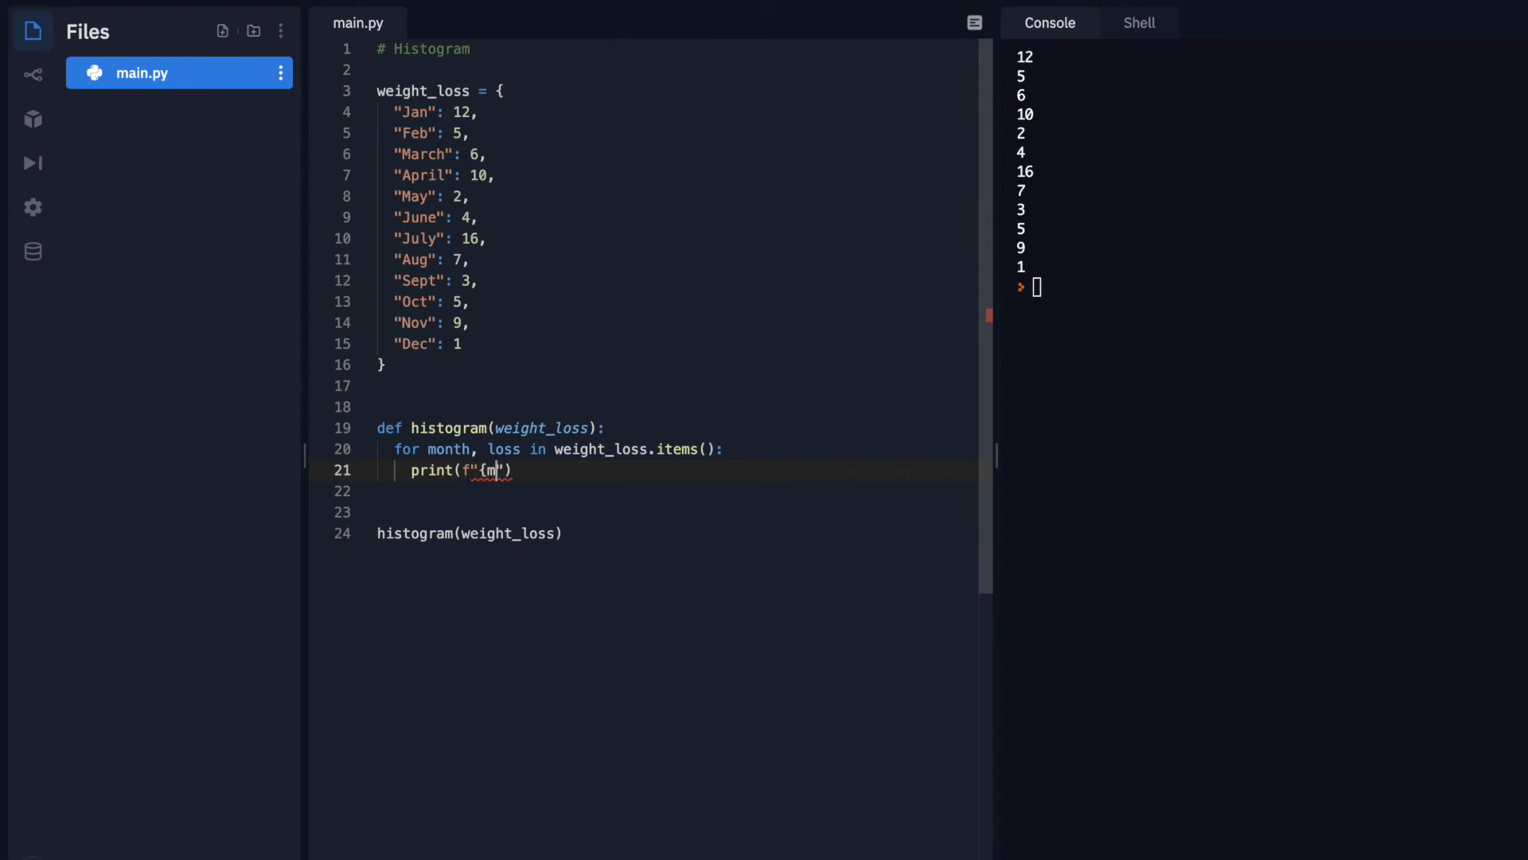
type("onth}")
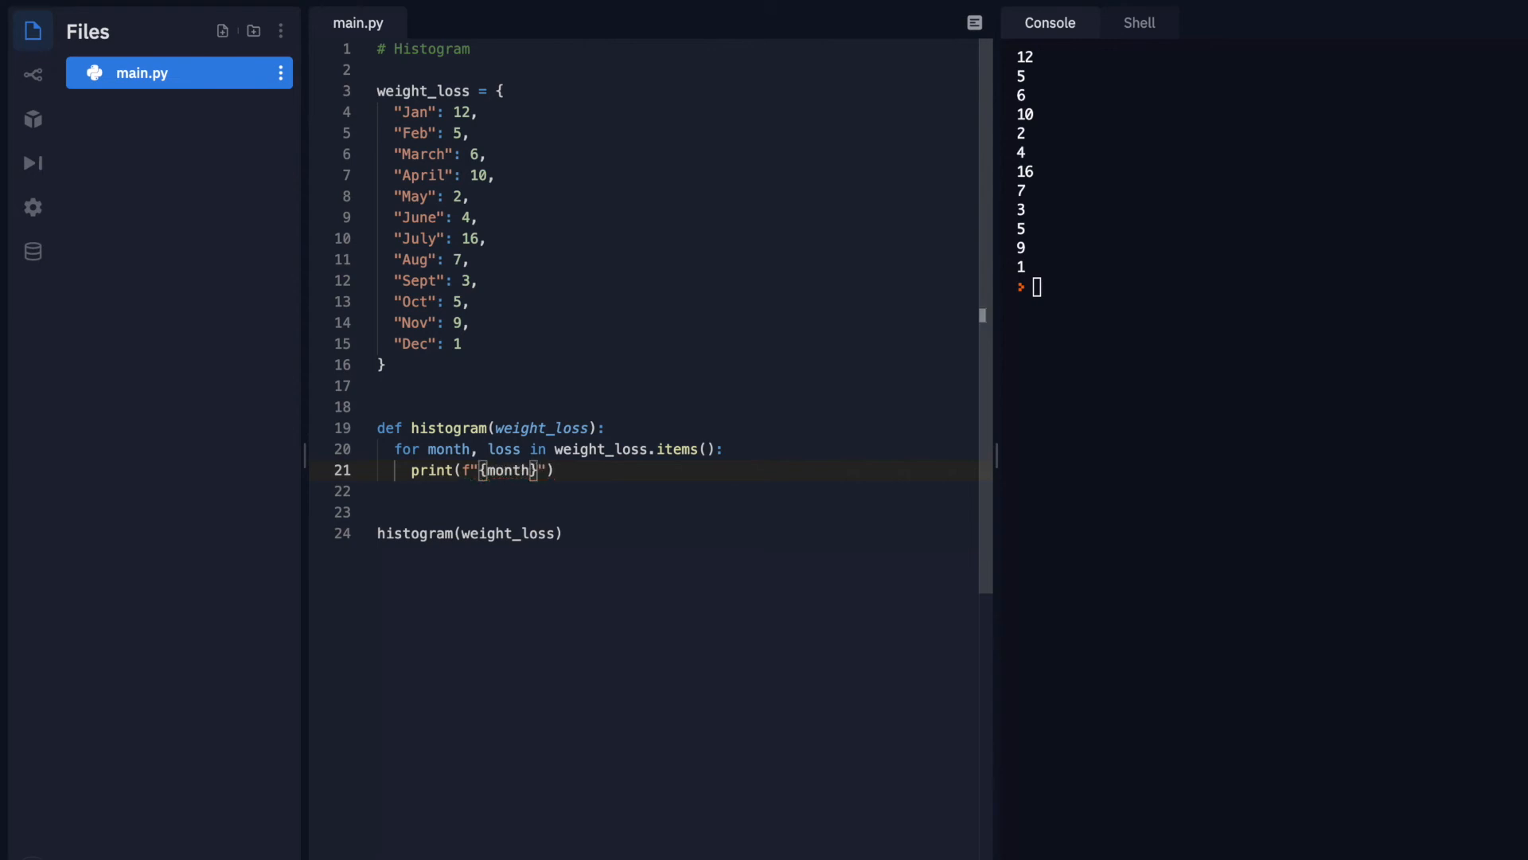
type(":")
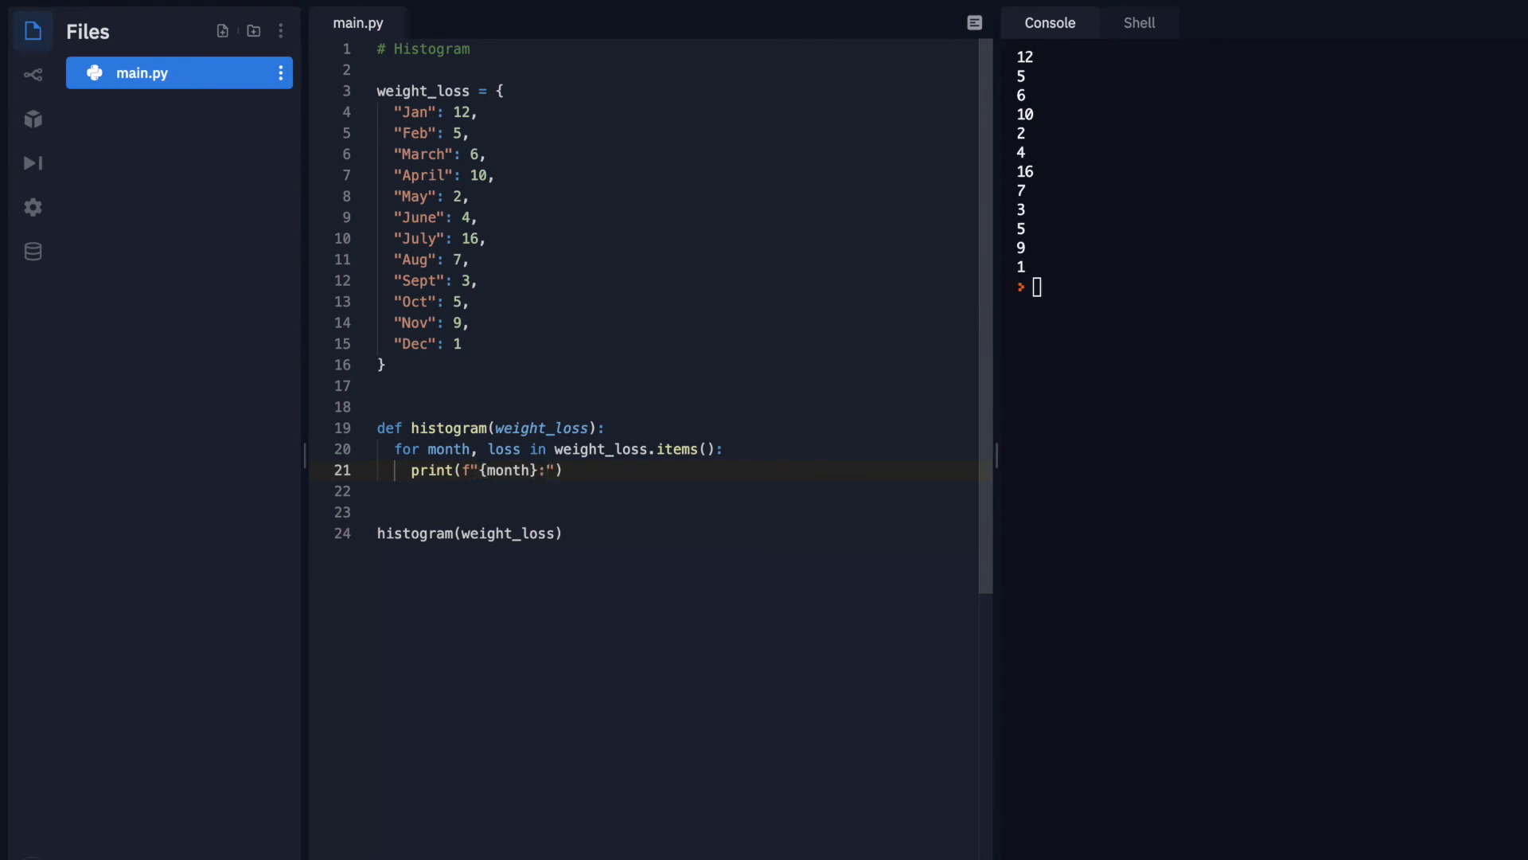
type("{")
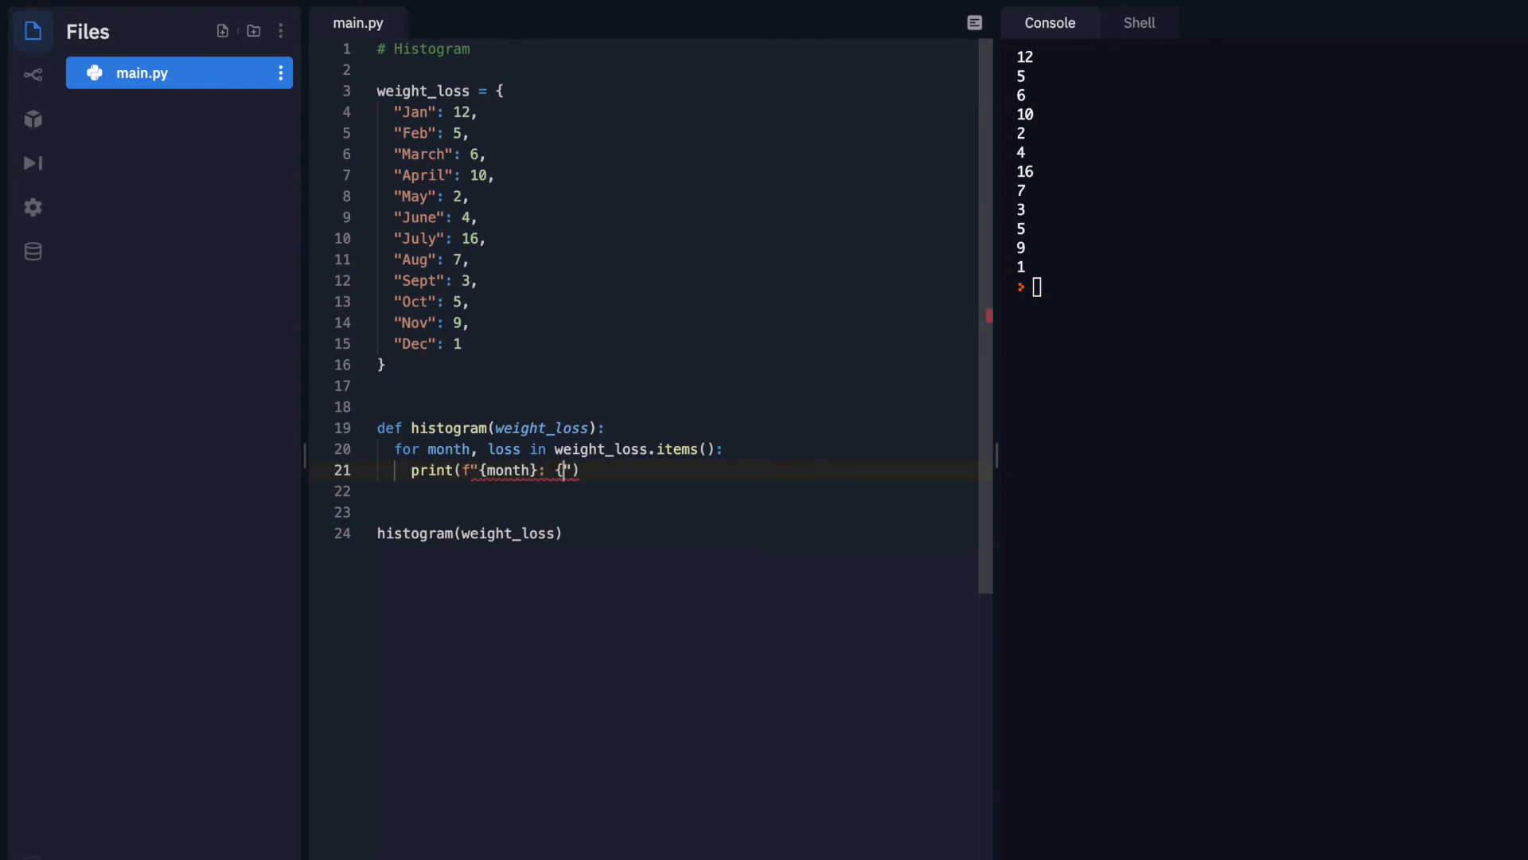
type("lo")
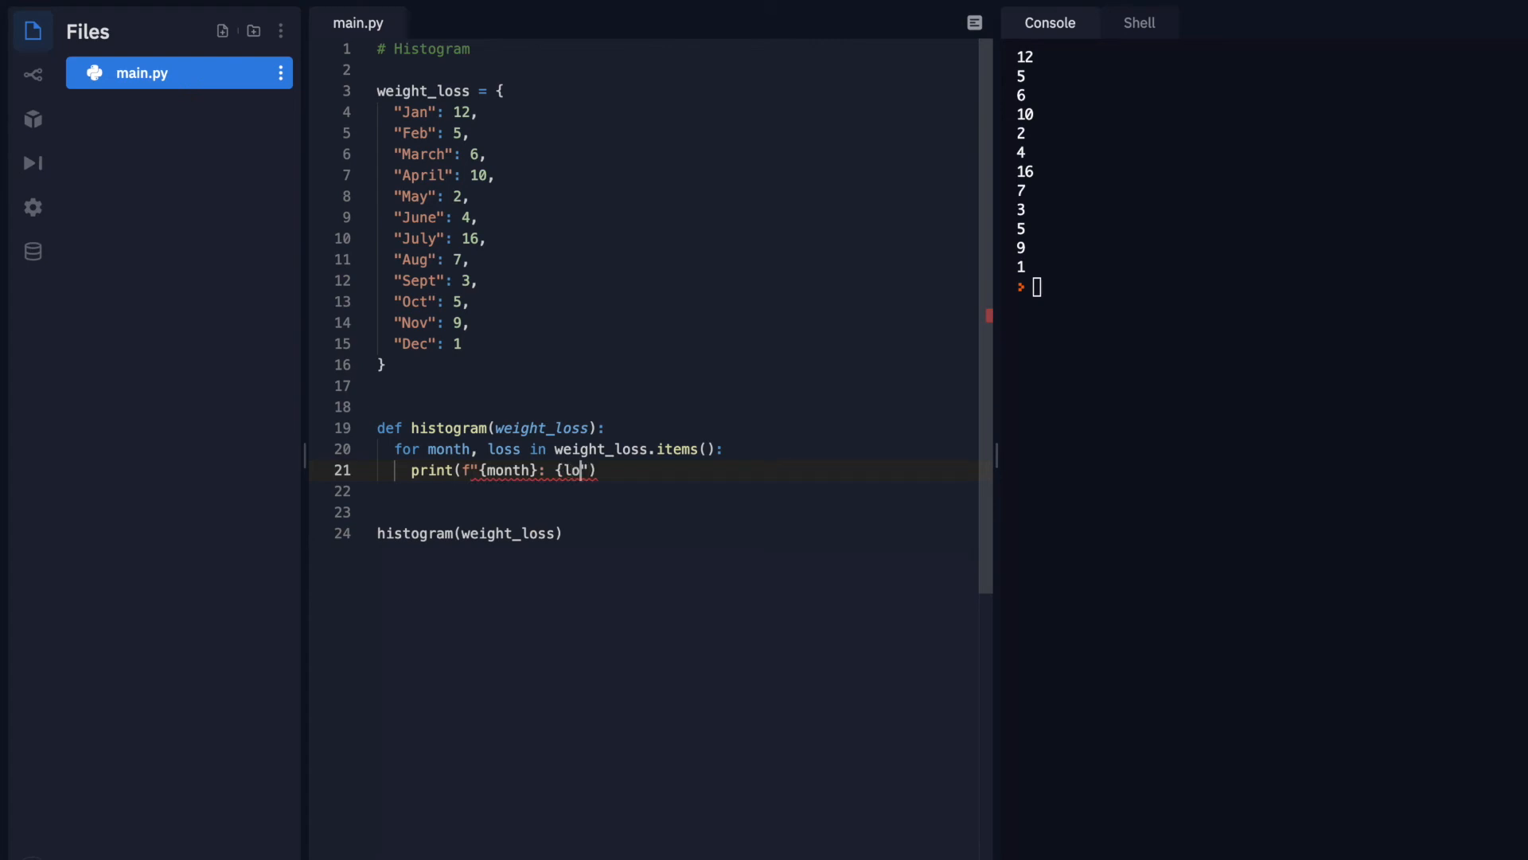
type("ss")
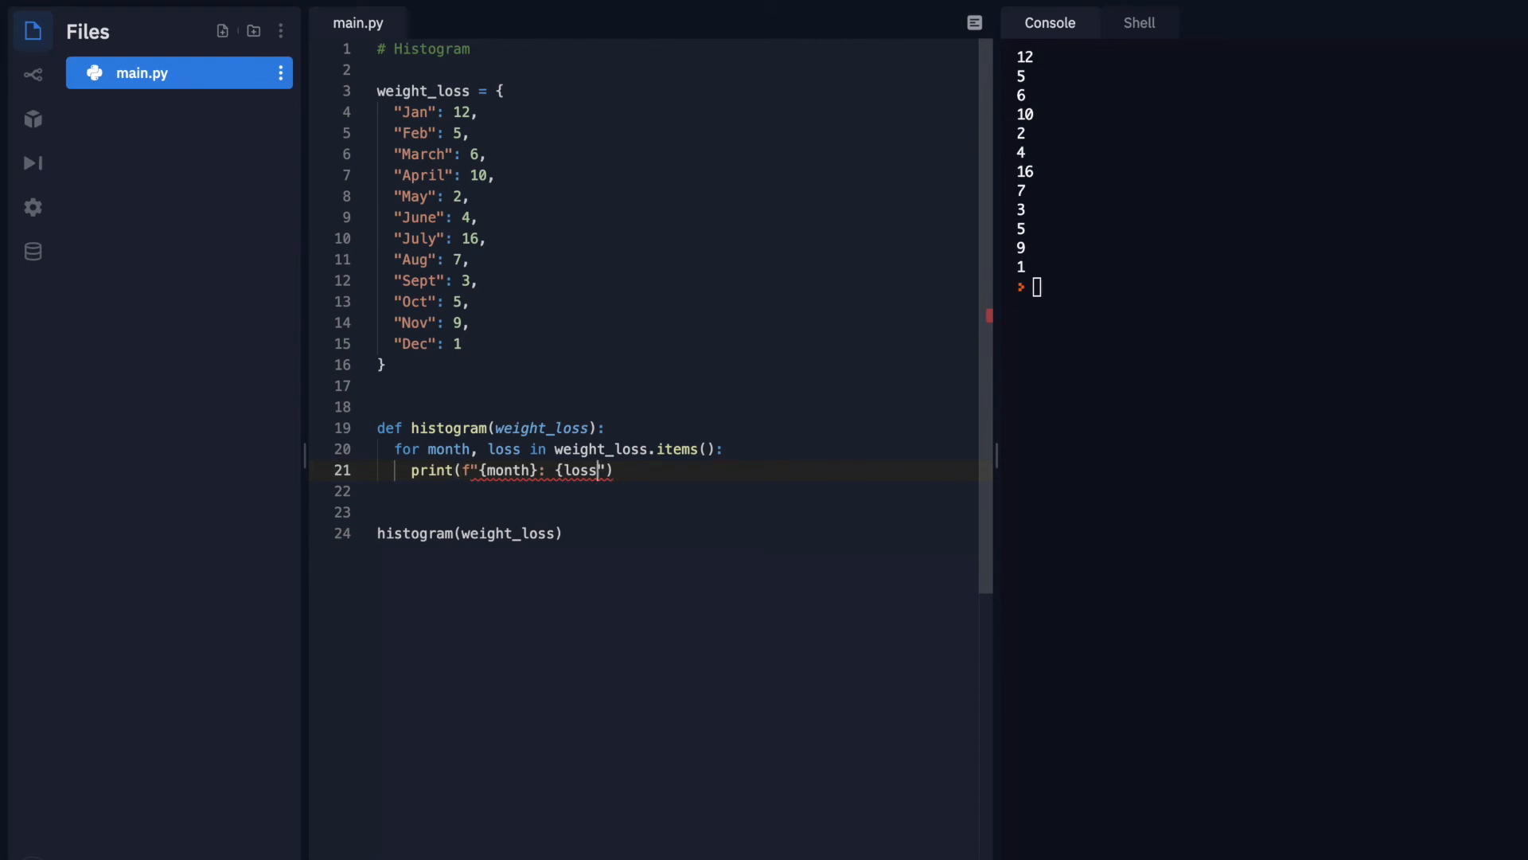
type("}")
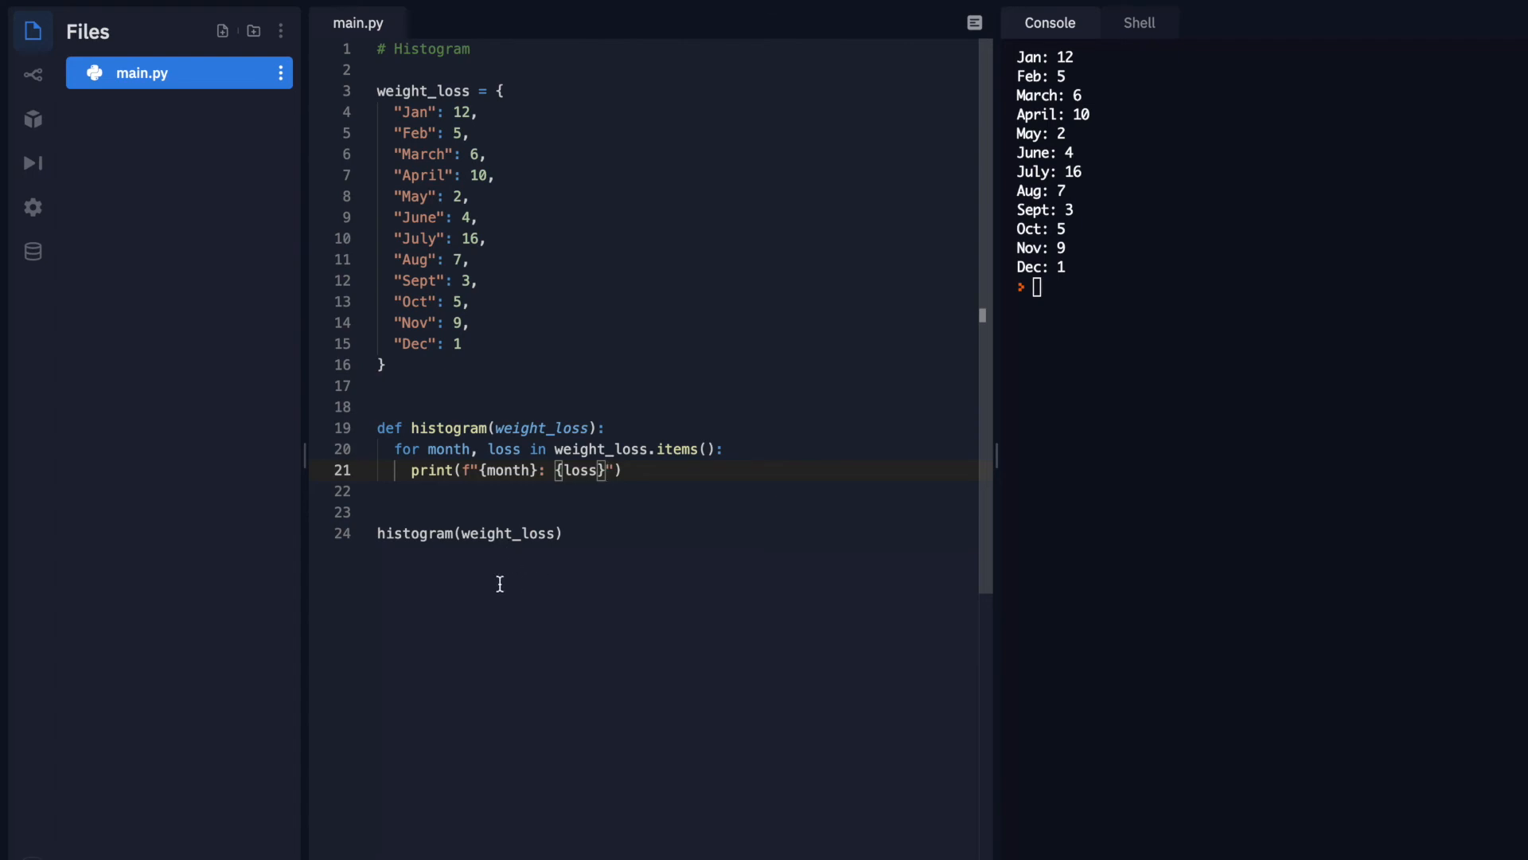
mouse_move(526, 630)
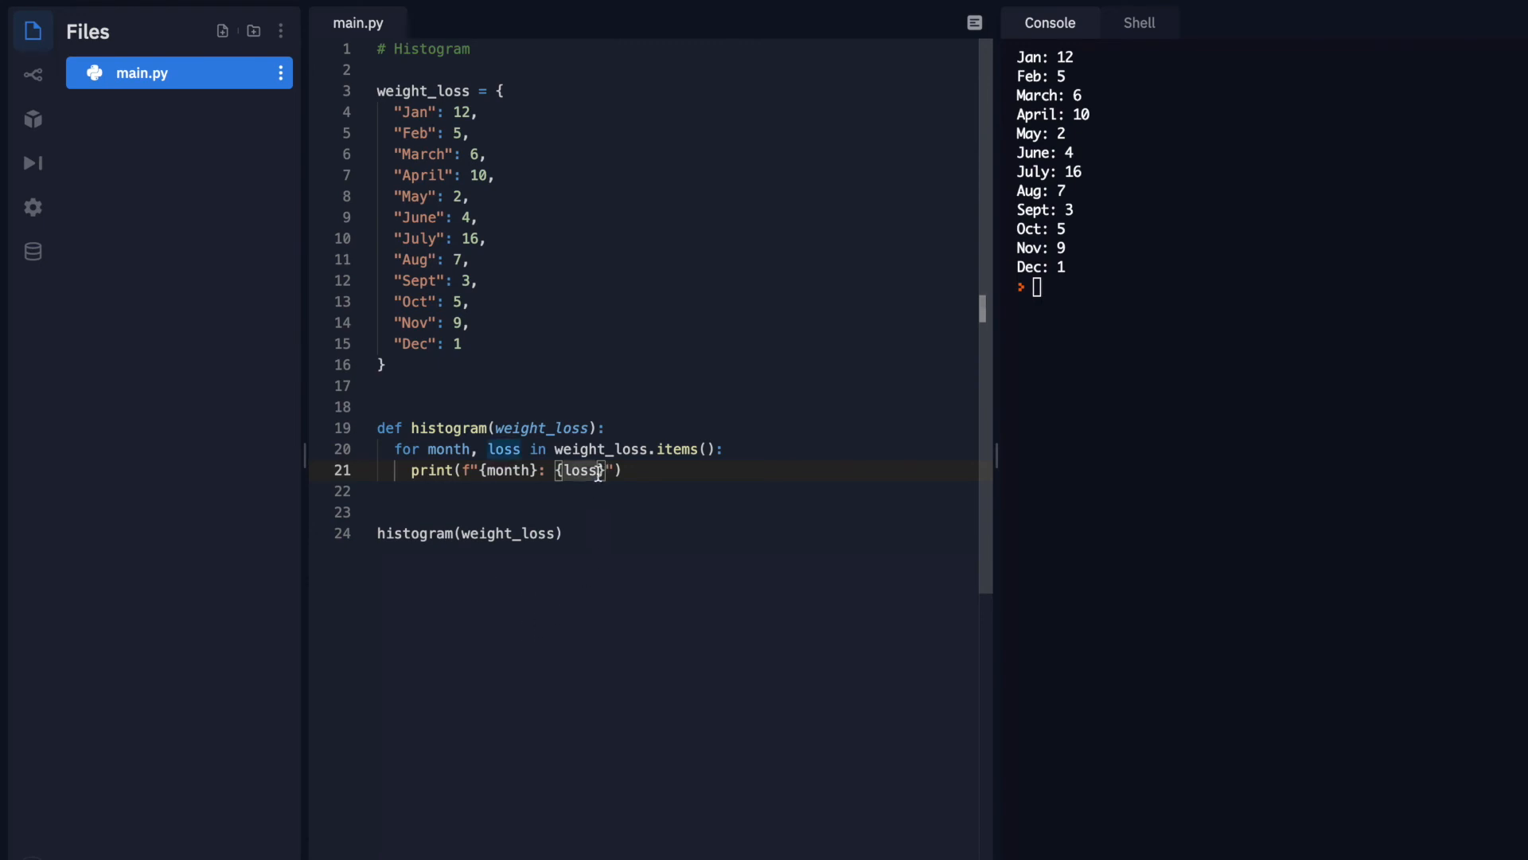
mouse_move(596, 552)
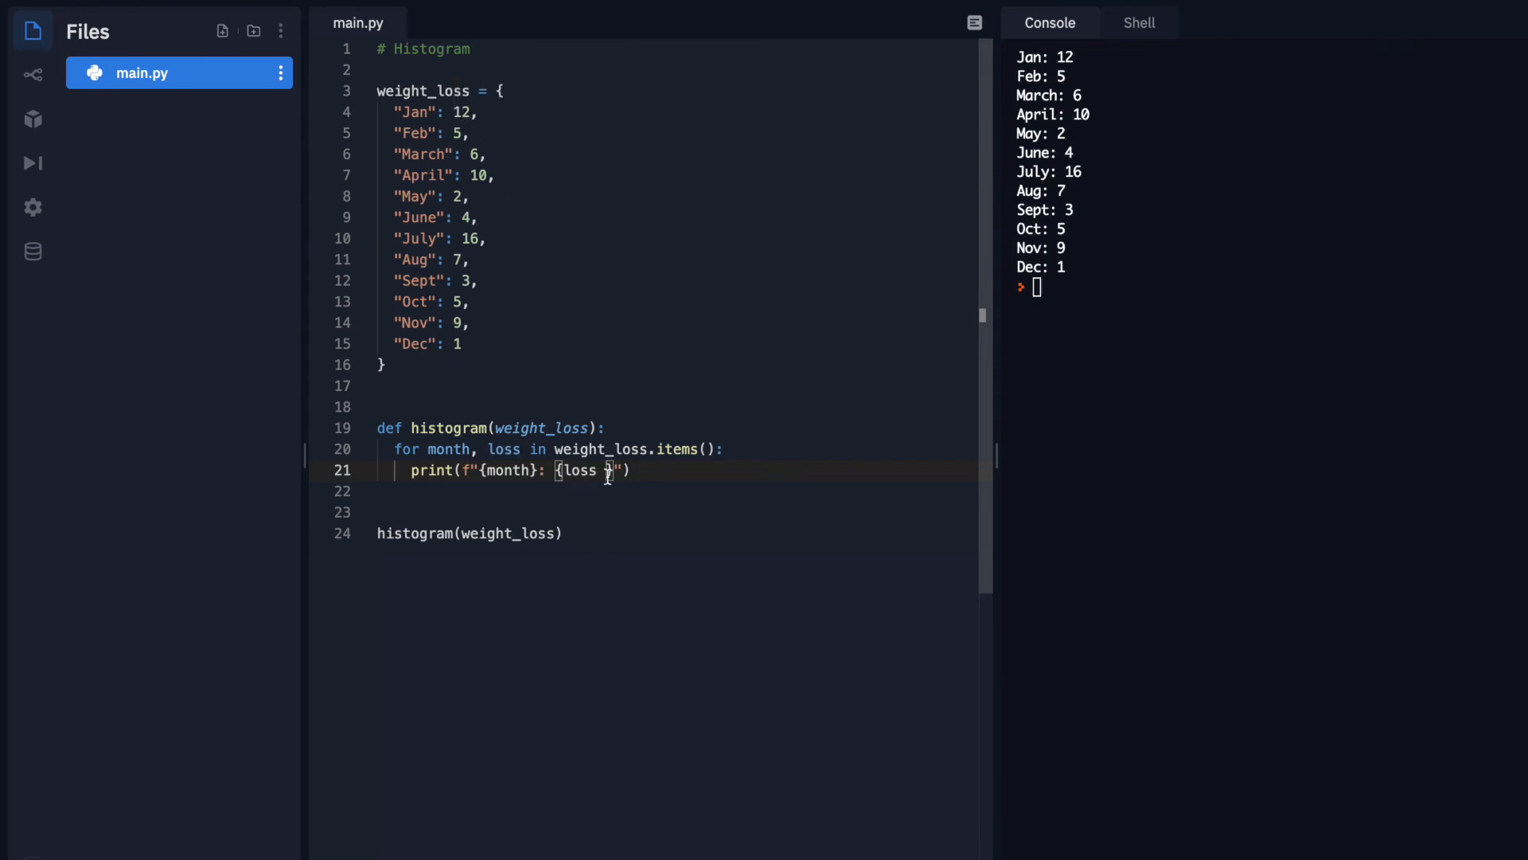
Multiply loss by '=' in the f-string so each month shows a bar
type("*")
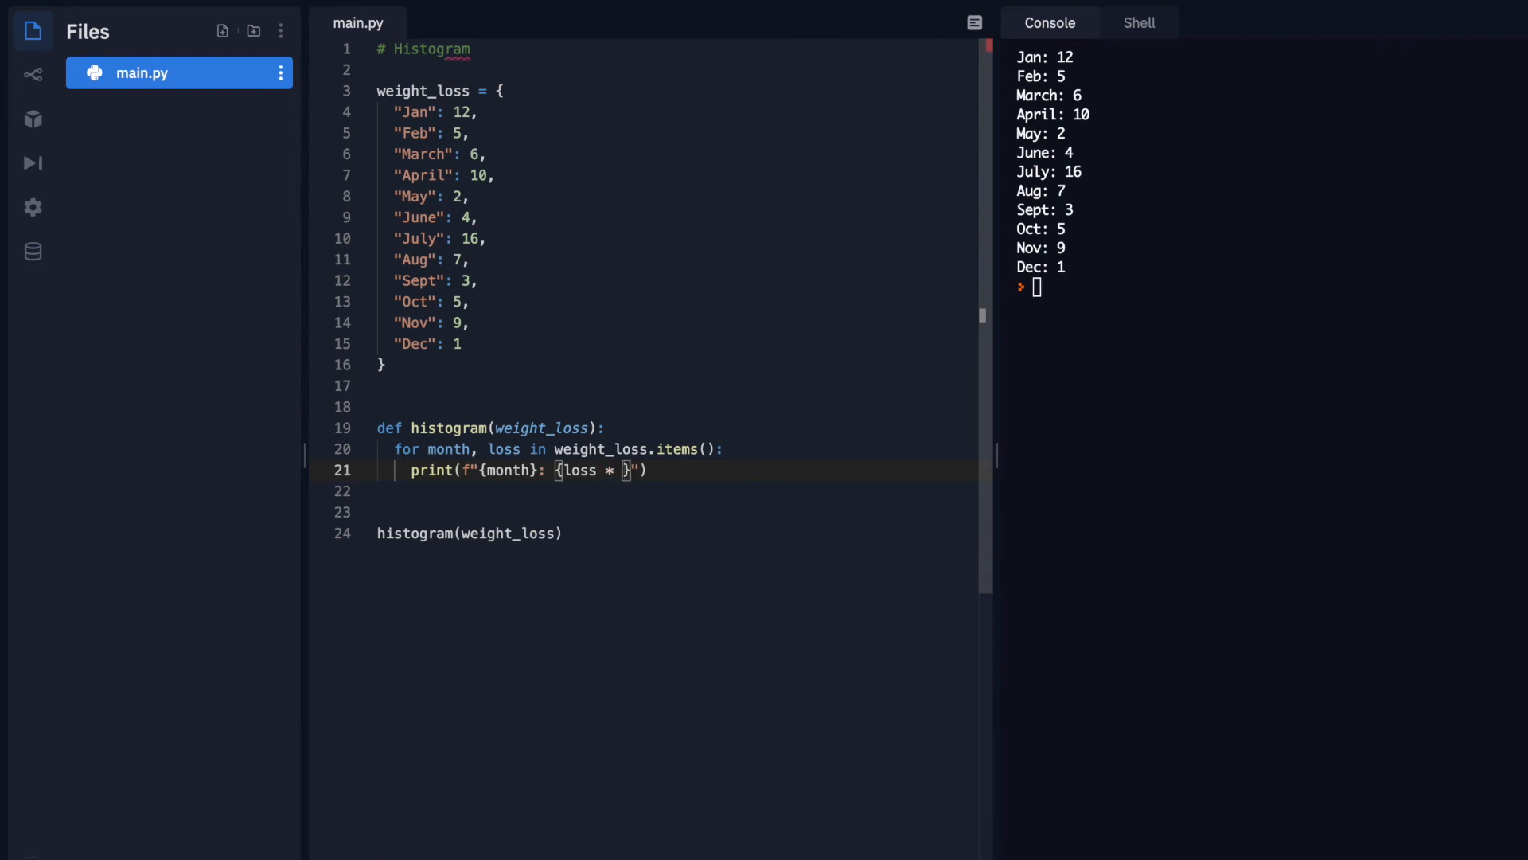
type("\"\"")
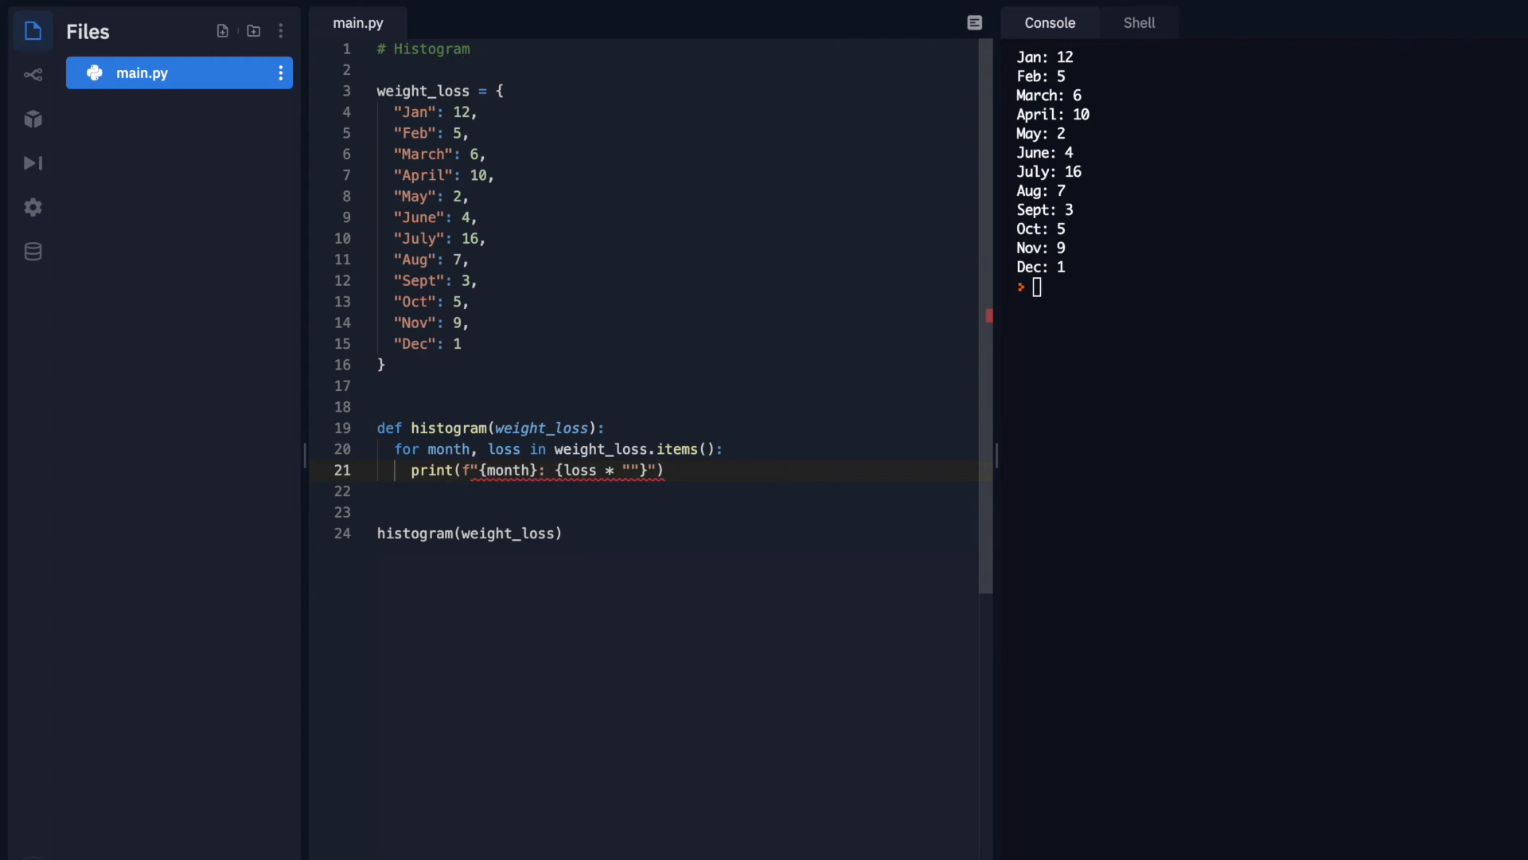
type("=")
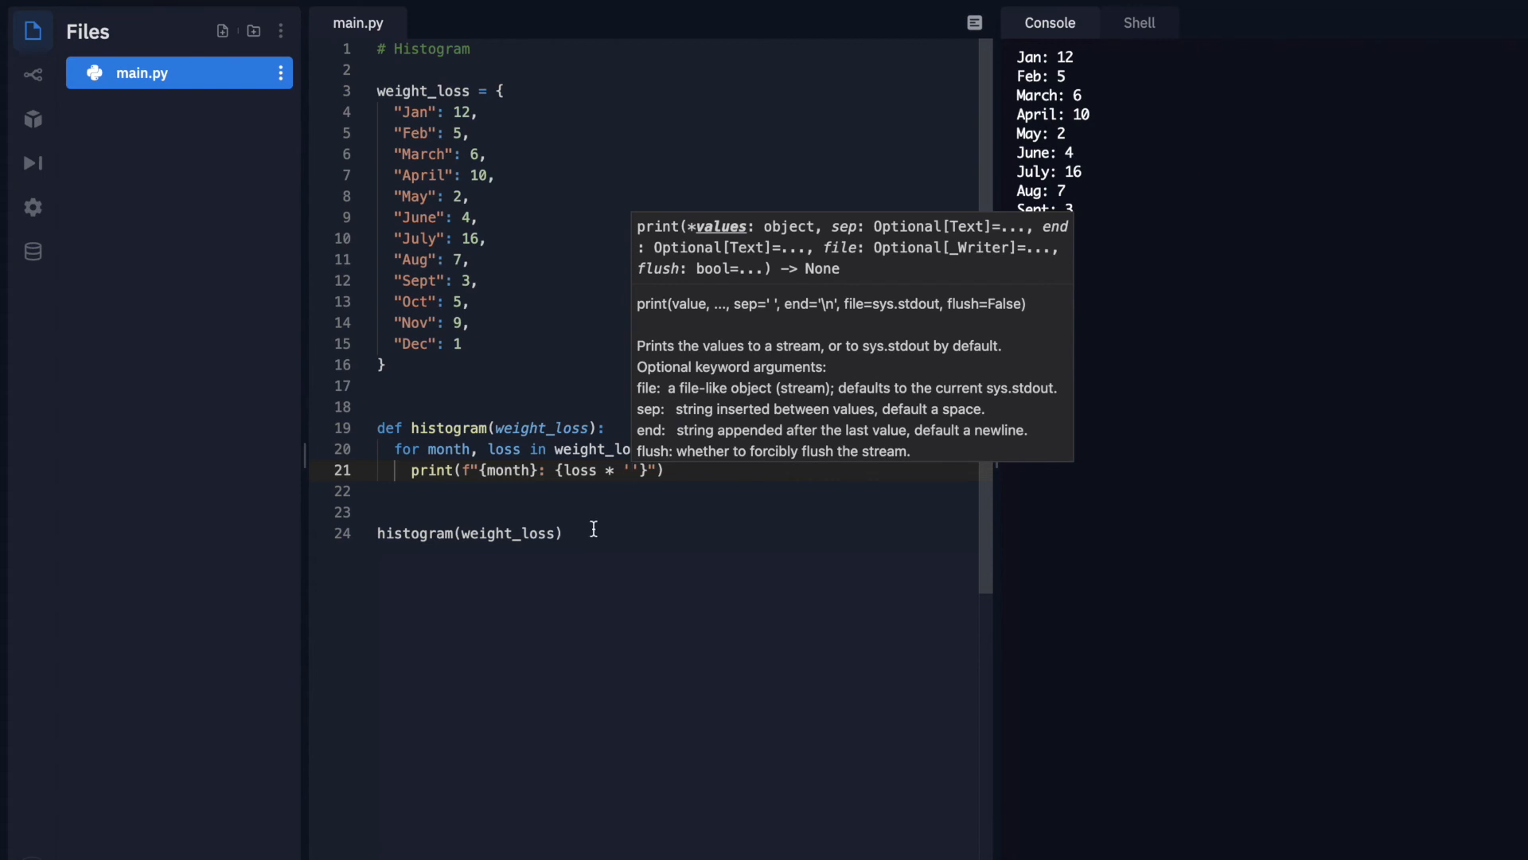
type("=")
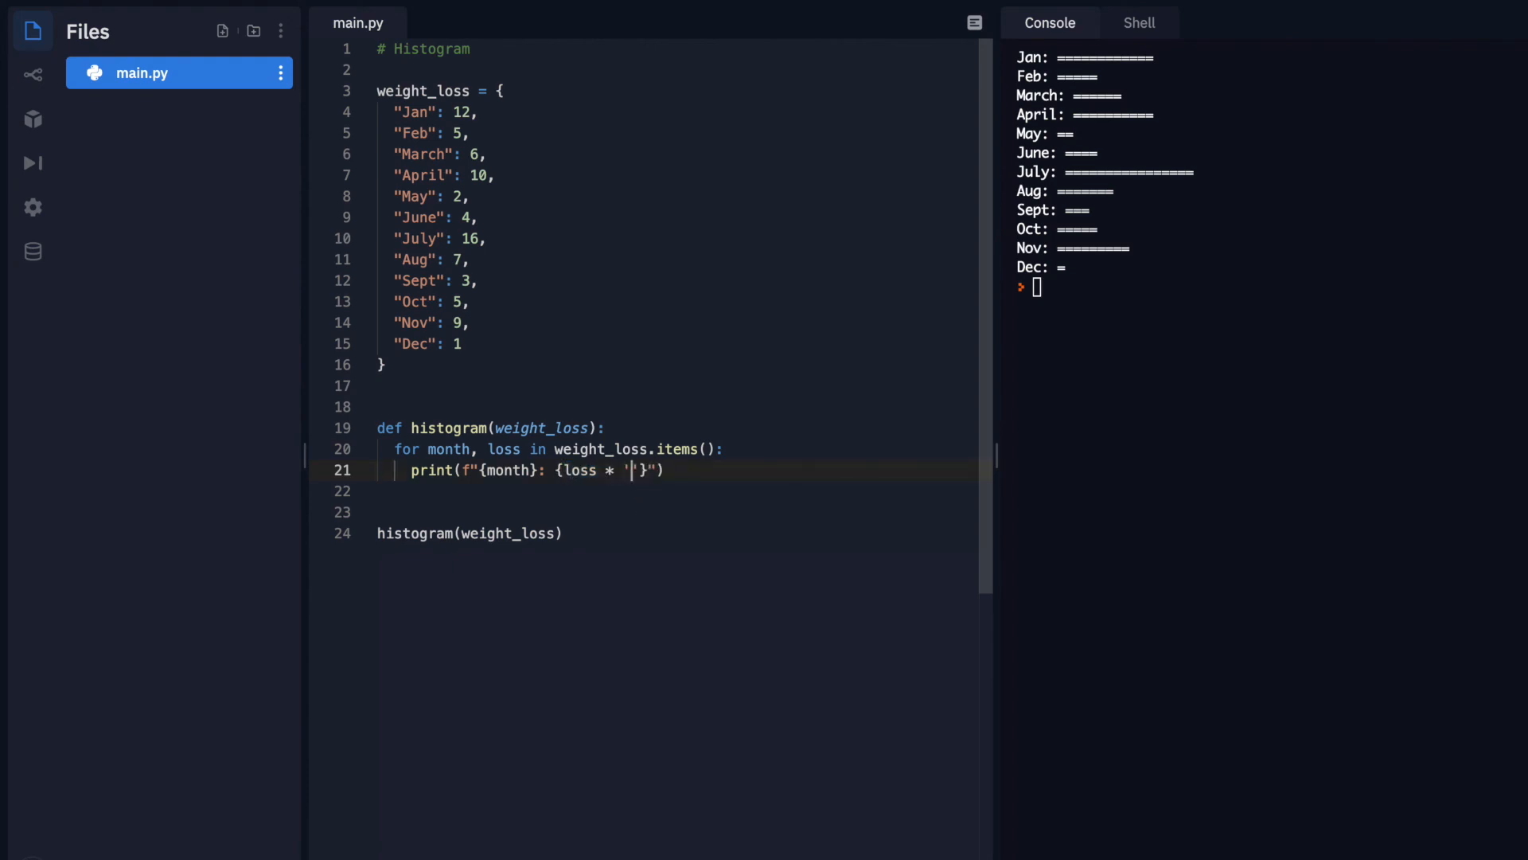
Test the bar with 'o' characters, then restore the '=' bar character
type("o")
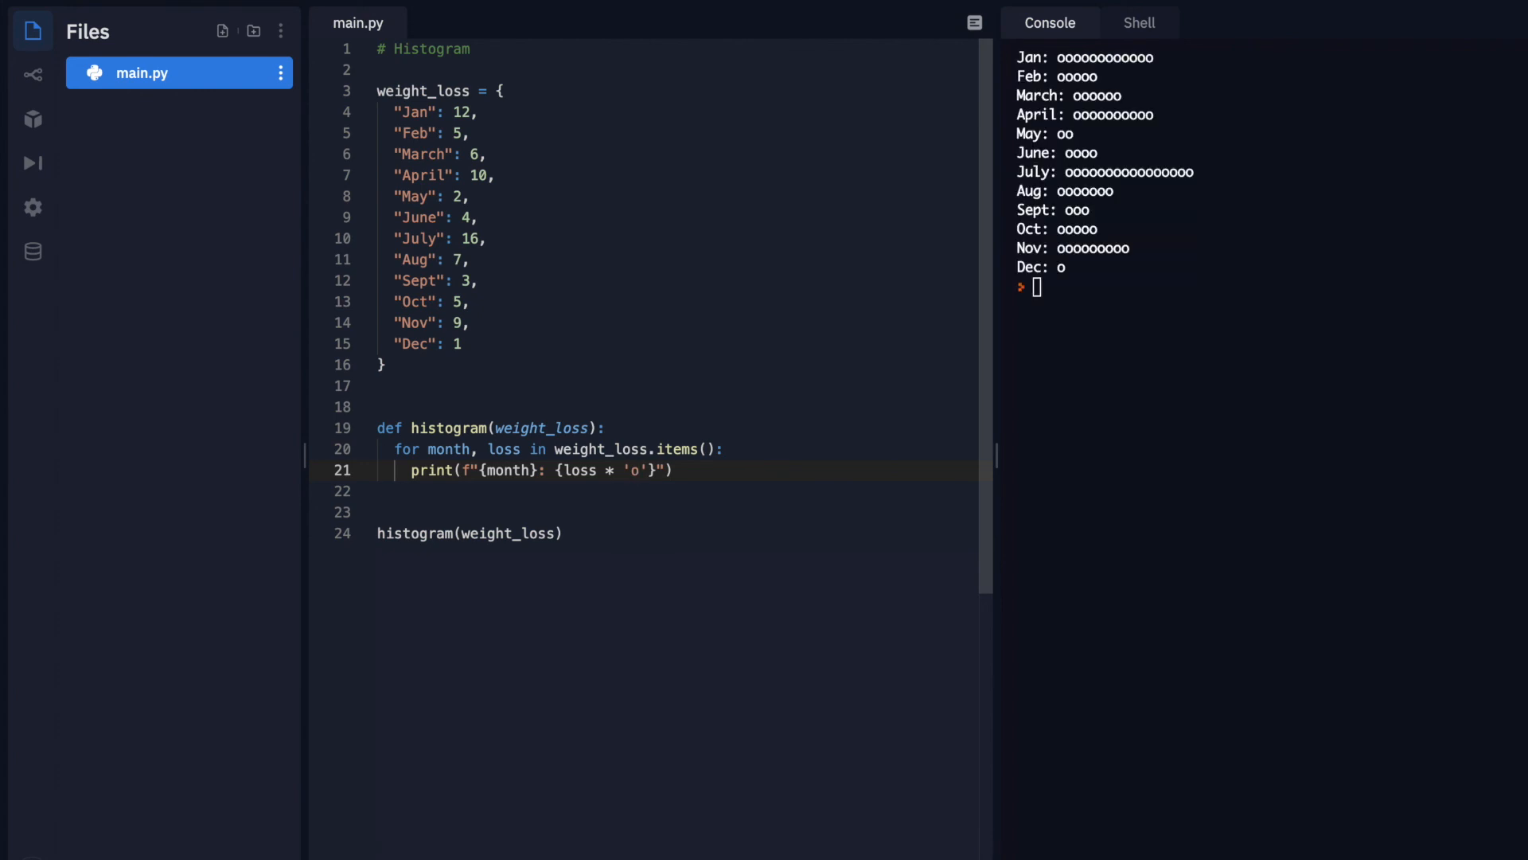
type("=")
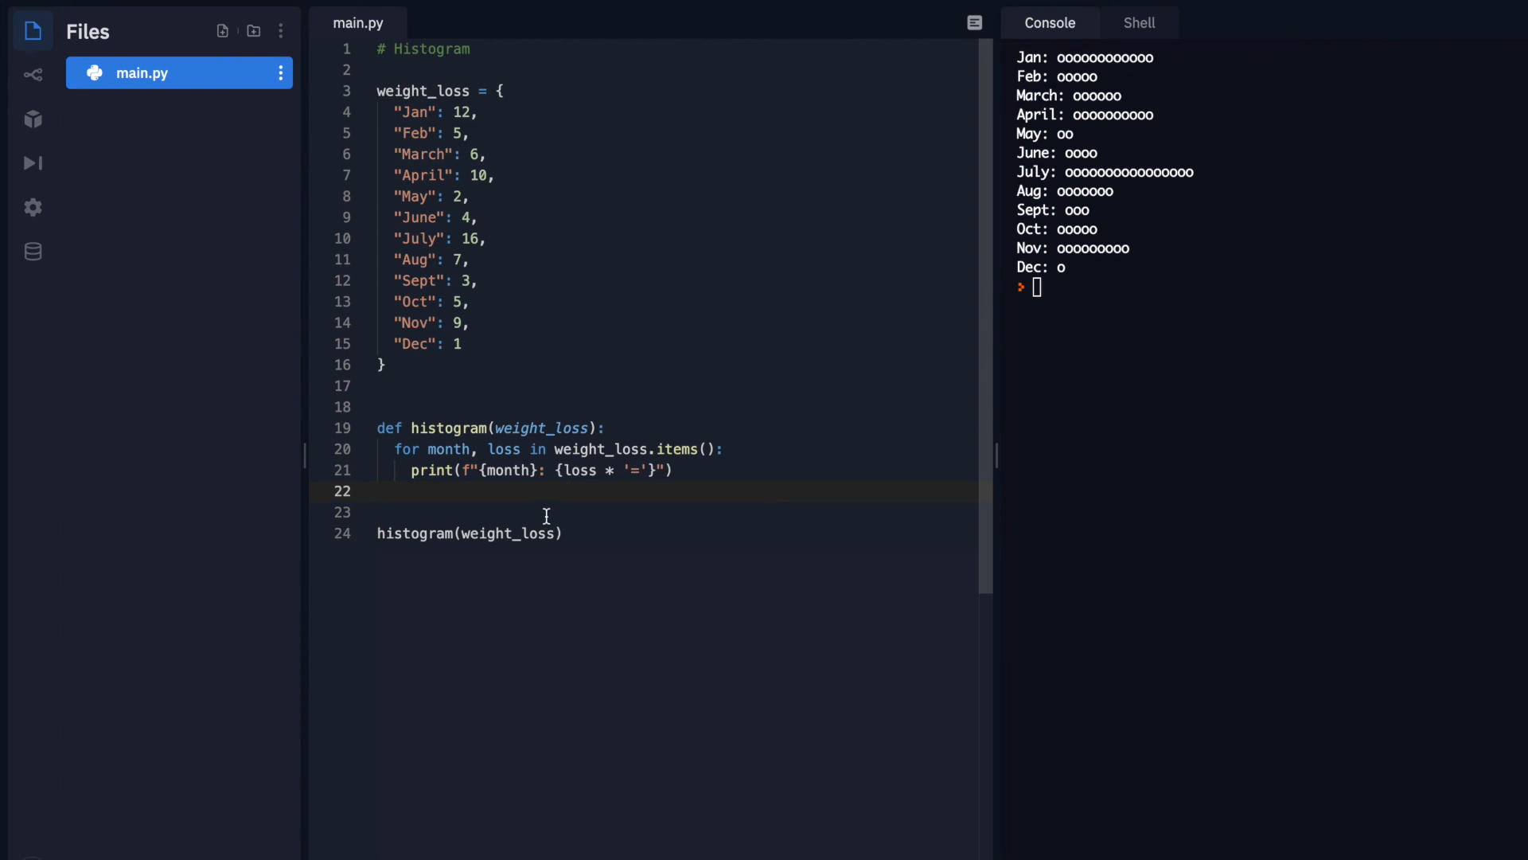
Add a \t before the bar and {loss} after it in the print f-string
type("\\t")
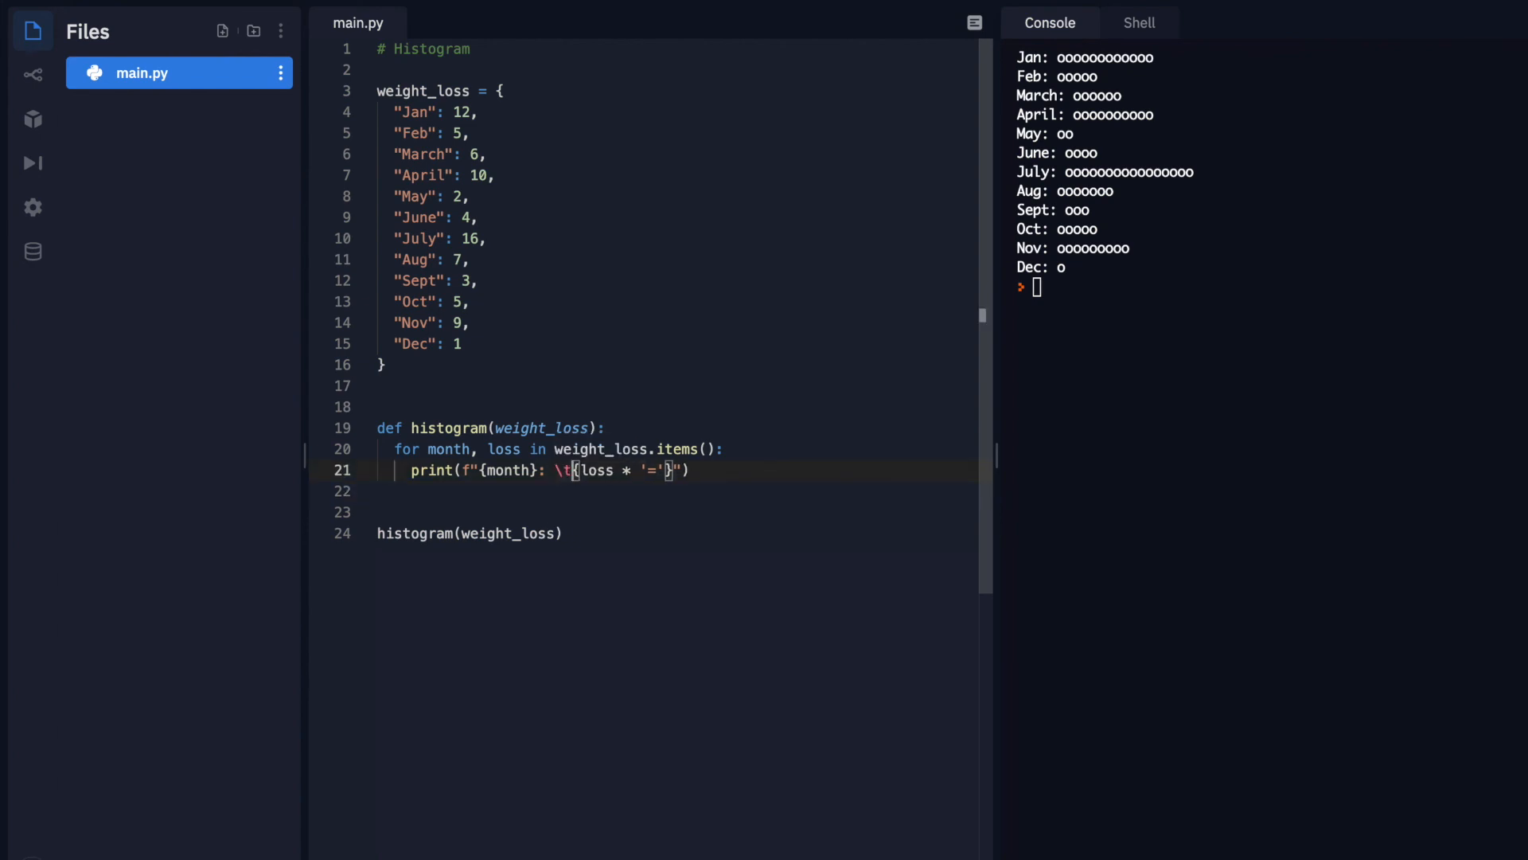
mouse_move(599, 483)
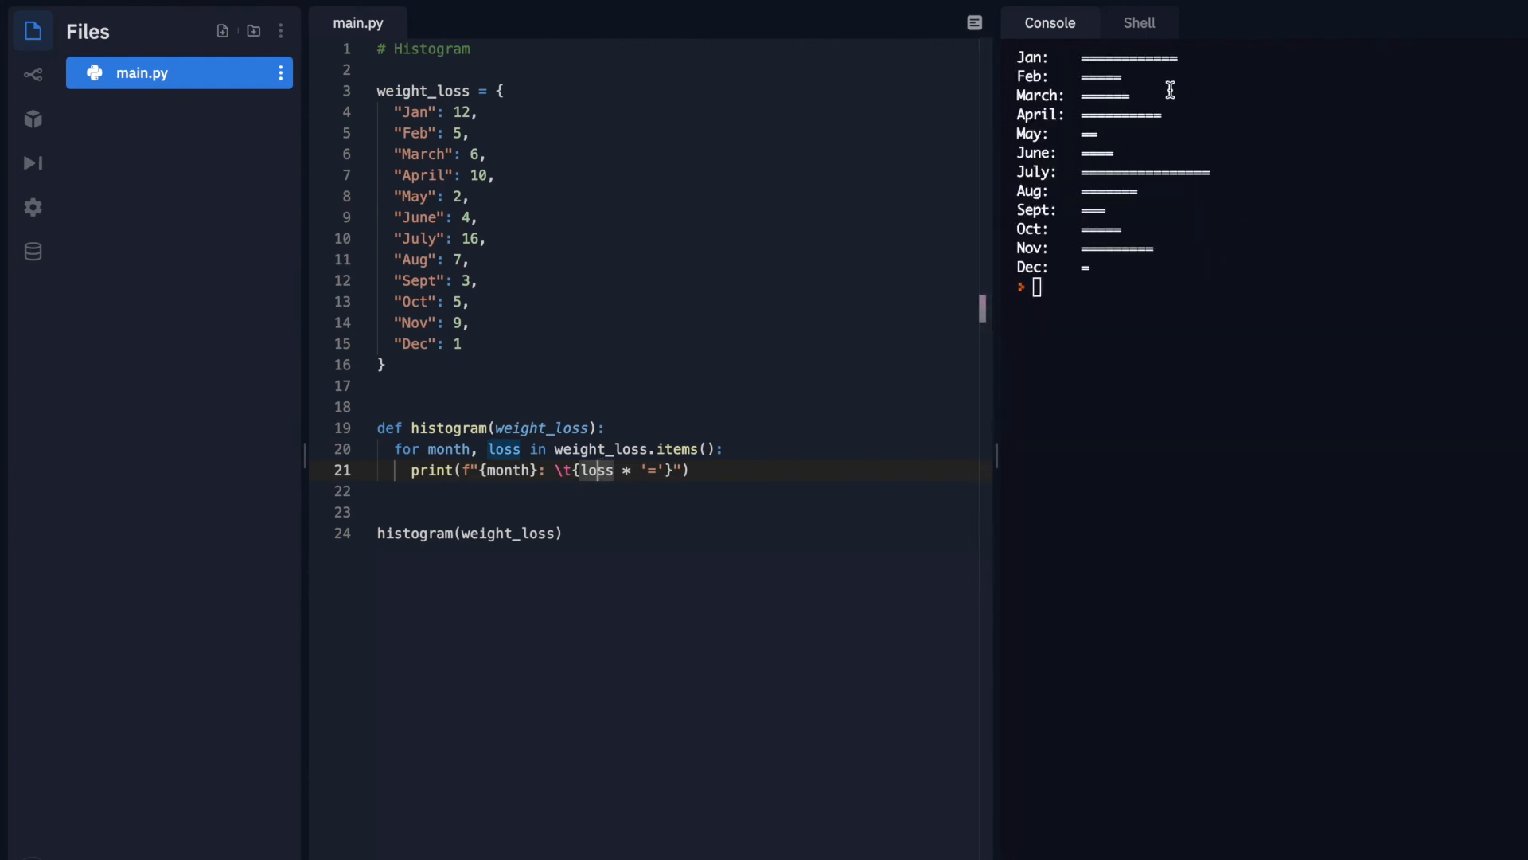
mouse_move(714, 469)
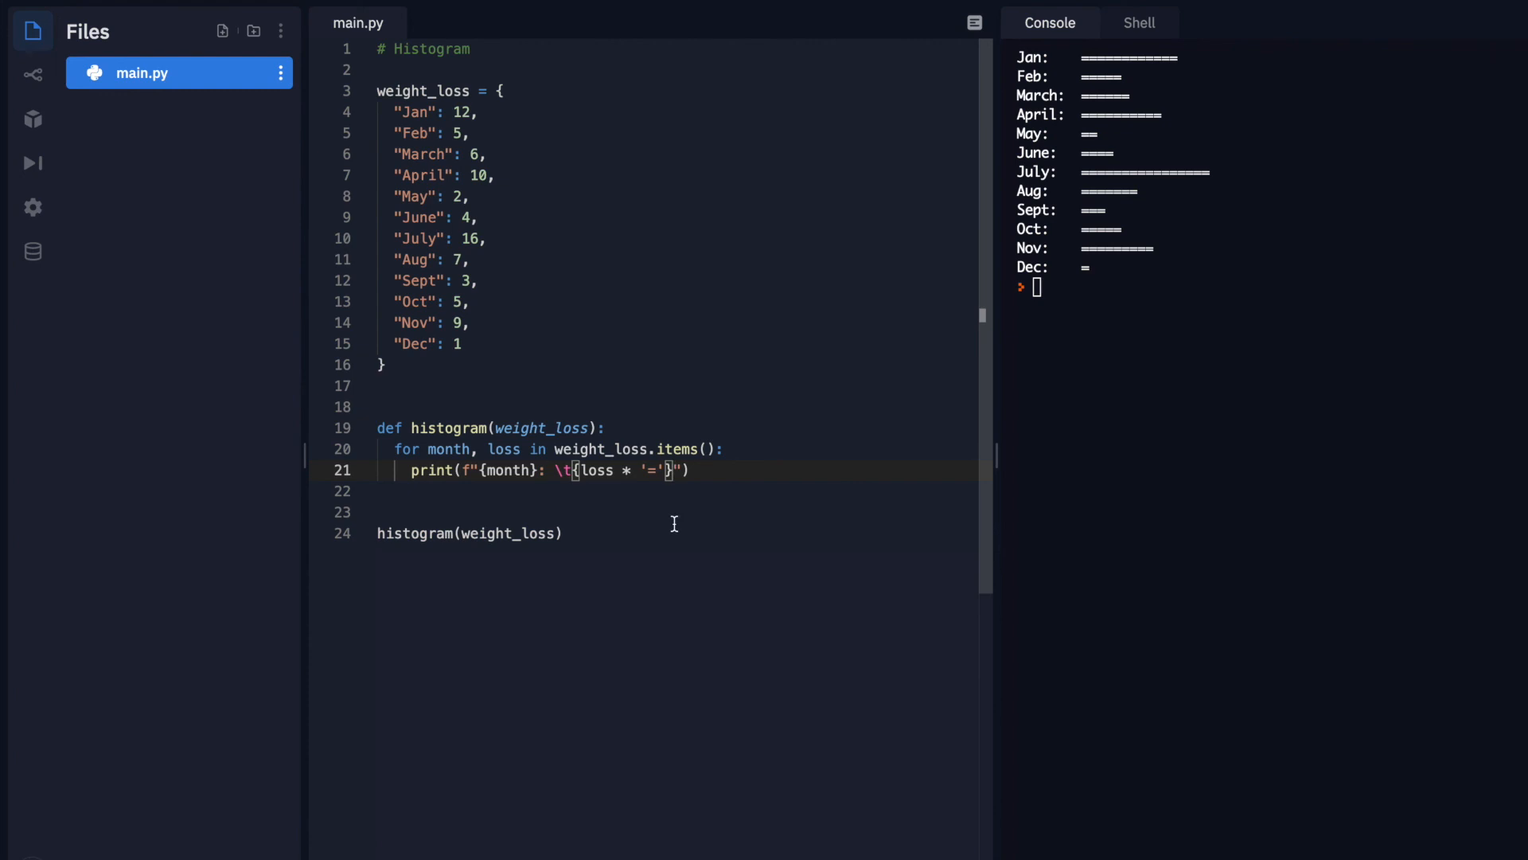
type("{los")
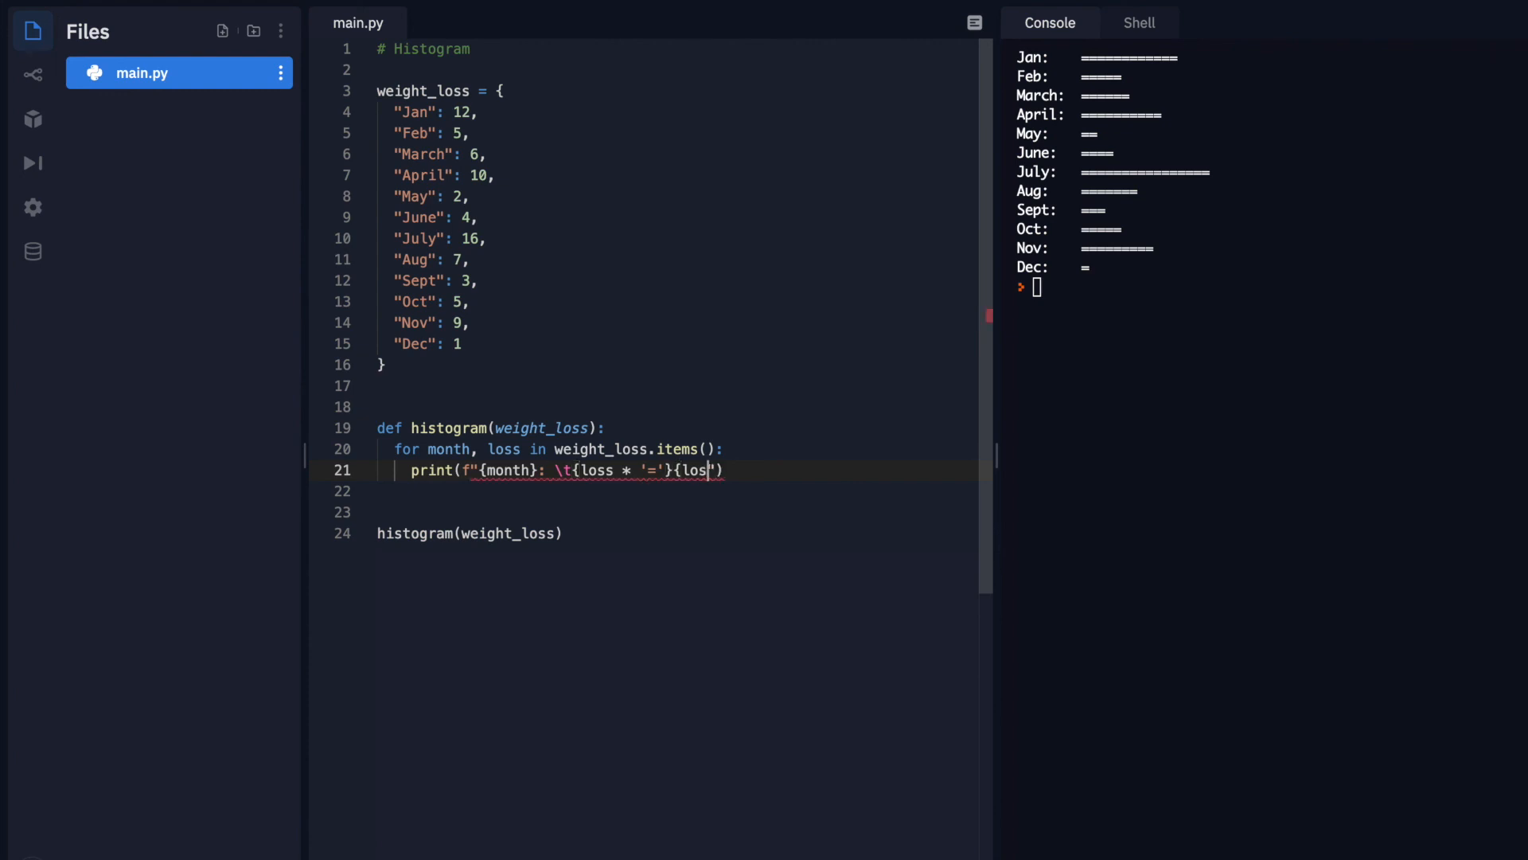
type("s}")
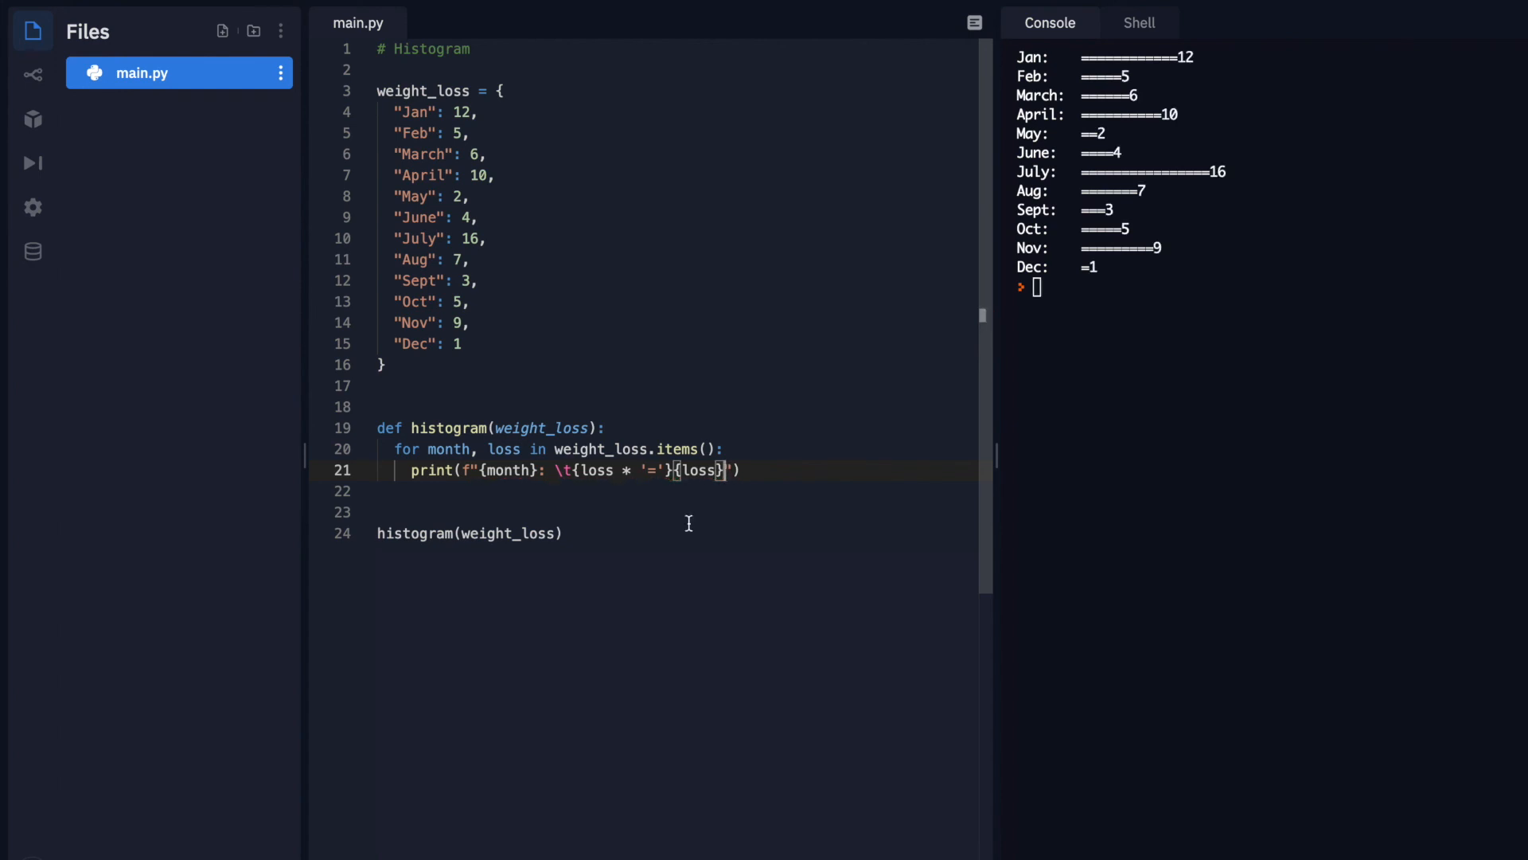
mouse_move(1211, 334)
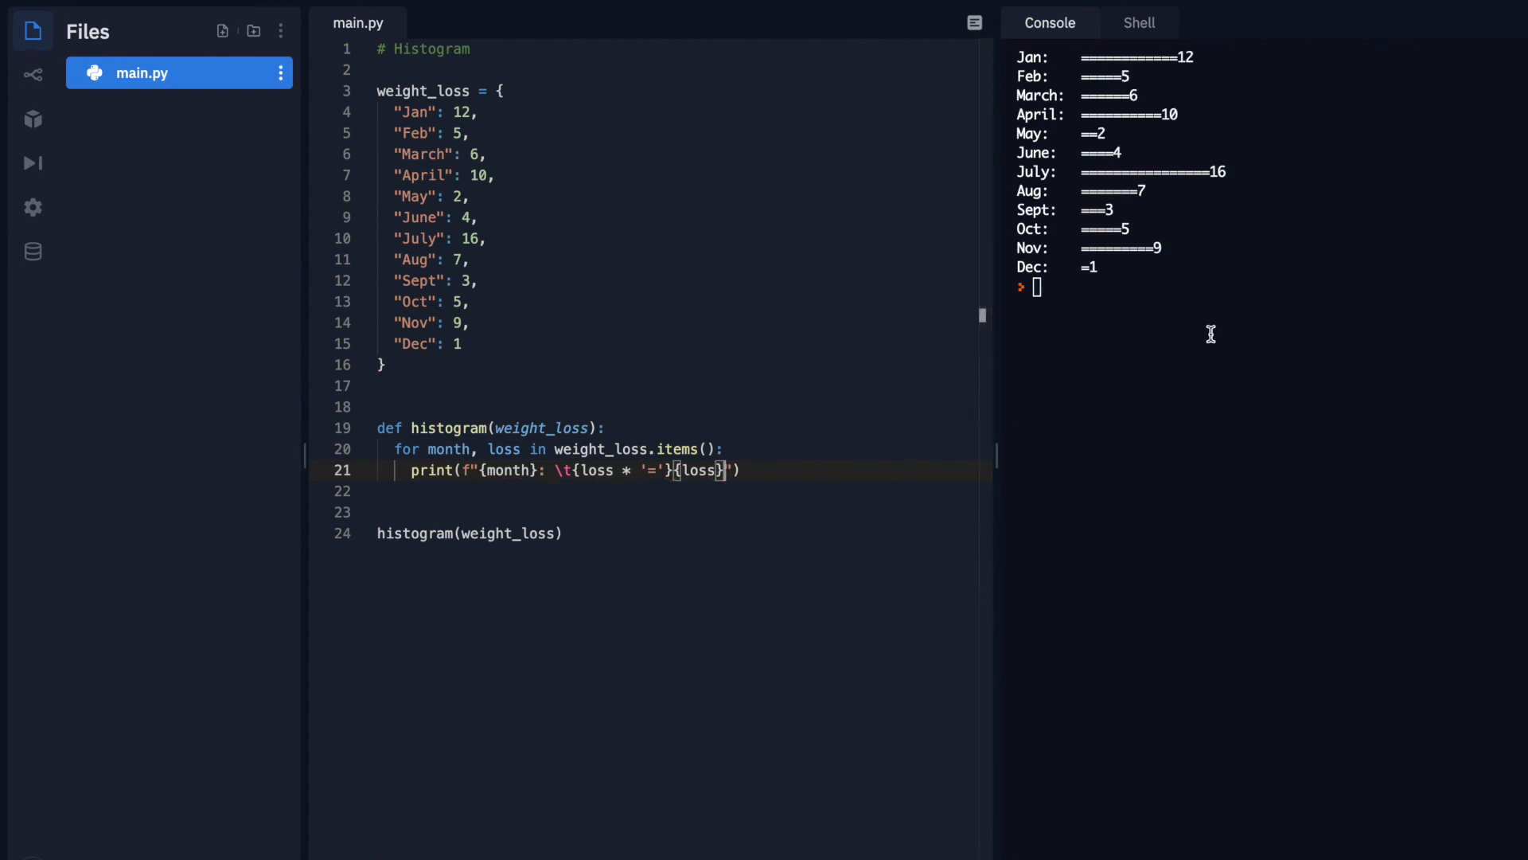